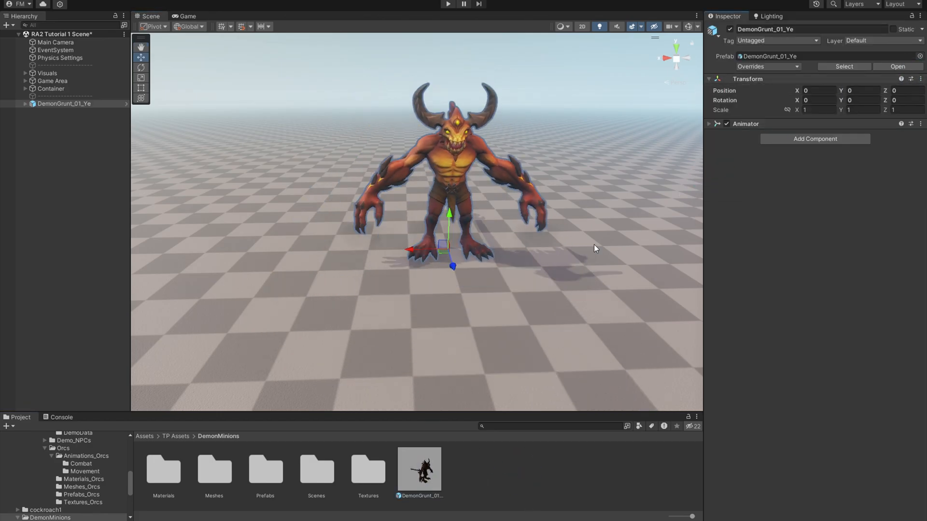
Auto-find the demon's required bones, dismiss the report, and trim extra Core chain bones.
{"action": "left_click", "coordinate": [815, 208]}
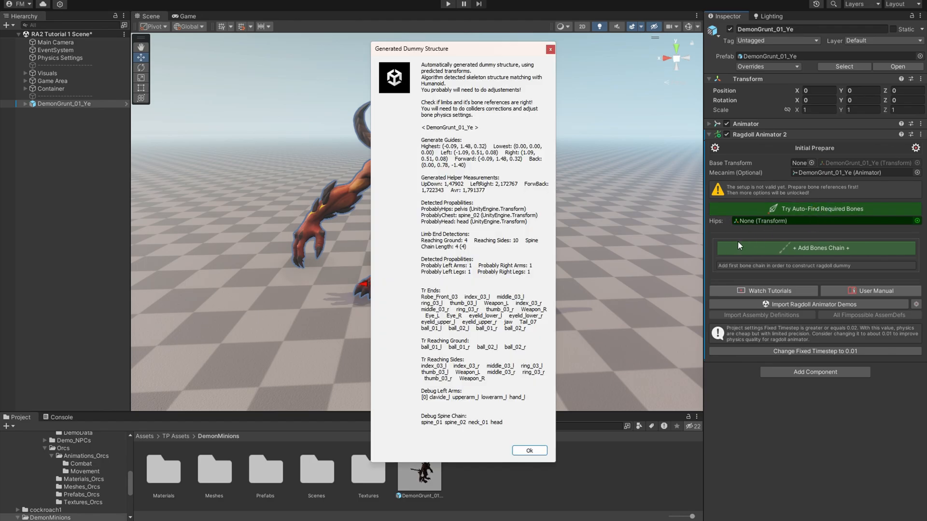
{"action": "left_click", "coordinate": [527, 451]}
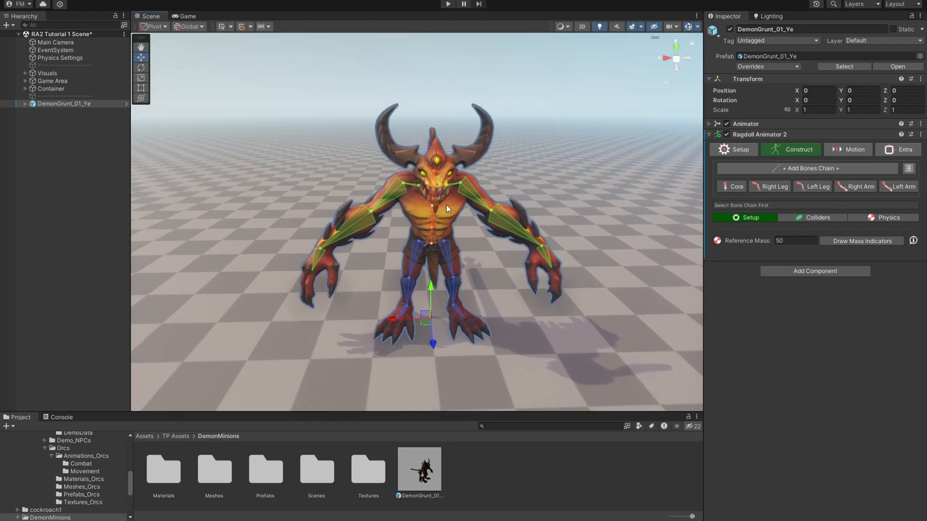
{"action": "left_click", "coordinate": [901, 187]}
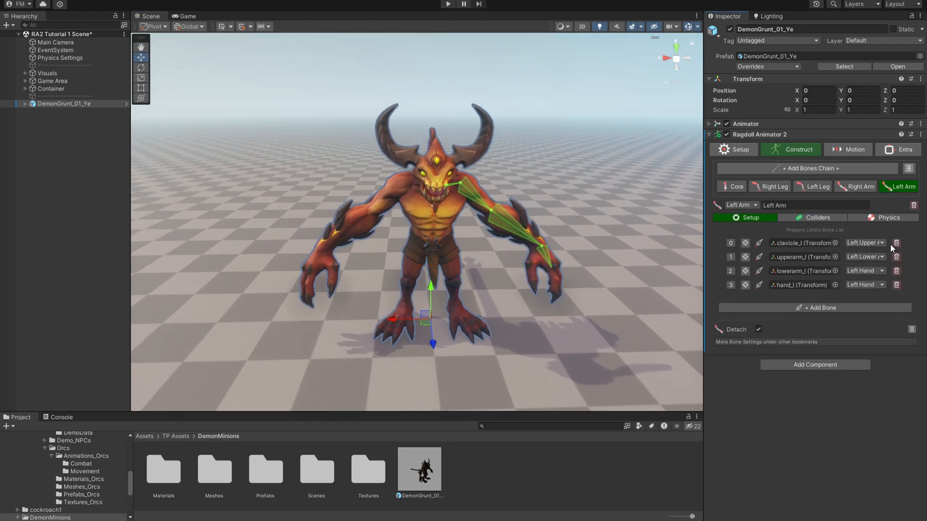
{"action": "left_click", "coordinate": [735, 186]}
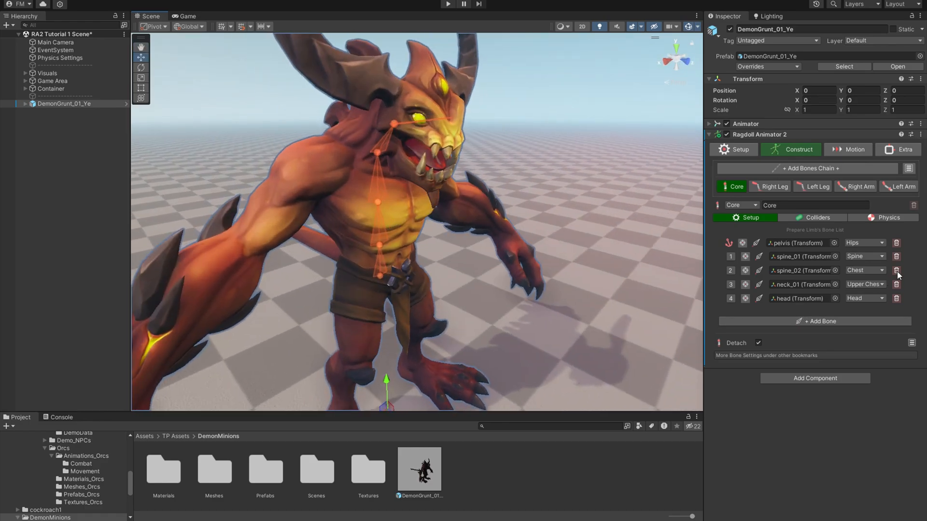
{"action": "left_click", "coordinate": [896, 270]}
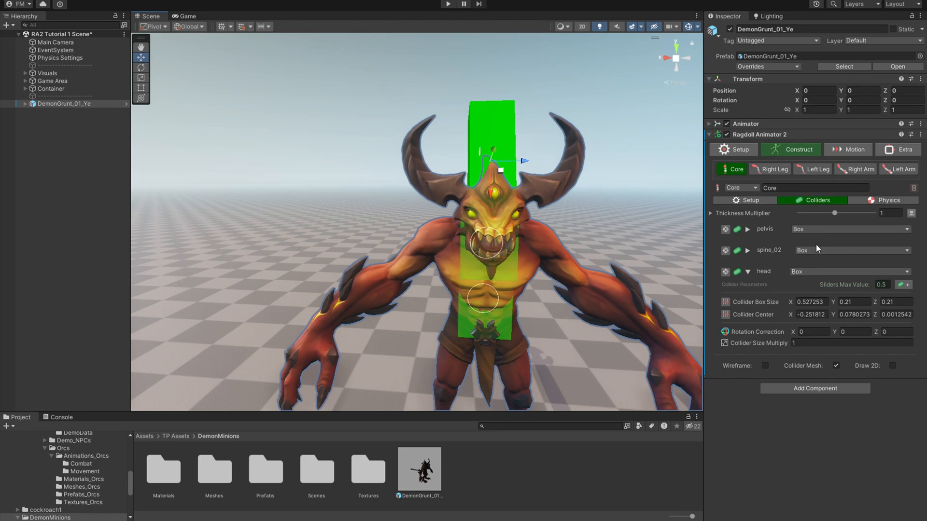
Try sphere then box head colliders, and thicken Right Leg and Left Arm capsules.
{"action": "left_click", "coordinate": [850, 272]}
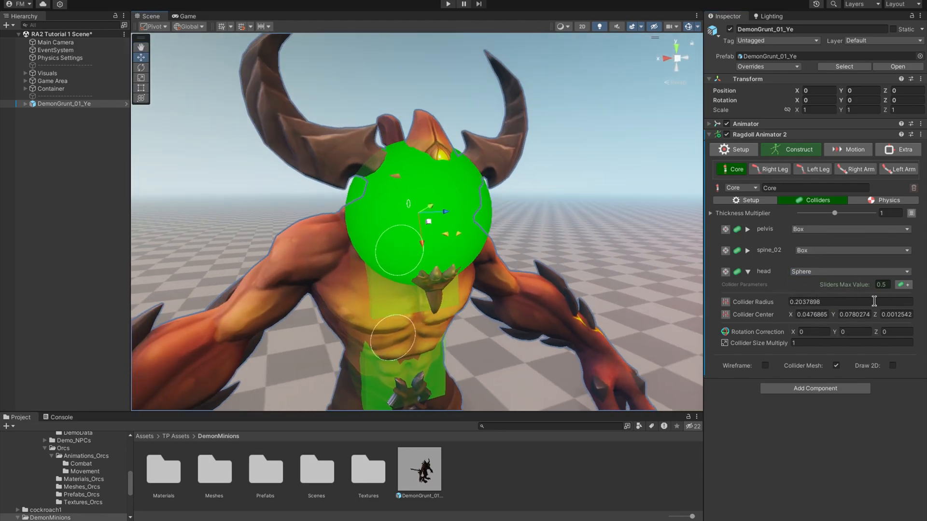
{"action": "left_click", "coordinate": [850, 271]}
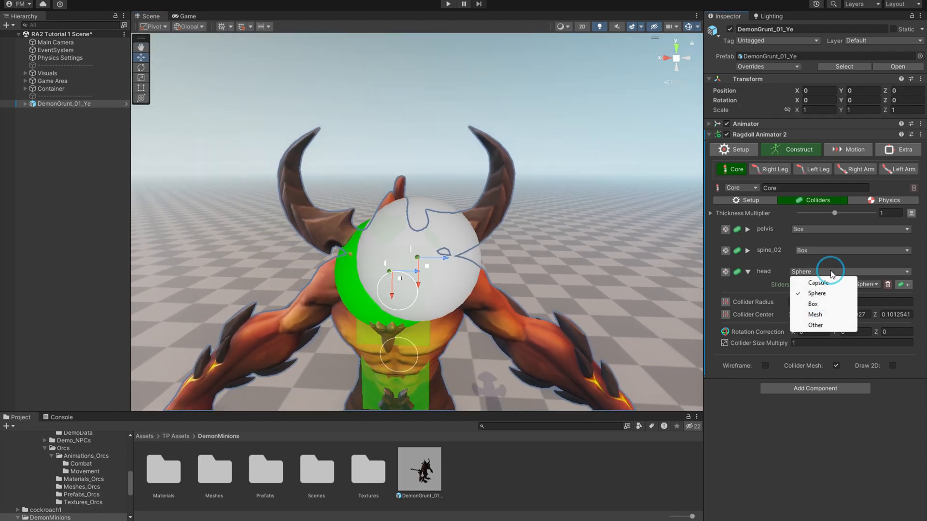
{"action": "left_click", "coordinate": [812, 304]}
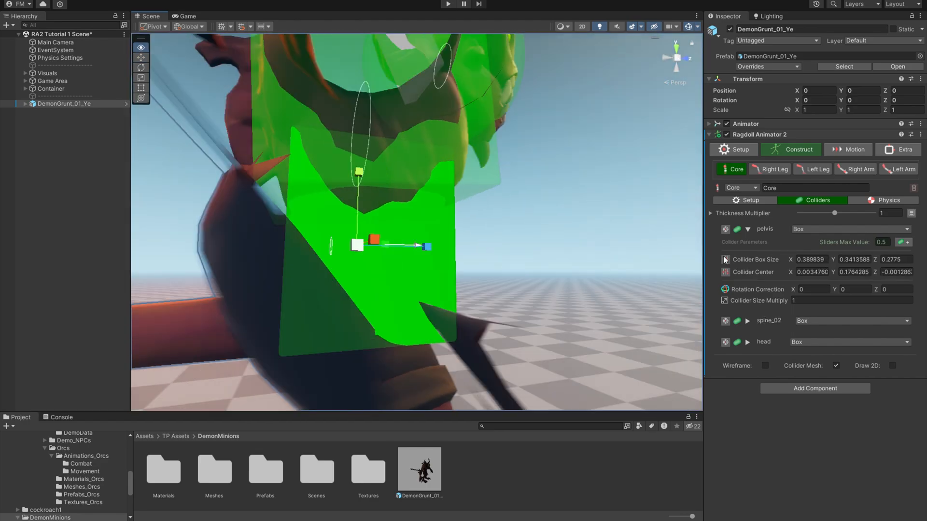
{"action": "left_click", "coordinate": [772, 169]}
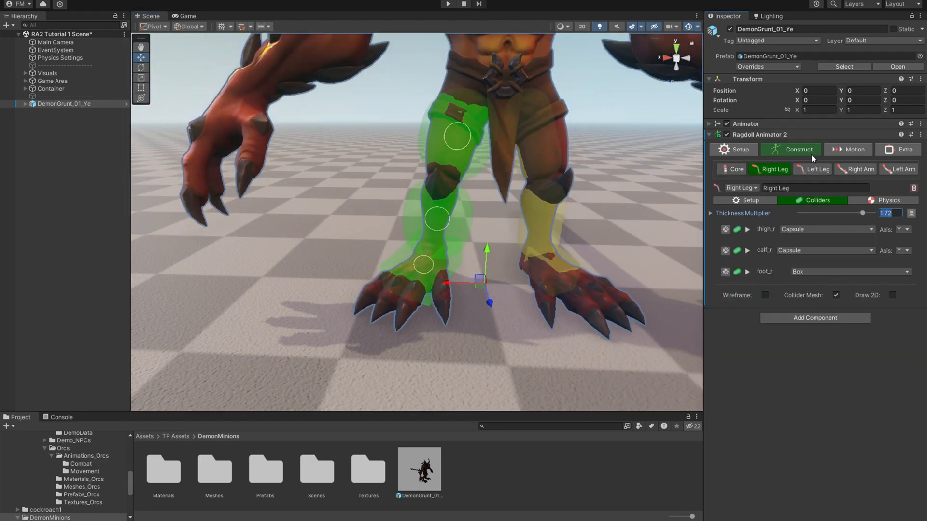
{"action": "left_click", "coordinate": [858, 169]}
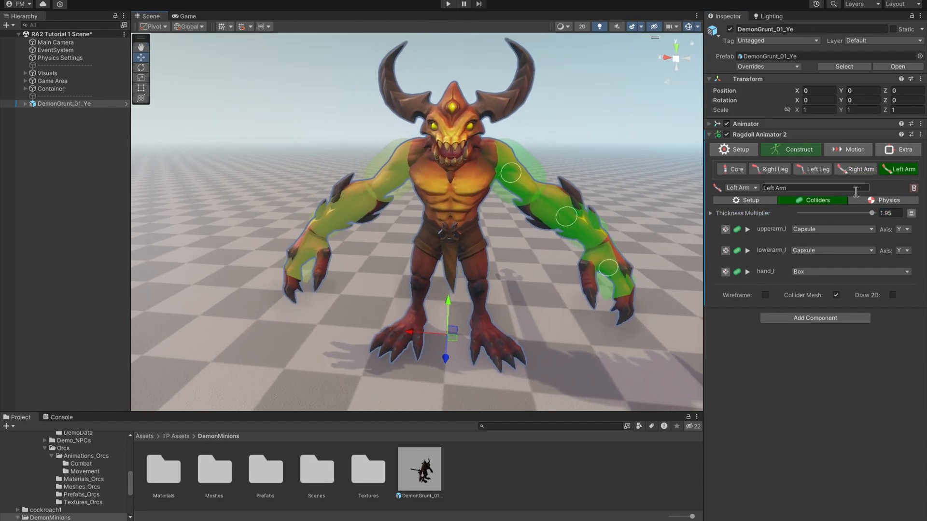
Run Auto Adjust Physics on the Right Arm chain, then review Right and Left Leg masses.
{"action": "left_click", "coordinate": [888, 199]}
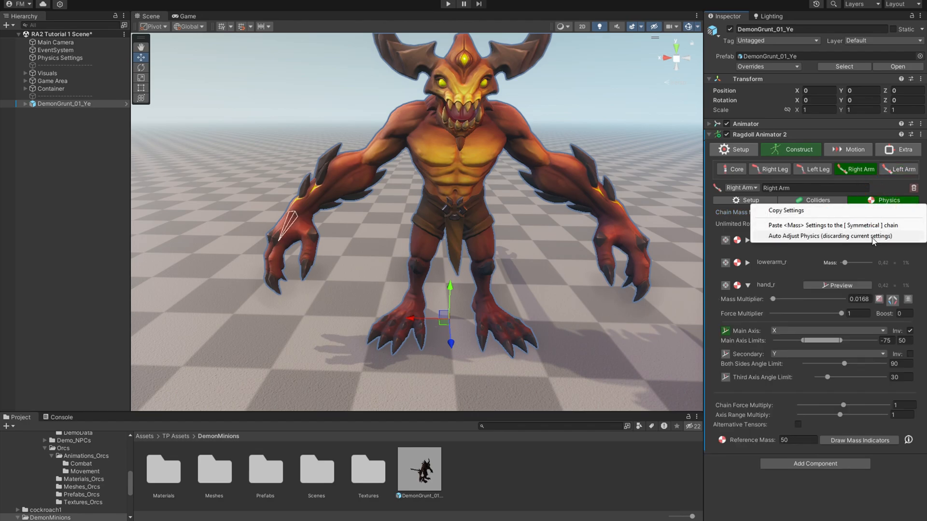
{"action": "left_click", "coordinate": [817, 169]}
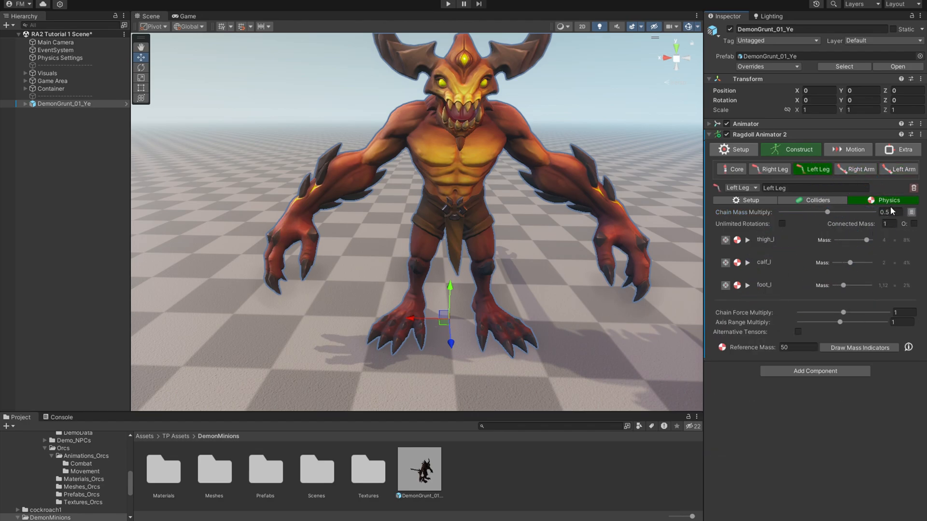
{"action": "left_click", "coordinate": [773, 169]}
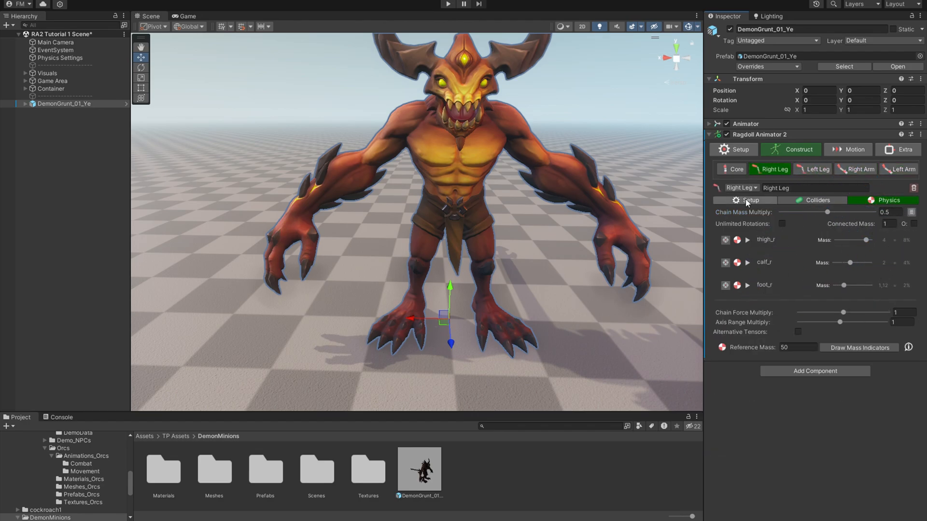
{"action": "left_click", "coordinate": [736, 169]}
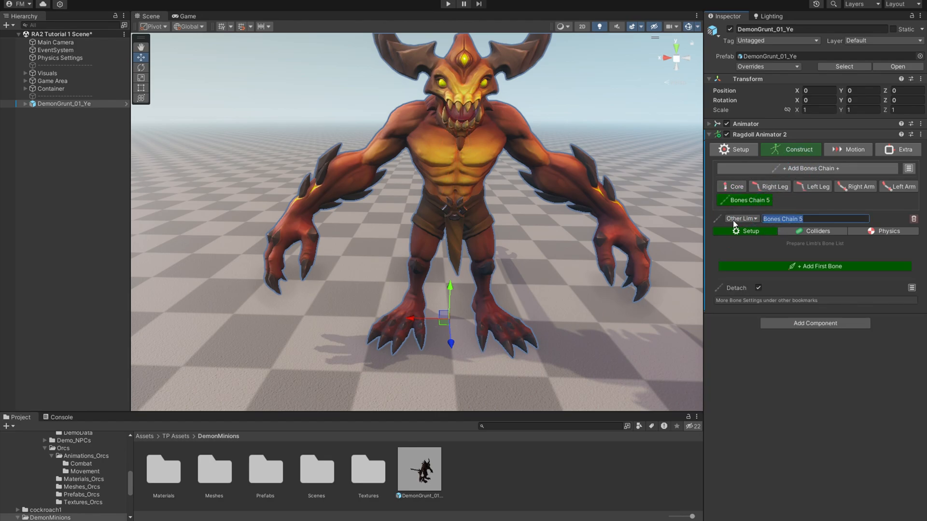
Name the new bones chain Tail and add the tail bones from under the pelvis.
{"action": "type", "text": "Tail"}
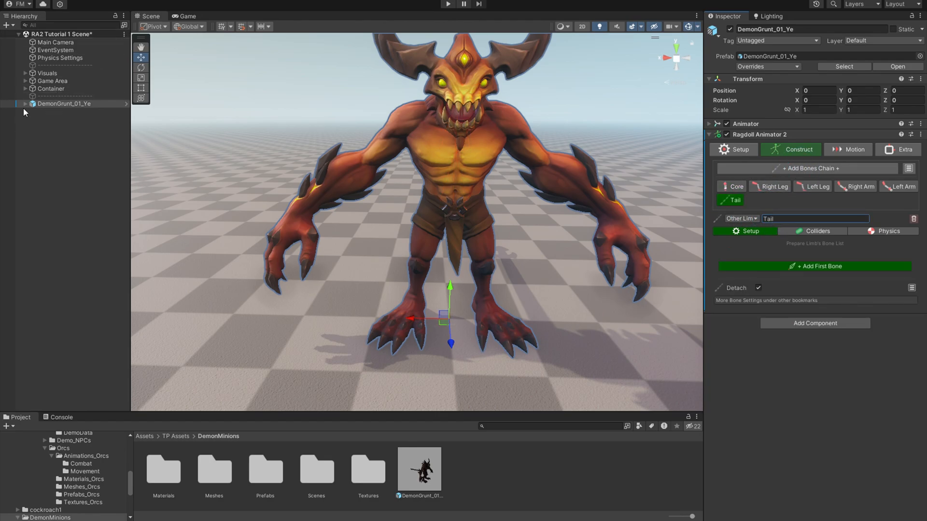
{"action": "left_click", "coordinate": [18, 104]}
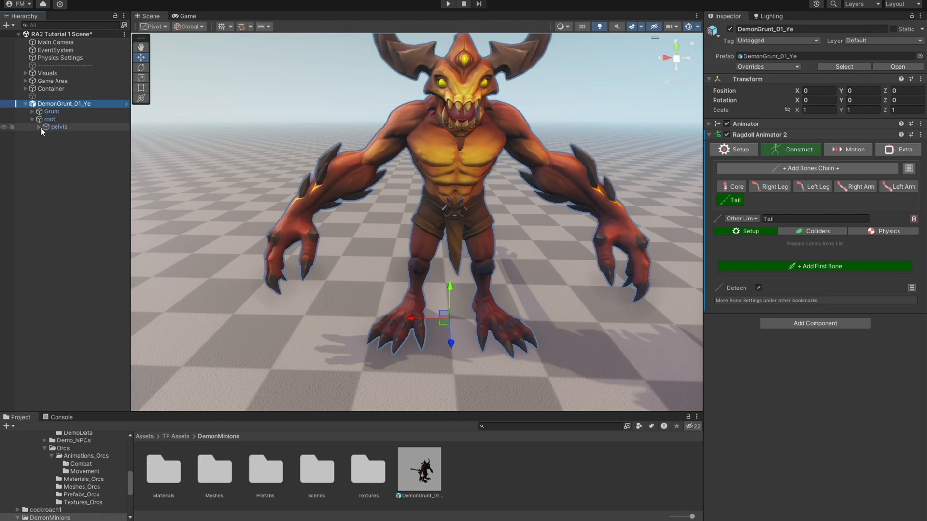
{"action": "left_click", "coordinate": [45, 127]}
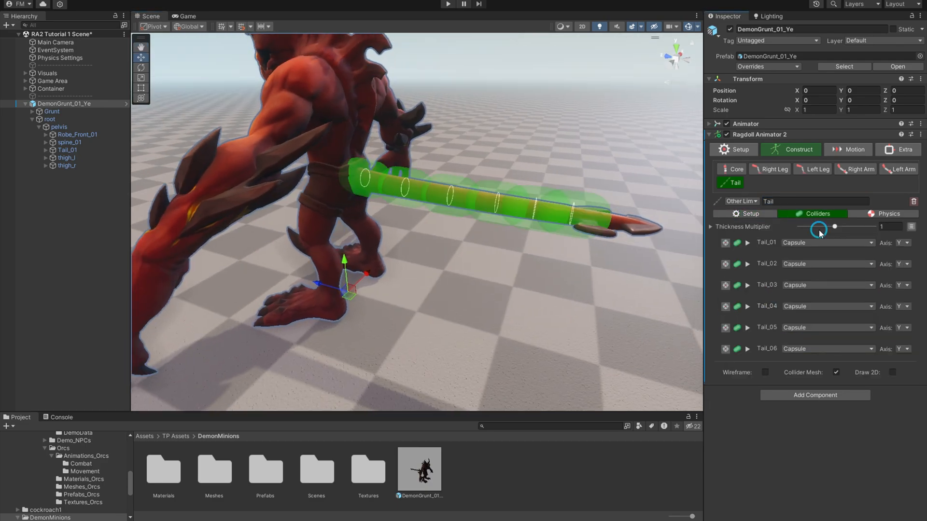
Thin the tail colliders, enable Unlimited Rotations, and play-test the ragdoll.
{"action": "left_click_drag", "start_coordinate": [835, 227], "coordinate": [819, 227]}
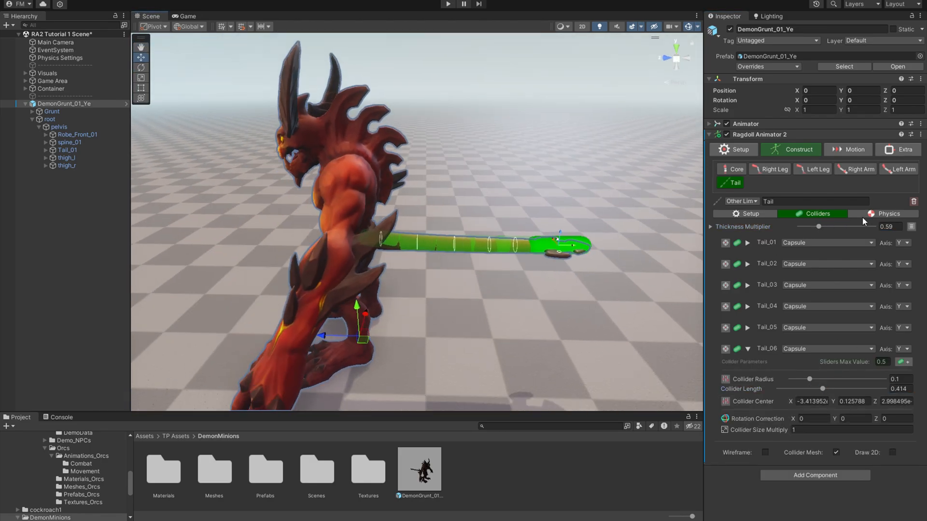
{"action": "left_click", "coordinate": [886, 214]}
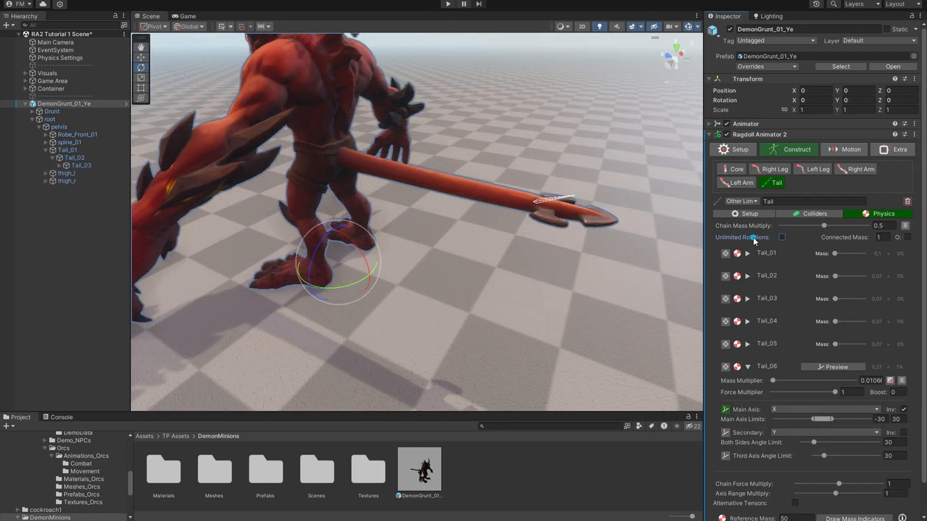
{"action": "mouse_move", "coordinate": [782, 237]}
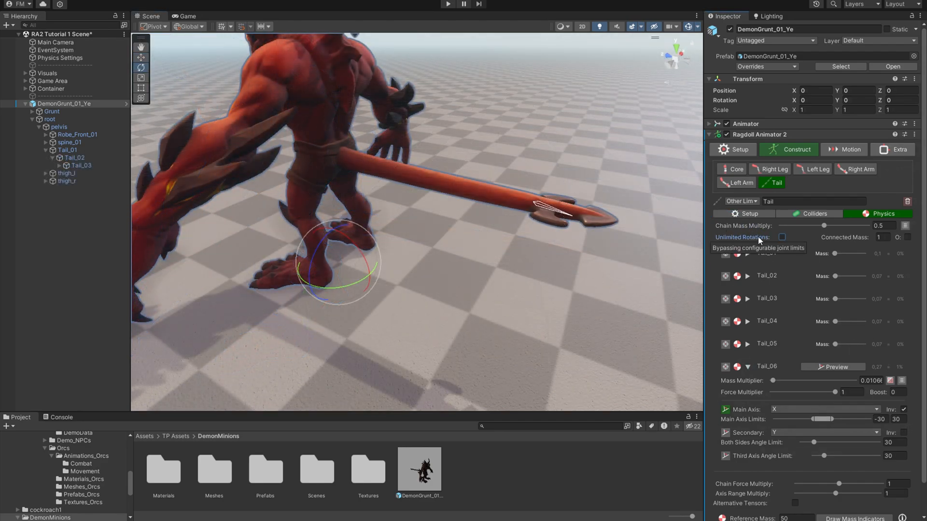
{"action": "left_click", "coordinate": [782, 237]}
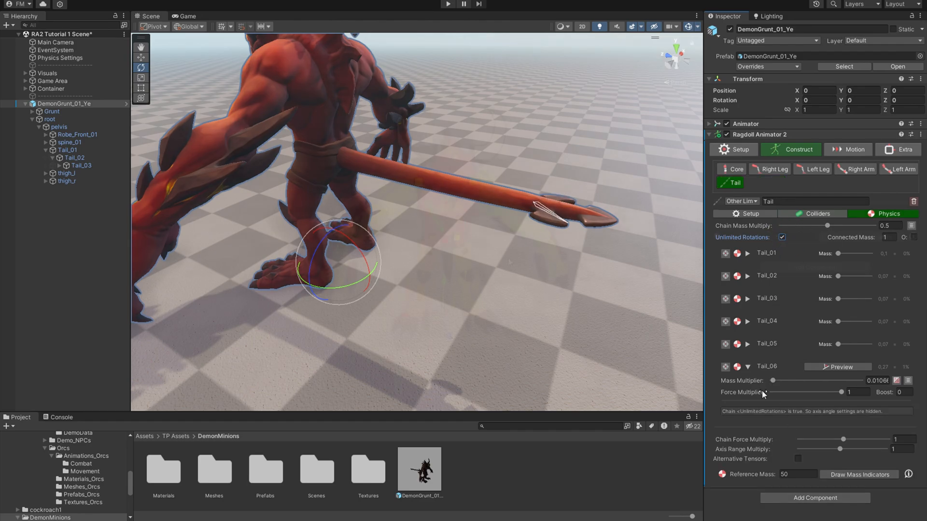
{"action": "left_click", "coordinate": [186, 16]}
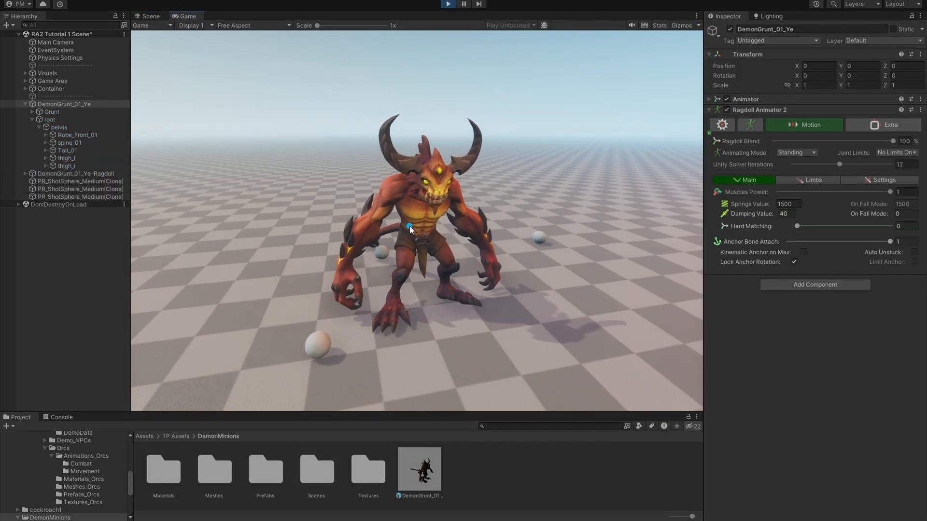
{"action": "left_click", "coordinate": [791, 150]}
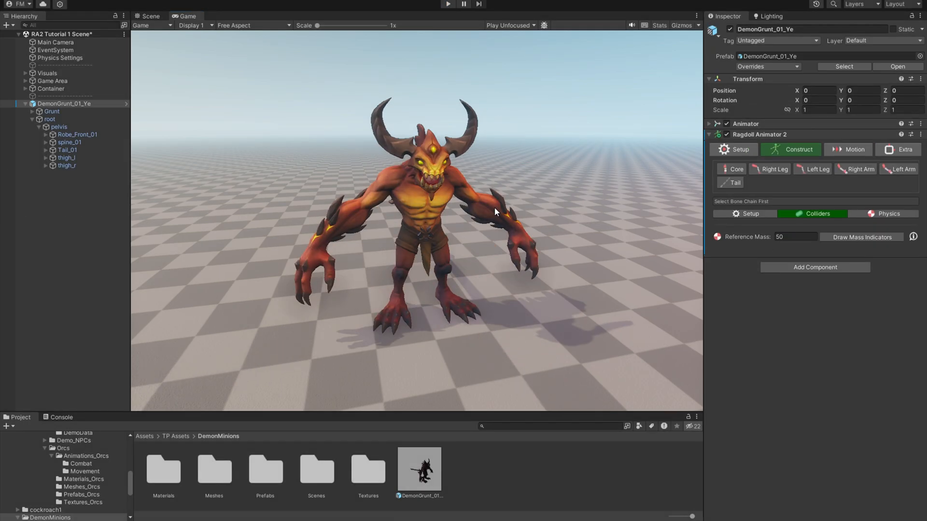
Open Setup References, inspect pelvis and Extensions, then reselect DemonGrunt_01_Ye with hierarchy collapsed.
{"action": "left_click", "coordinate": [733, 183]}
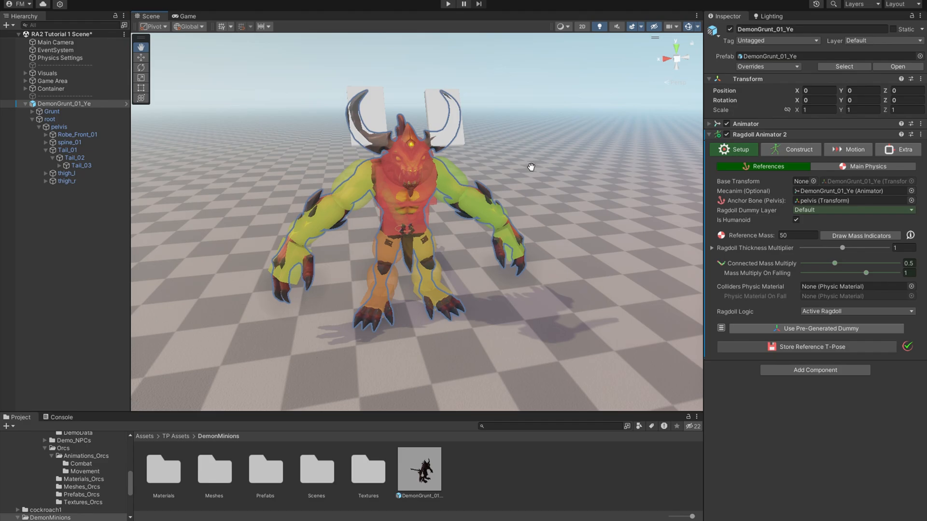
{"action": "mouse_move", "coordinate": [745, 178]}
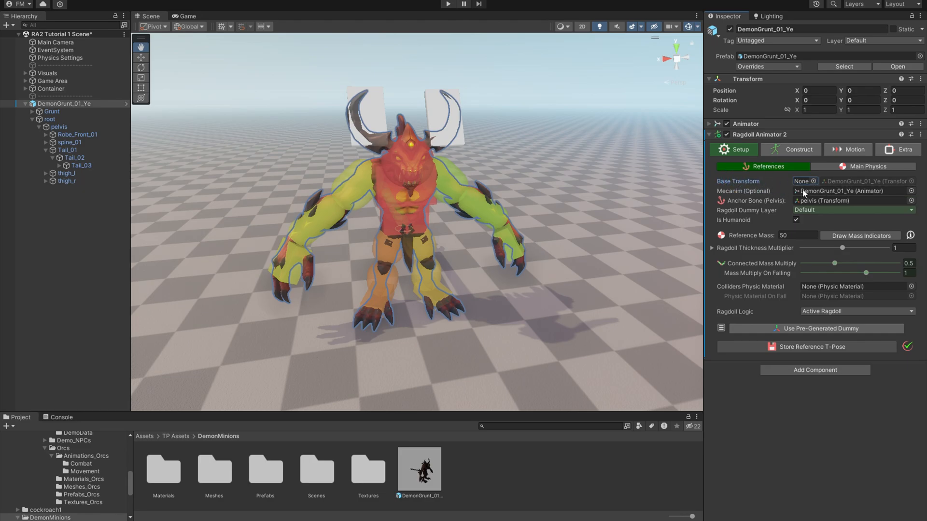
{"action": "mouse_move", "coordinate": [869, 182]}
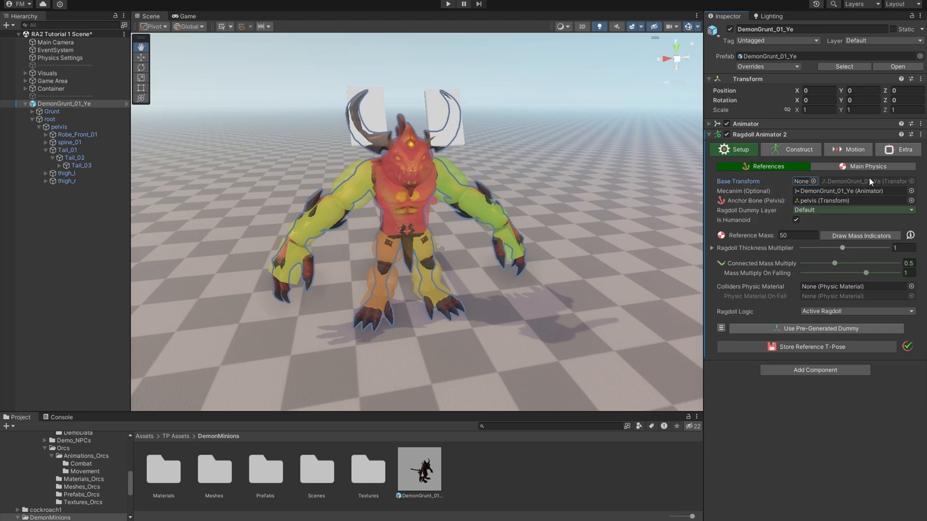
{"action": "left_click", "coordinate": [64, 104]}
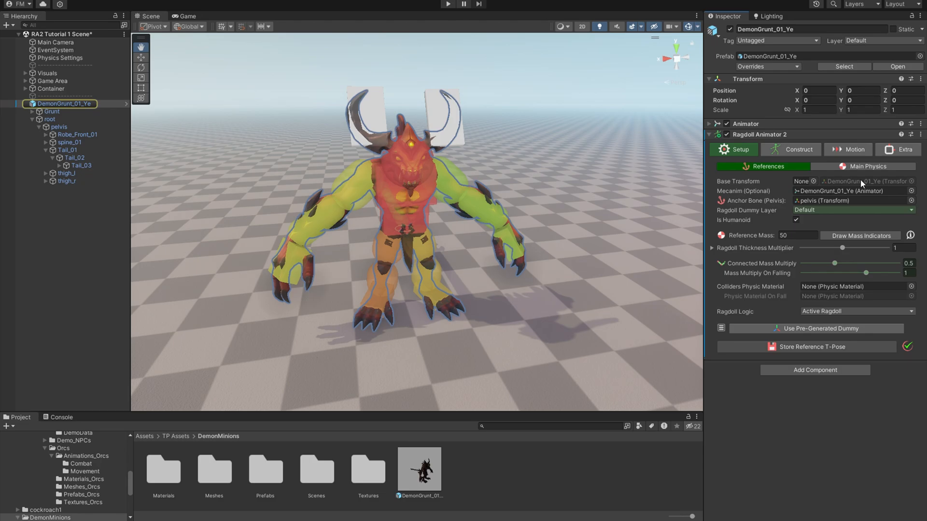
{"action": "left_click", "coordinate": [59, 126]}
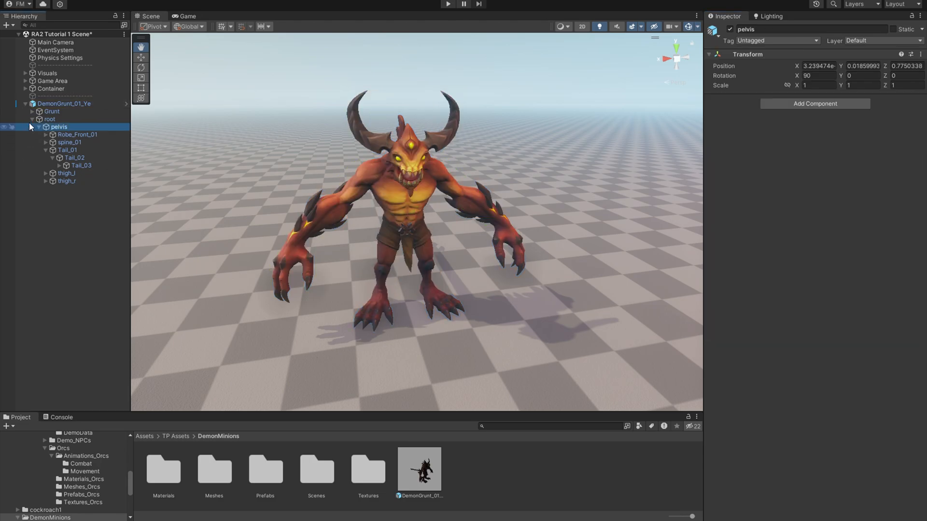
{"action": "right_click", "coordinate": [64, 103]}
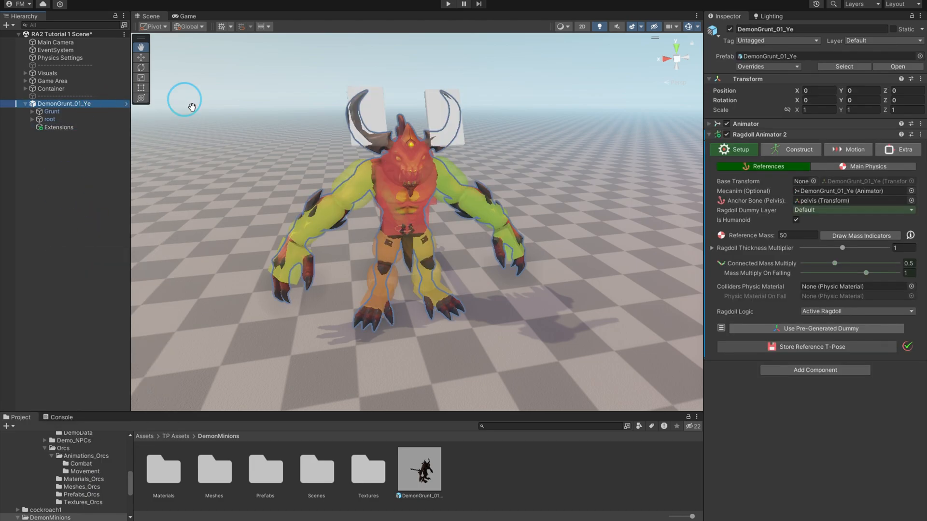
{"action": "left_click", "coordinate": [58, 127]}
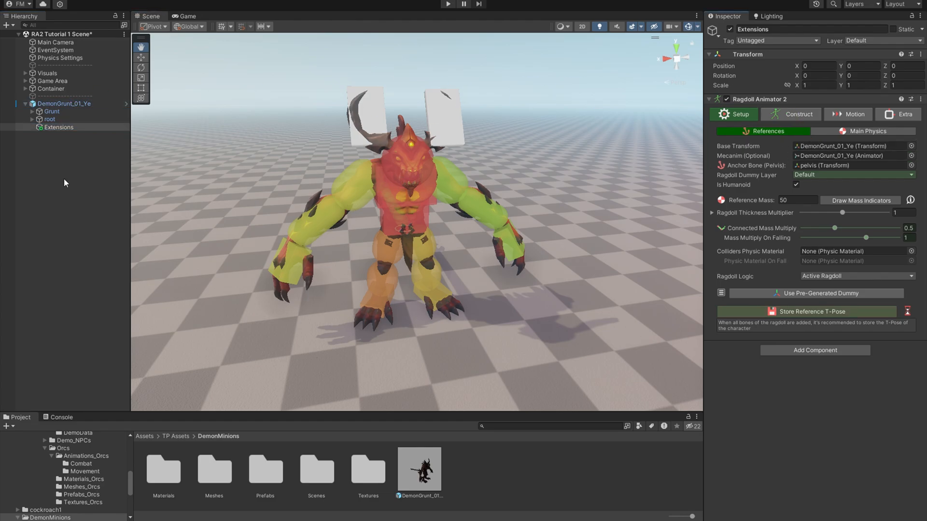
{"action": "mouse_move", "coordinate": [400, 264]}
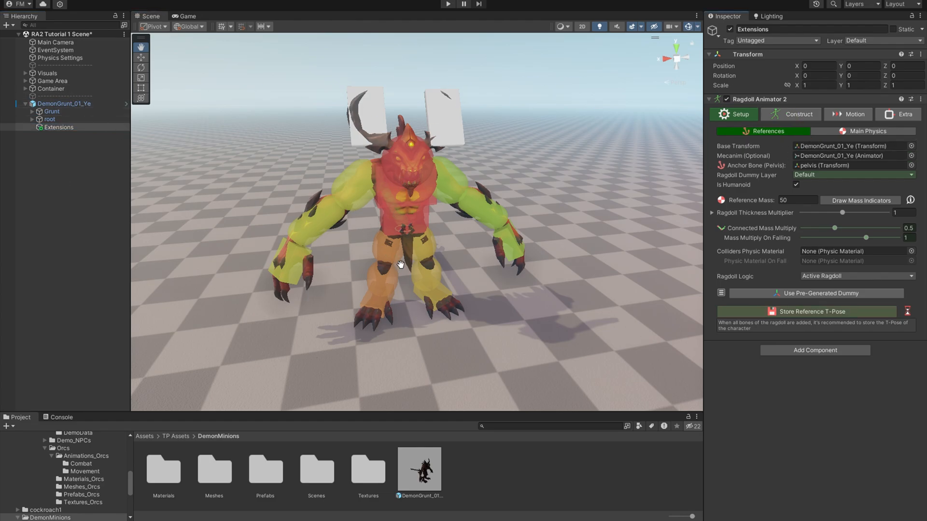
{"action": "mouse_move", "coordinate": [229, 173]}
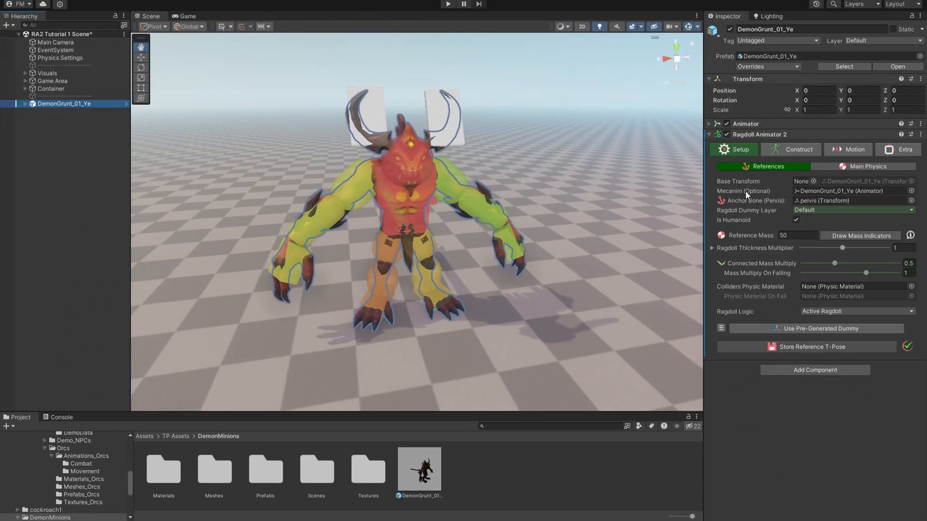
{"action": "left_click", "coordinate": [851, 190]}
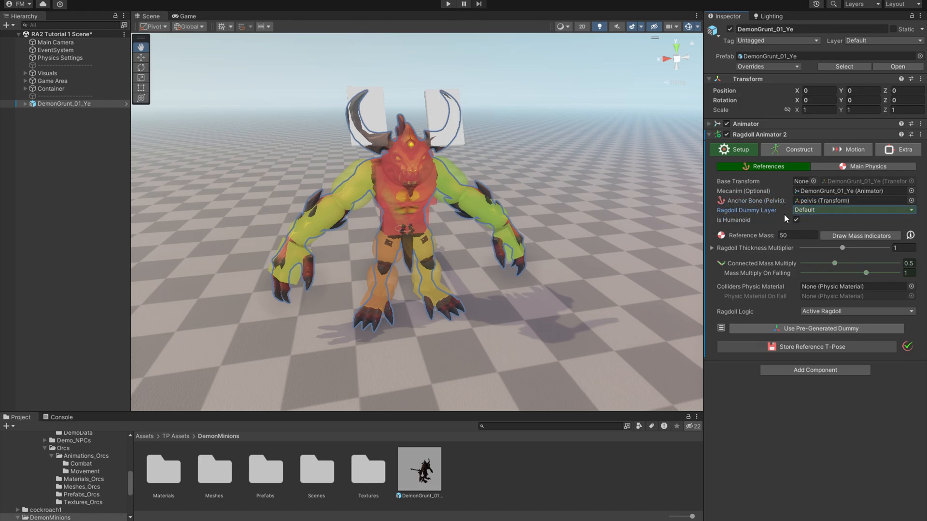
{"action": "mouse_move", "coordinate": [782, 218]}
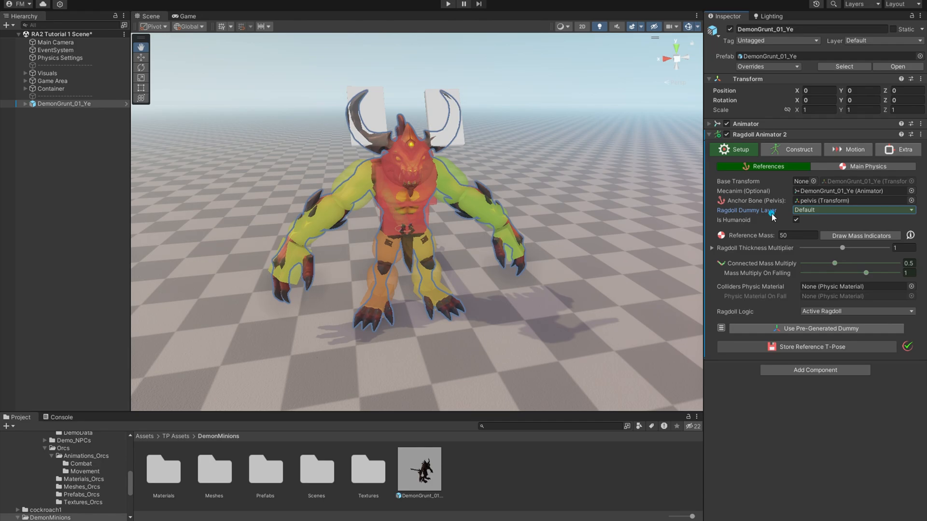
Create Controller and Ragdoll layers; put the demon on Controller and its dummy on Ragdoll.
{"action": "left_click", "coordinate": [851, 210]}
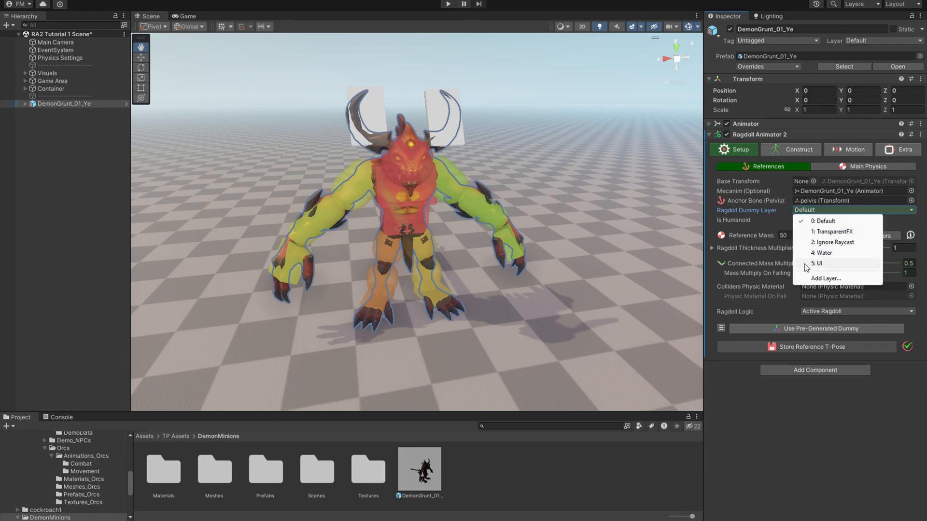
{"action": "left_click", "coordinate": [814, 370]}
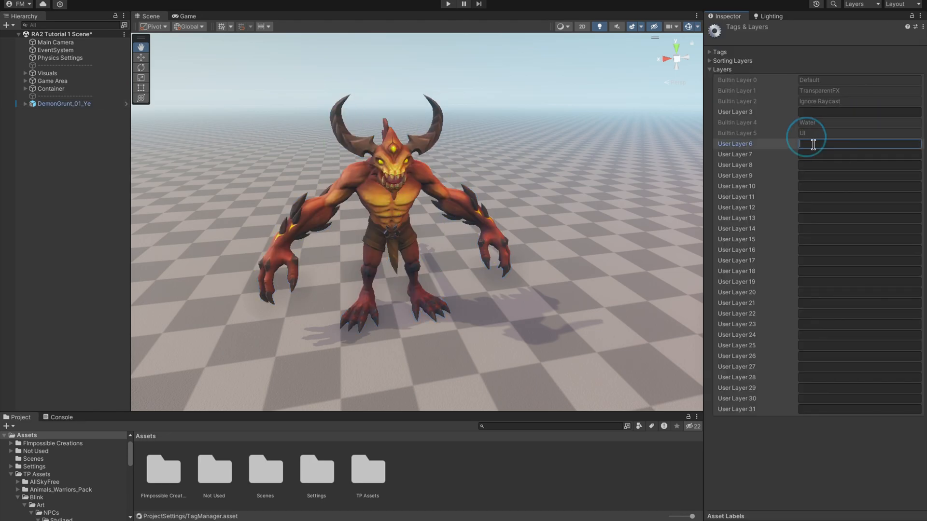
{"action": "type", "text": "Controller"}
{"action": "left_click", "coordinate": [859, 154]}
{"action": "type", "text": "Rag"}
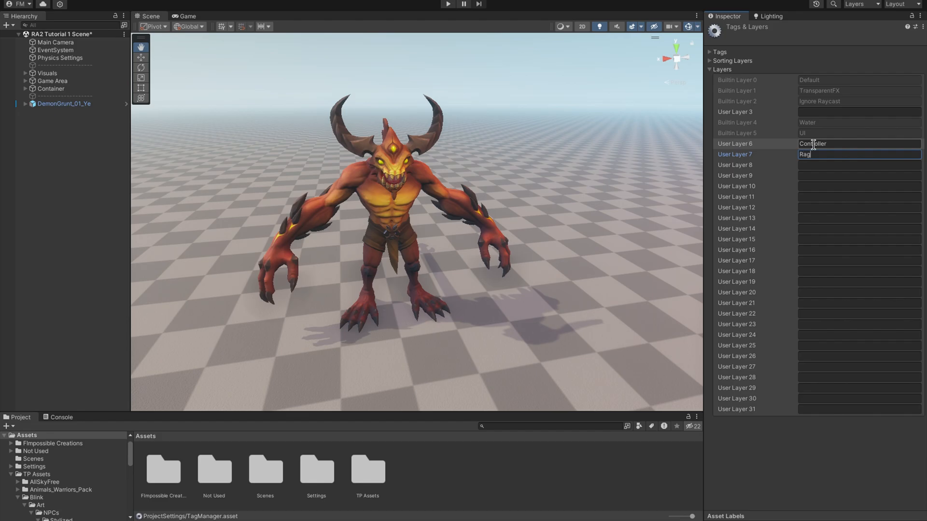
{"action": "left_click", "coordinate": [64, 103]}
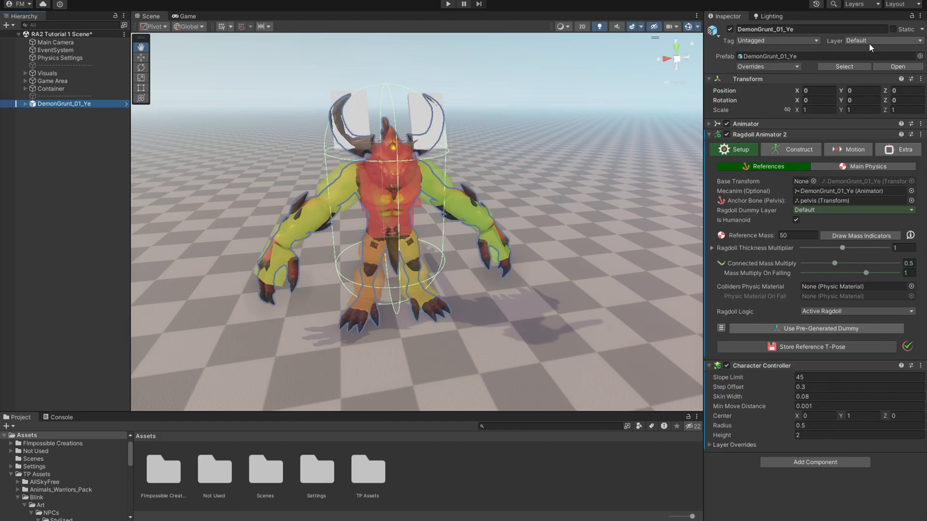
{"action": "left_click", "coordinate": [870, 40]}
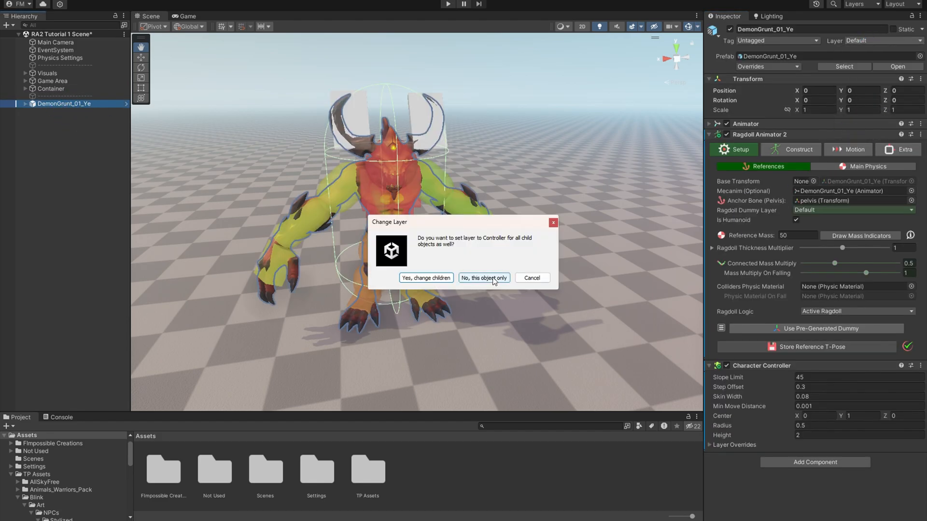
{"action": "left_click", "coordinate": [483, 278]}
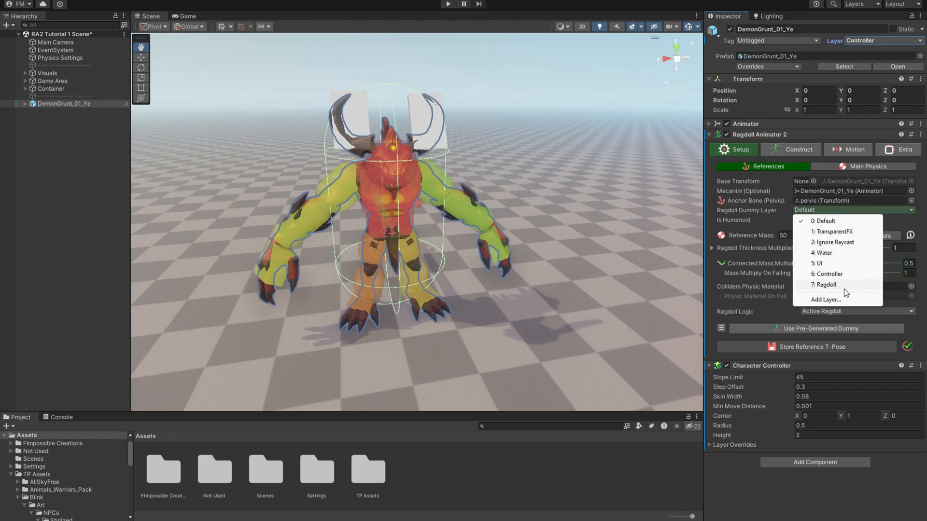
{"action": "left_click", "coordinate": [826, 284]}
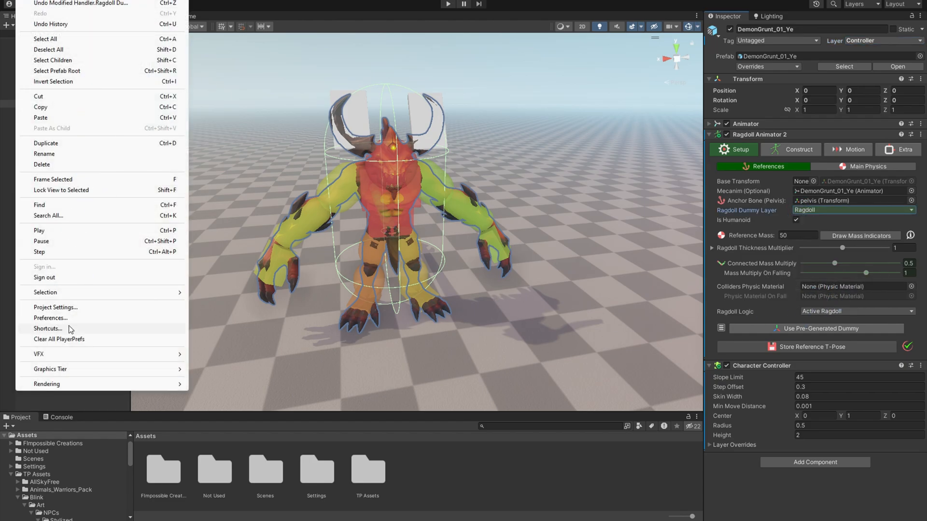
Turn off Controller–Ragdoll collisions in the Physics layer collision matrix.
{"action": "left_click", "coordinate": [56, 307]}
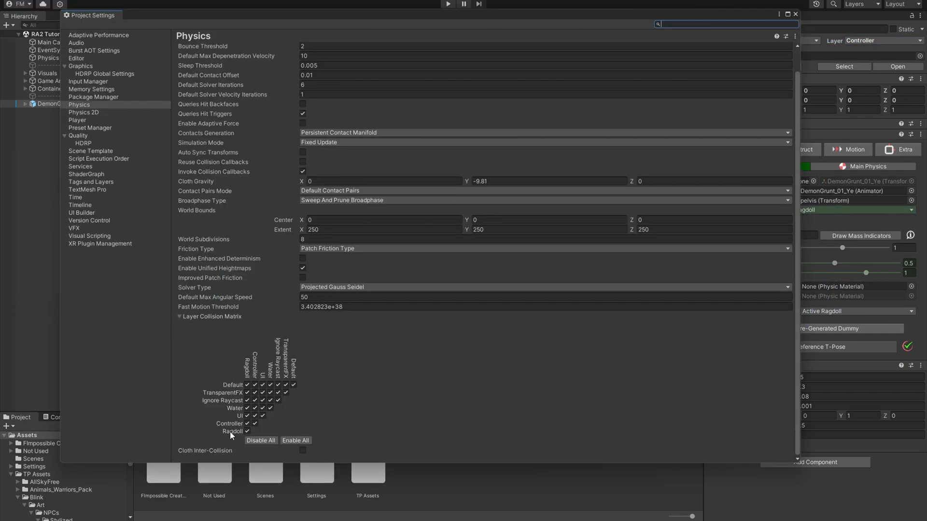
{"action": "left_click", "coordinate": [247, 425]}
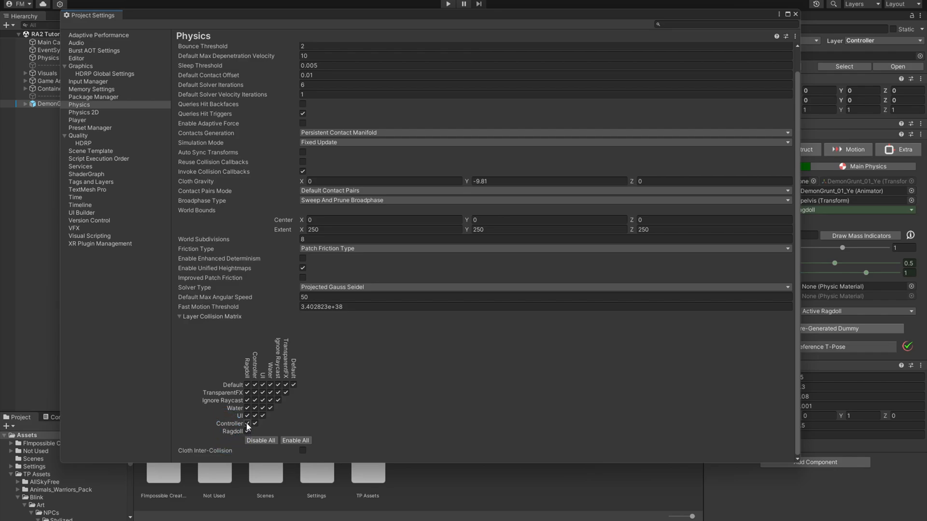
{"action": "left_click", "coordinate": [247, 424]}
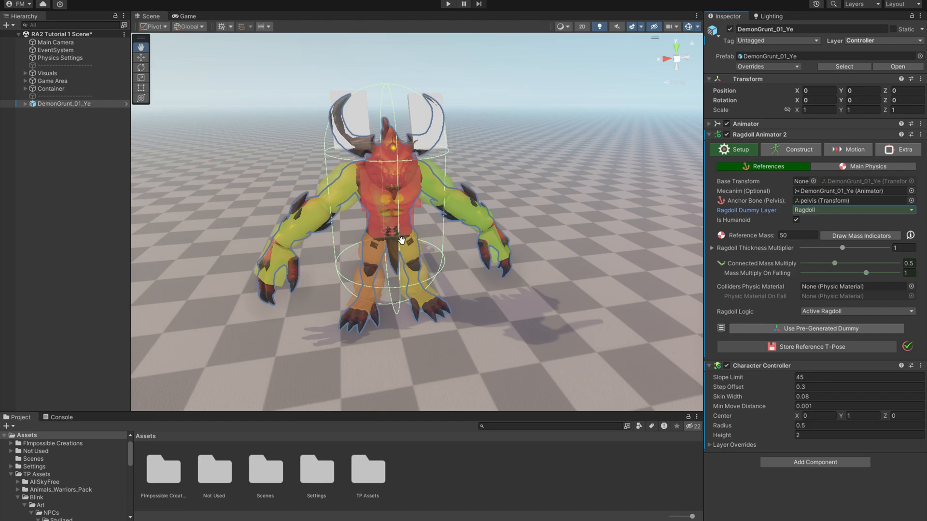
{"action": "left_click", "coordinate": [902, 149]}
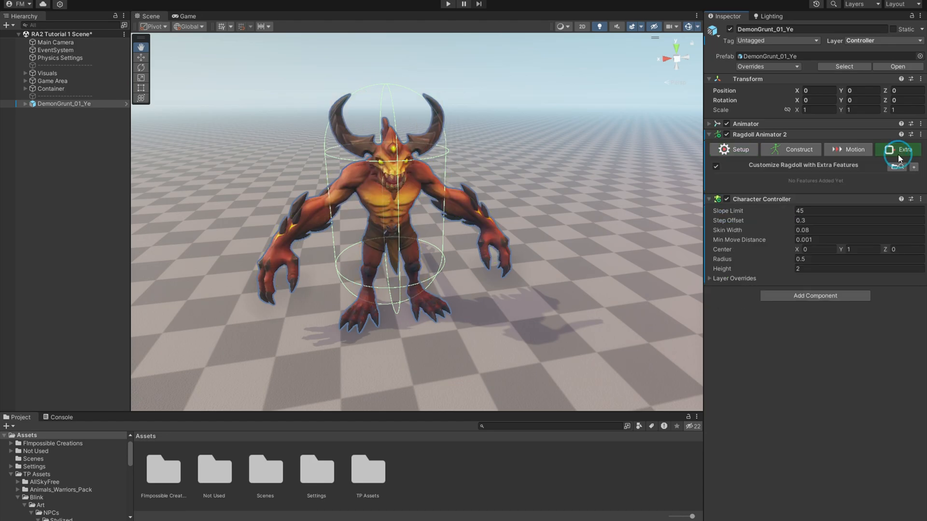
{"action": "left_click", "coordinate": [902, 149]}
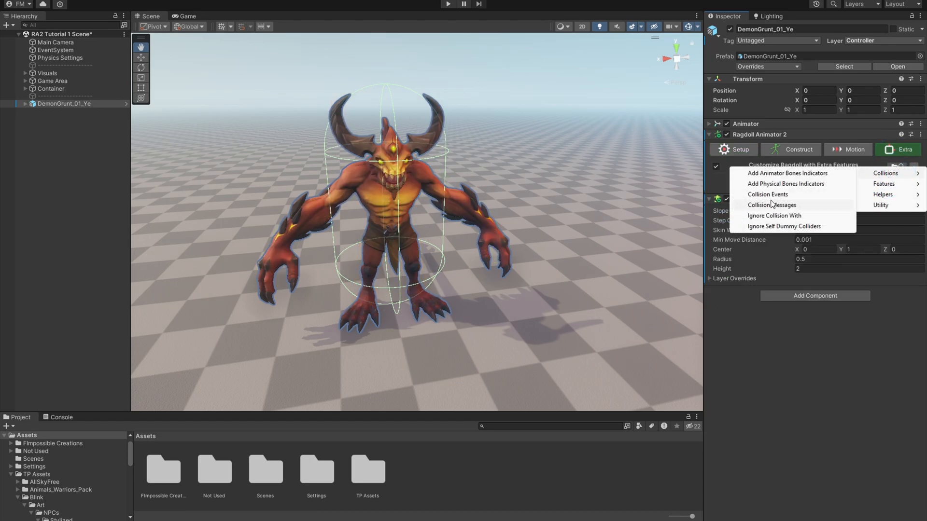
Add Ignore Collision With, set to ignore the demon's Character Controller collider.
{"action": "left_click", "coordinate": [774, 215]}
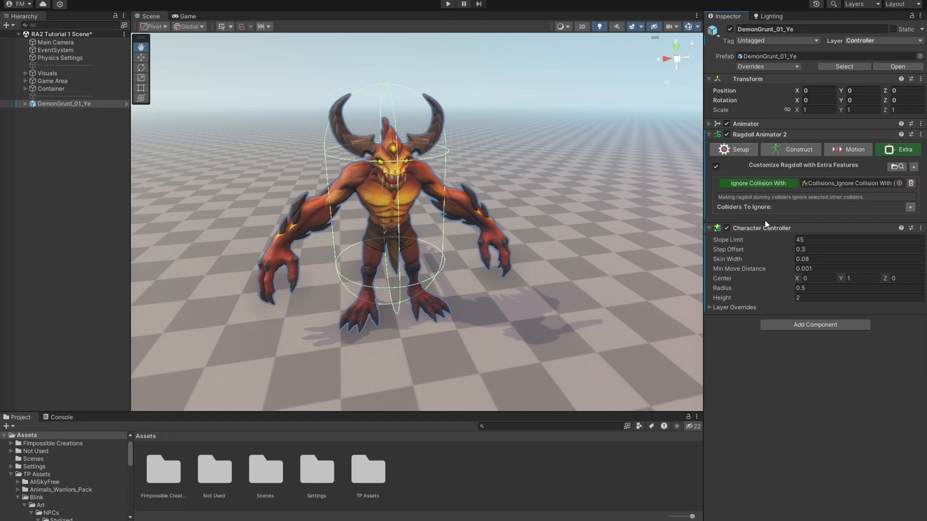
{"action": "left_click", "coordinate": [911, 207]}
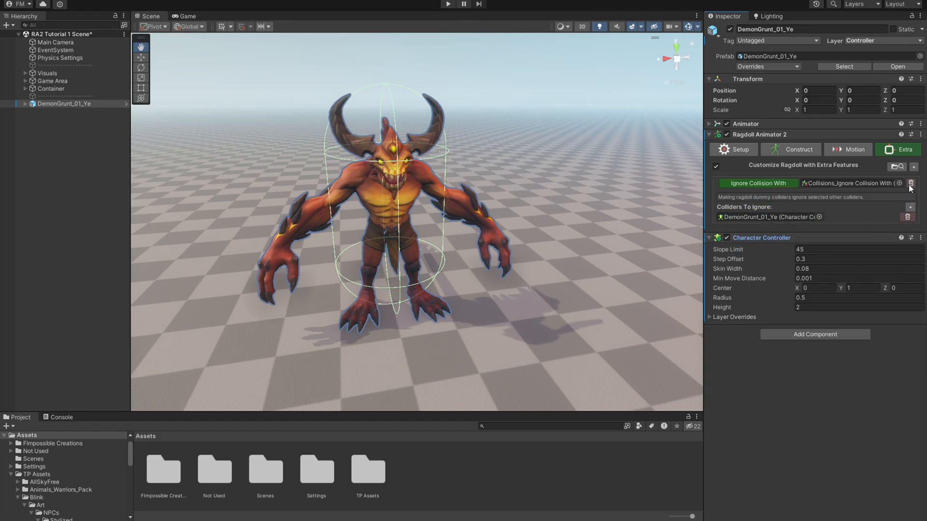
{"action": "left_click", "coordinate": [739, 149]}
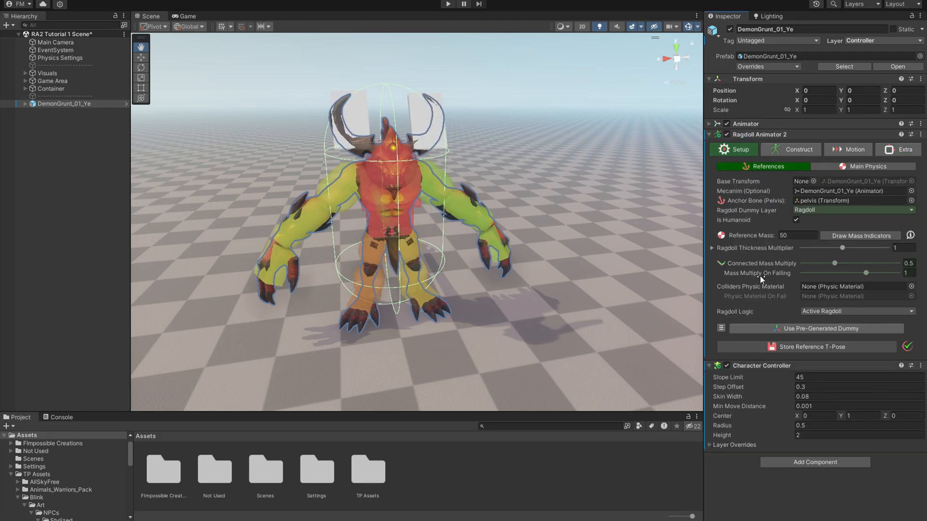
{"action": "mouse_move", "coordinate": [562, 273]}
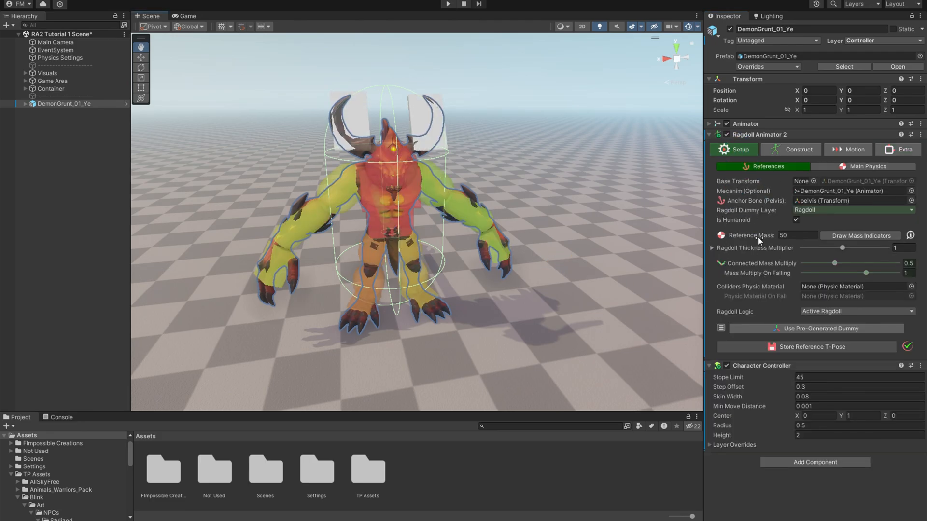
Adjust the reference mass value and switch ragdoll logic to Just Bone Components.
{"action": "left_click", "coordinate": [798, 236]}
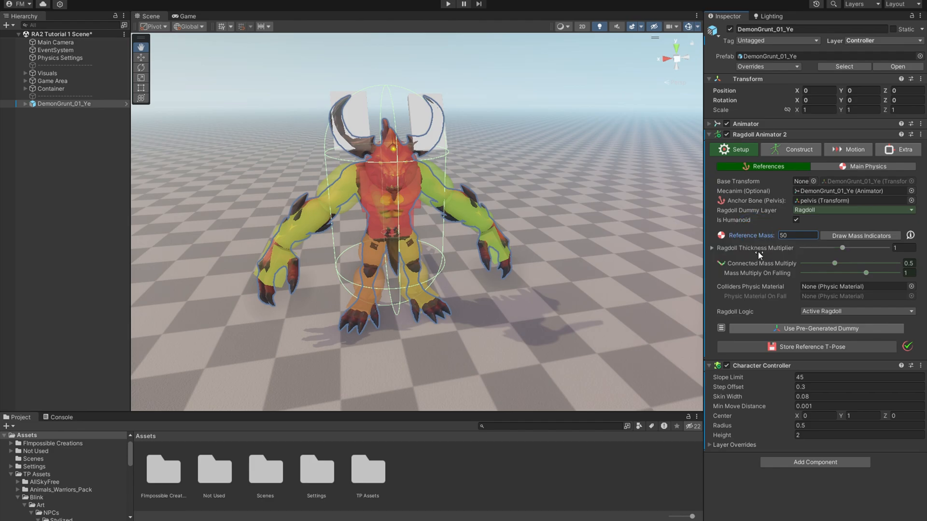
{"action": "left_click_drag", "start_coordinate": [843, 247], "coordinate": [858, 247]}
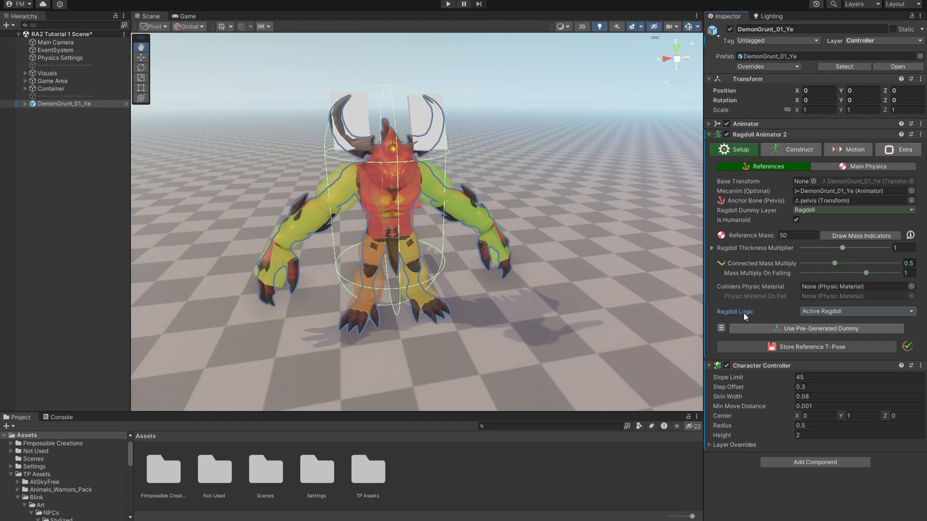
{"action": "left_click", "coordinate": [855, 312]}
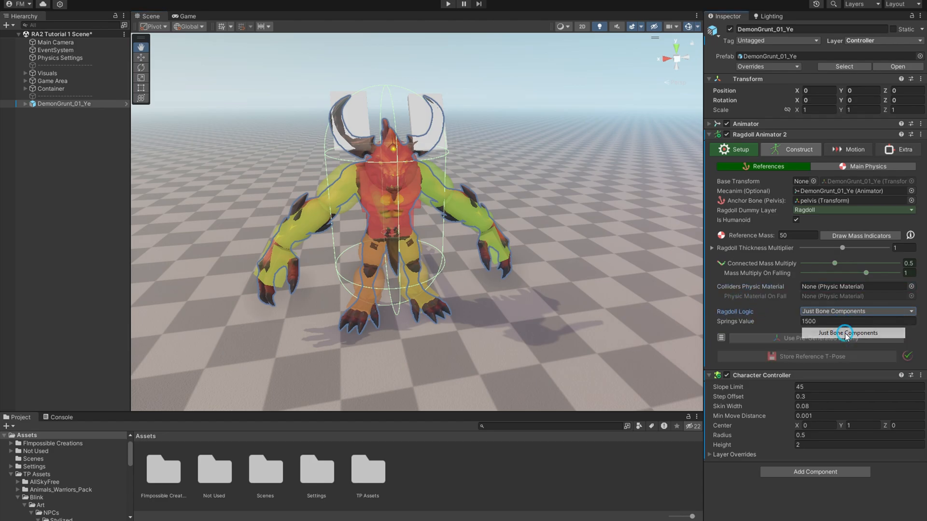
{"action": "left_click", "coordinate": [851, 333]}
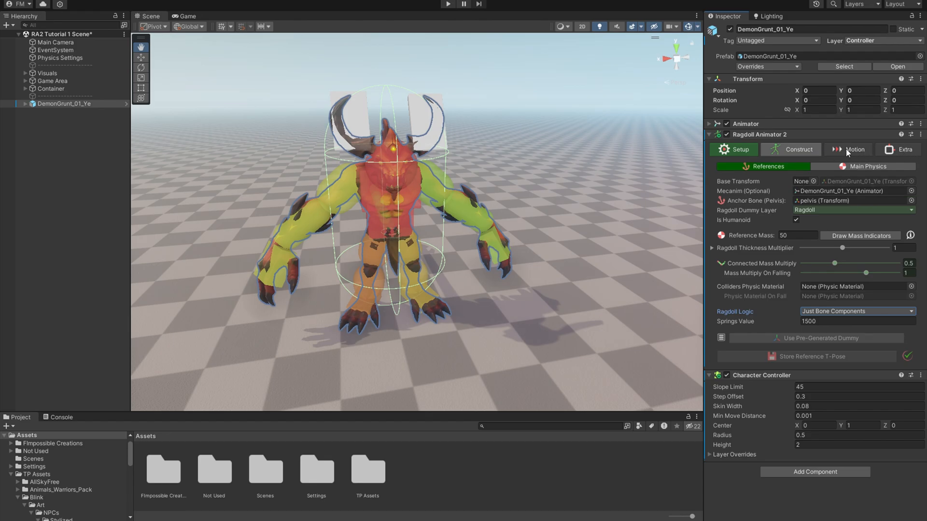
Restore Active Ragdoll logic, generate a pre-made dummy, and select DemonGrunt_01_Ye-Ragdoll.
{"action": "left_click", "coordinate": [855, 312]}
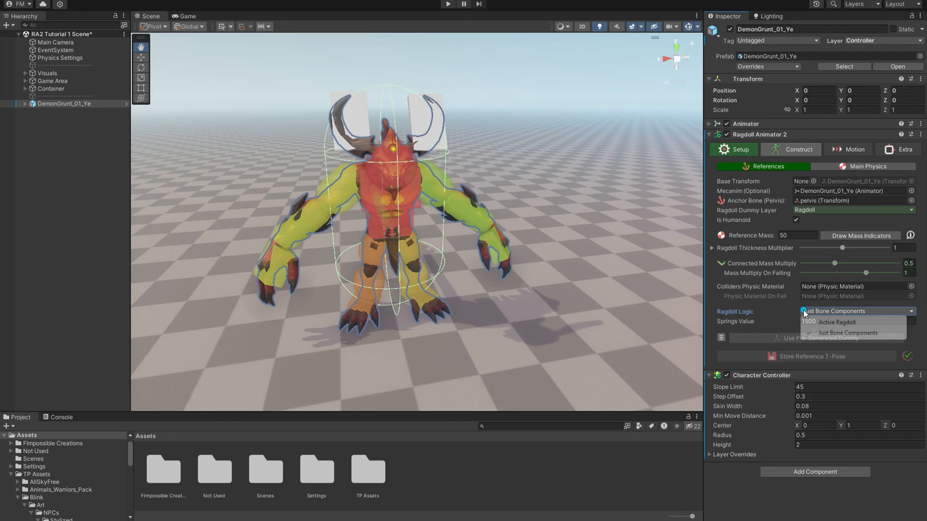
{"action": "left_click", "coordinate": [840, 322]}
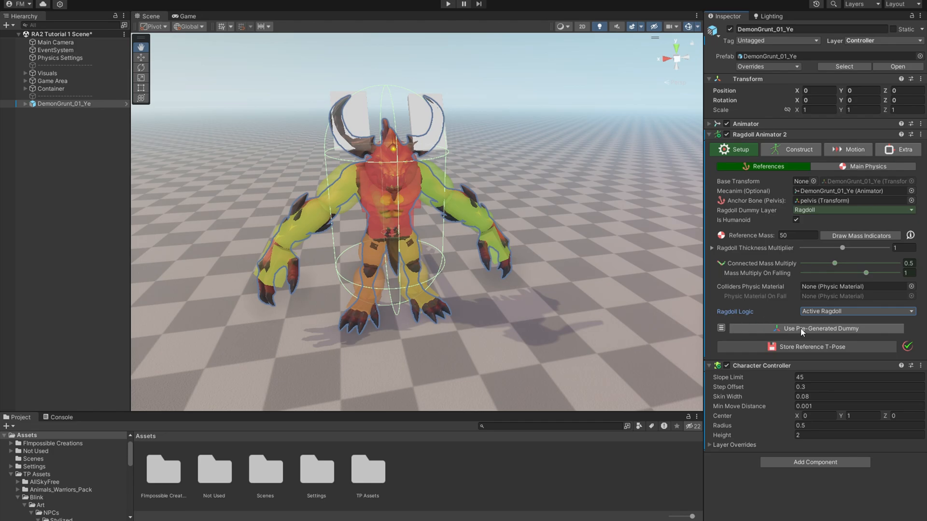
{"action": "mouse_move", "coordinate": [795, 329]}
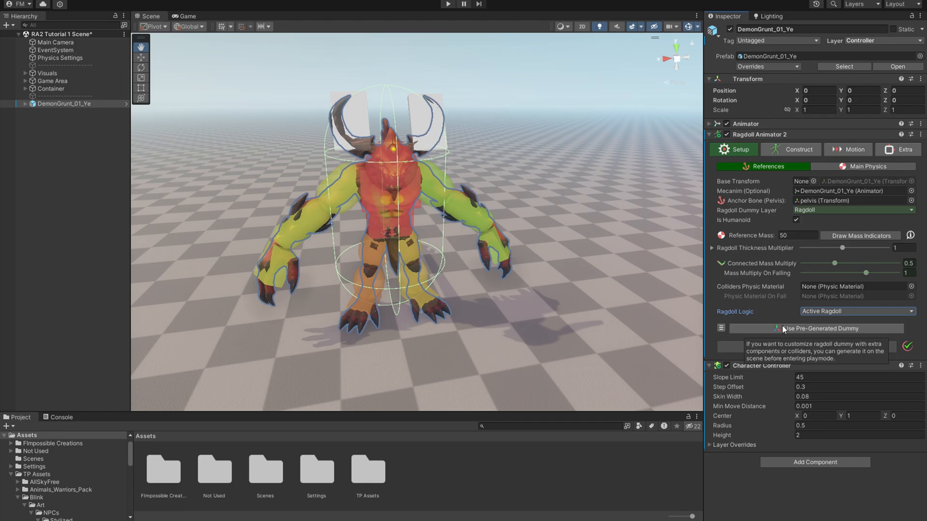
{"action": "left_click", "coordinate": [818, 328]}
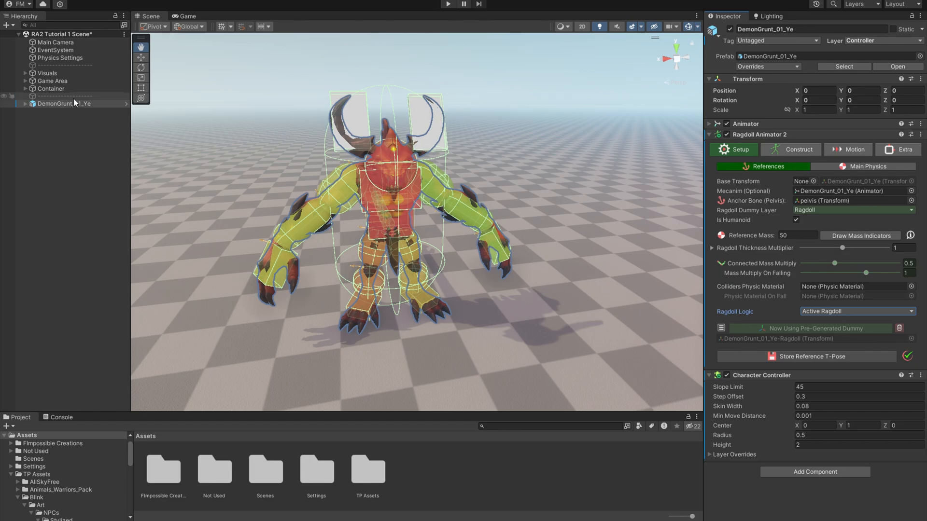
{"action": "left_click", "coordinate": [24, 104]}
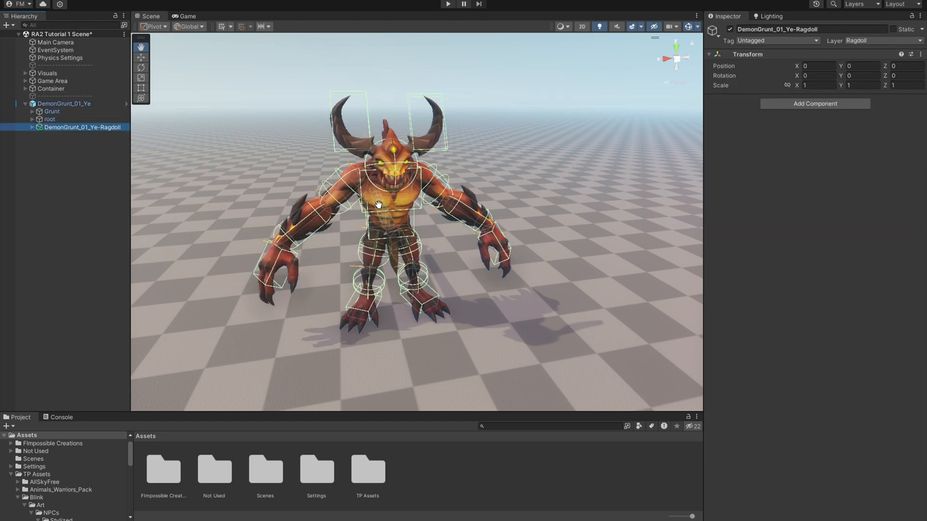
{"action": "mouse_move", "coordinate": [420, 265]}
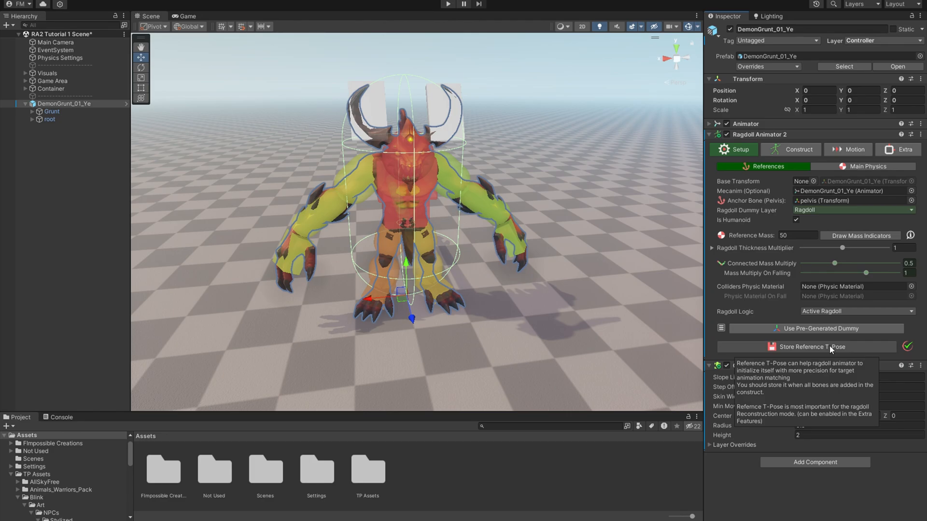
{"action": "mouse_move", "coordinate": [826, 350]}
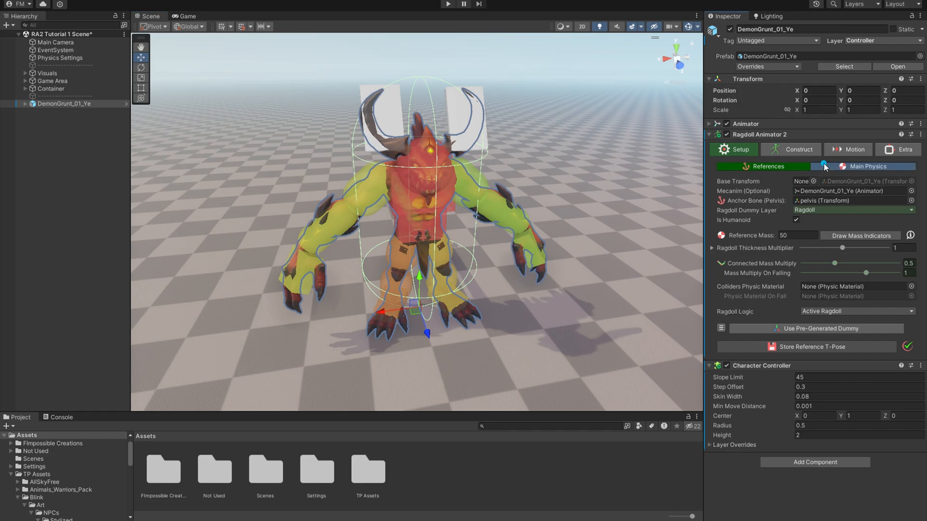
Show the Main Physics settings of DemonGrunt_01_Ye's Ragdoll Animator 2.
{"action": "left_click", "coordinate": [867, 166]}
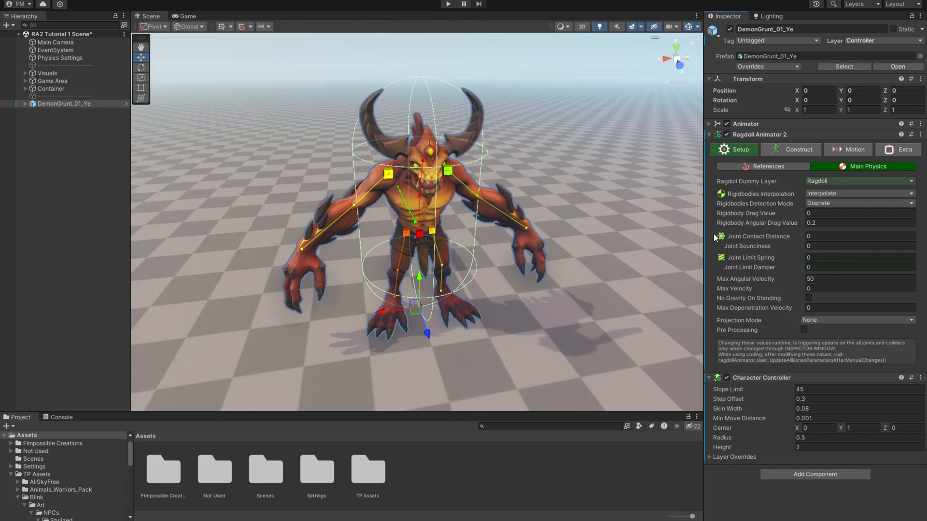
{"action": "mouse_move", "coordinate": [761, 185]}
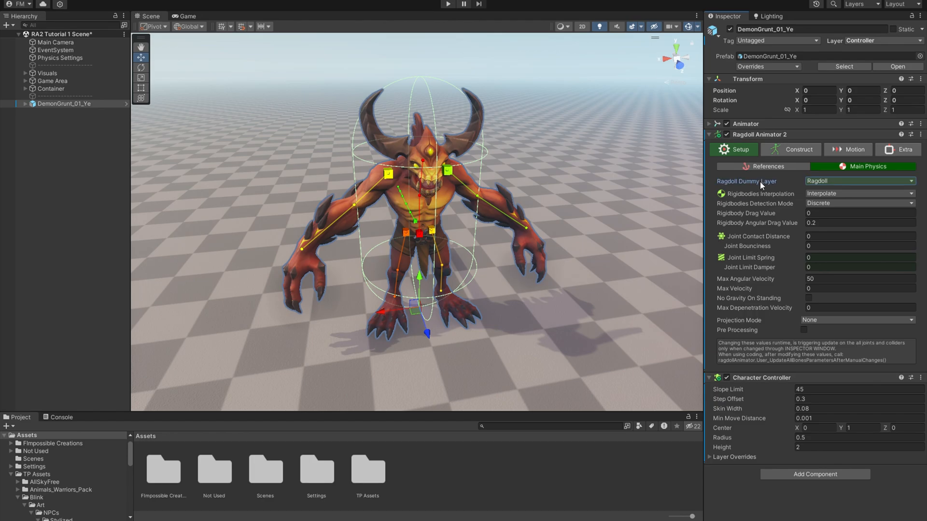
{"action": "mouse_move", "coordinate": [685, 240]}
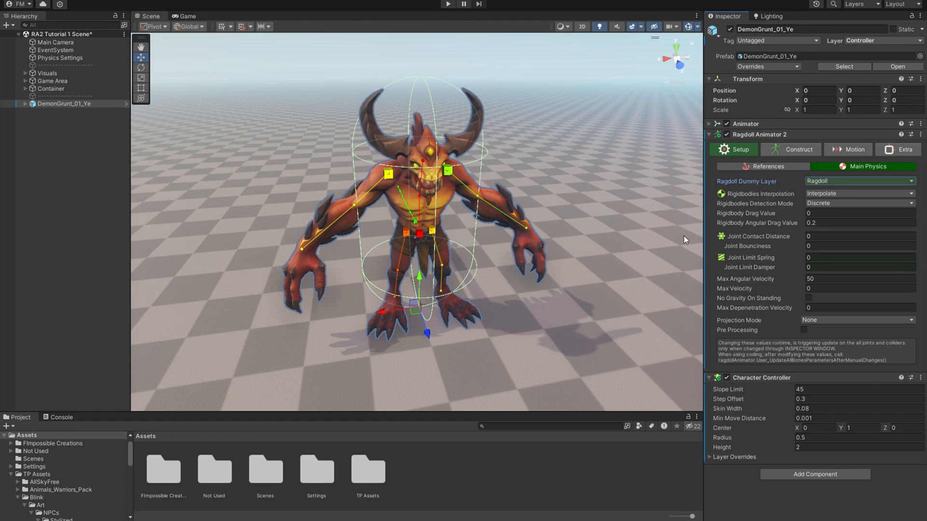
{"action": "mouse_move", "coordinate": [764, 206]}
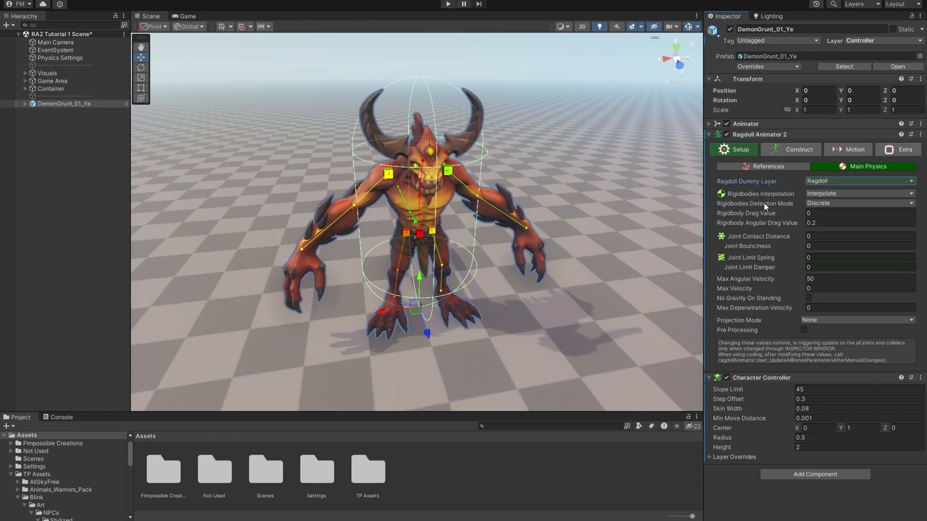
{"action": "mouse_move", "coordinate": [758, 193]}
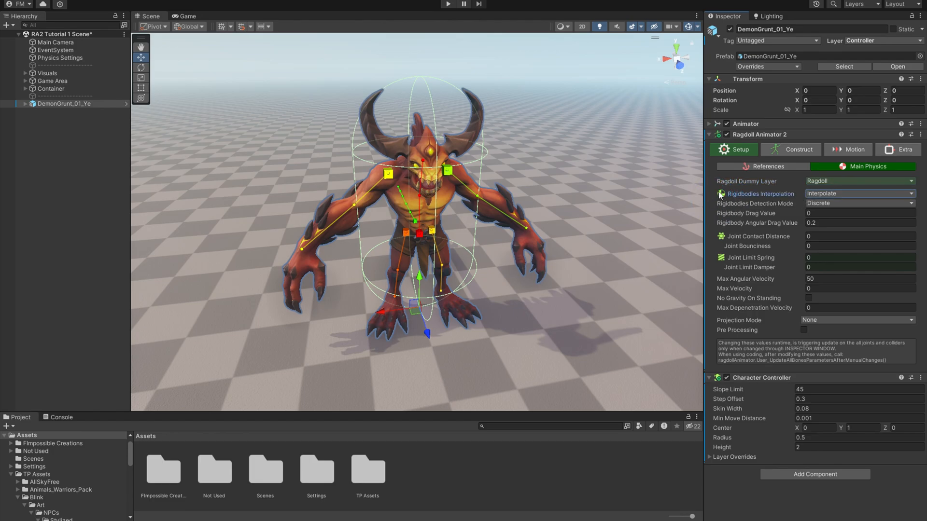
{"action": "mouse_move", "coordinate": [556, 282]}
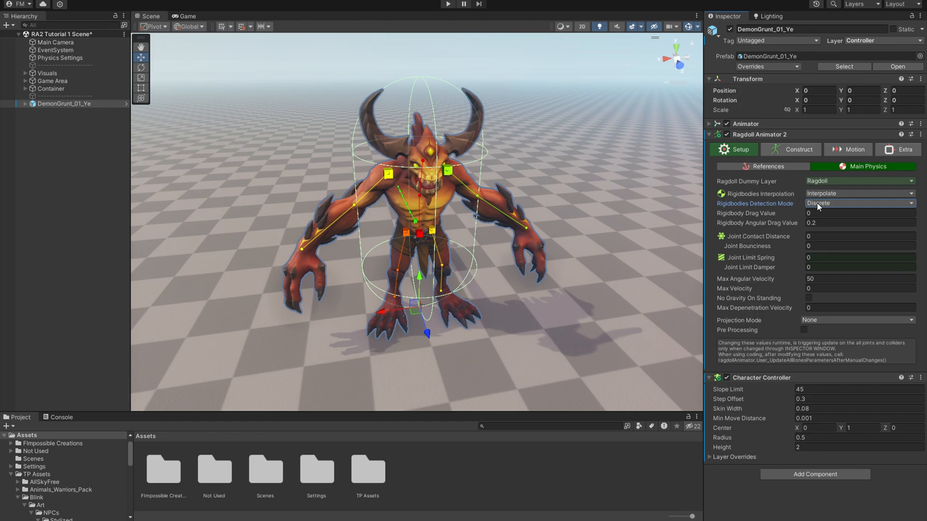
Review drag, angular drag and joint contact distance, entering 100 in the following field.
{"action": "left_click", "coordinate": [859, 213]}
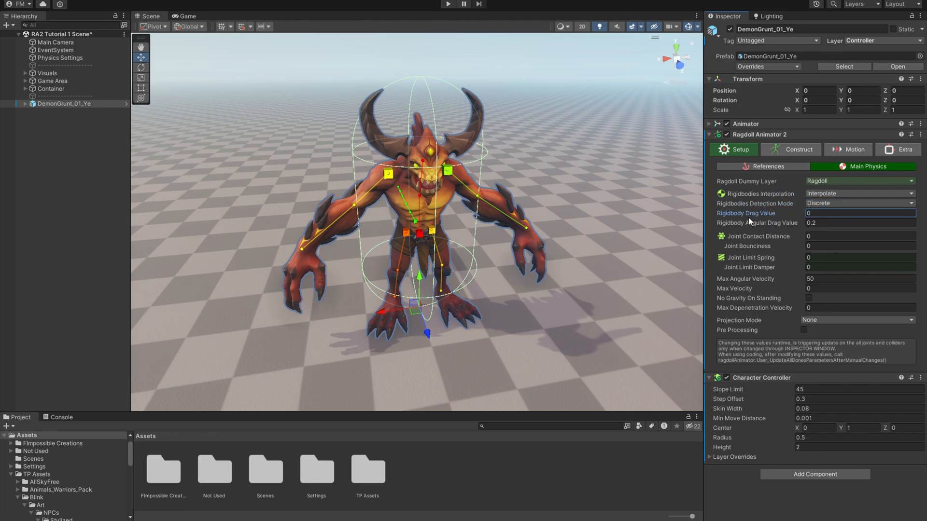
{"action": "mouse_move", "coordinate": [790, 237]}
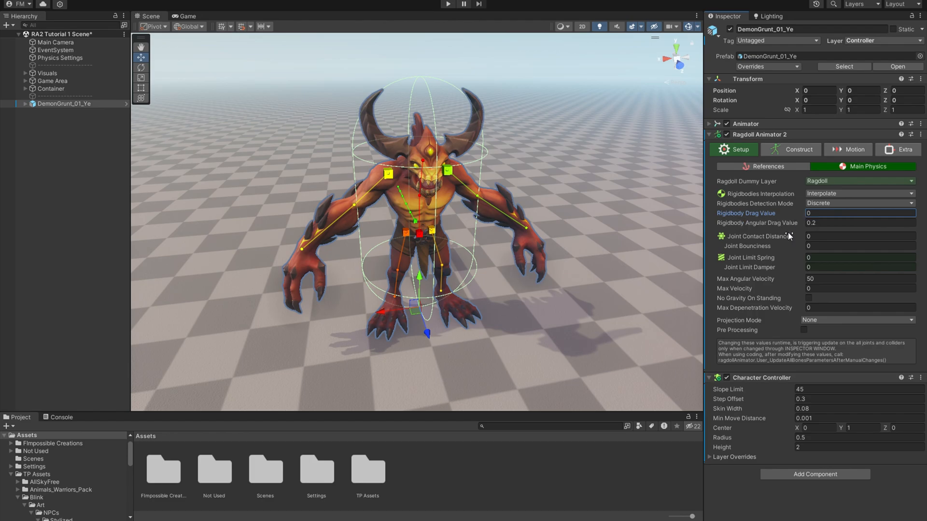
{"action": "mouse_move", "coordinate": [788, 235]}
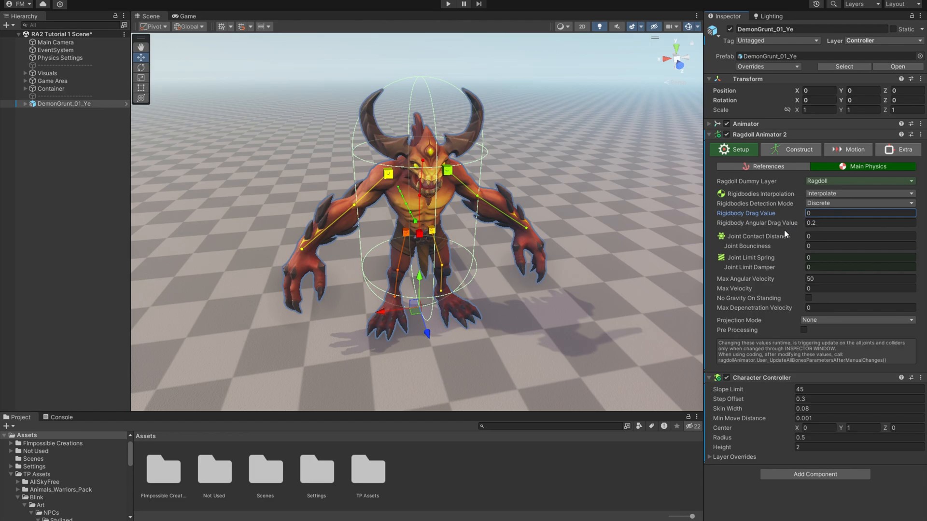
{"action": "left_click", "coordinate": [859, 223]}
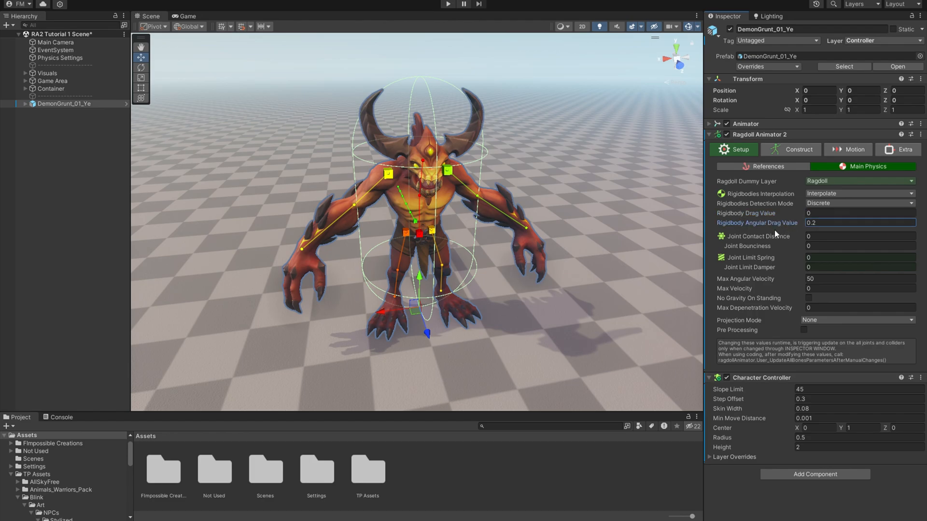
{"action": "left_click", "coordinate": [860, 236]}
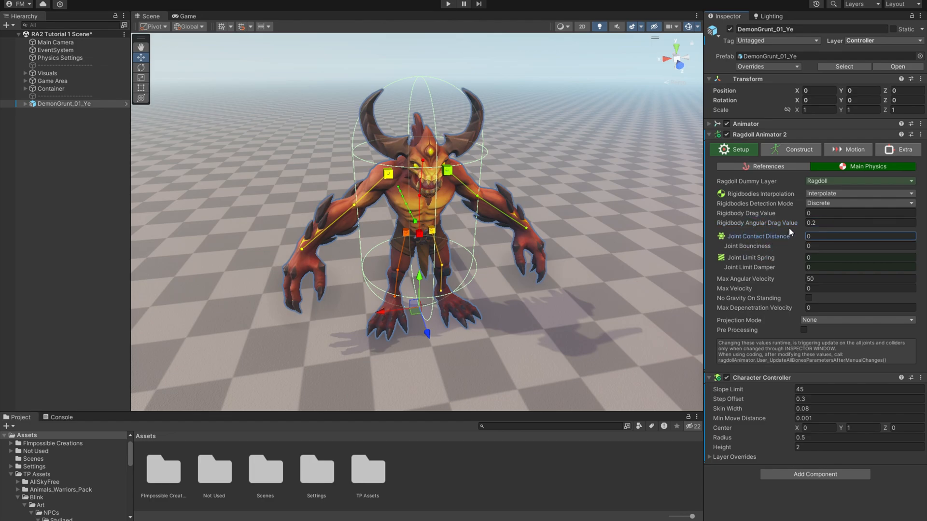
{"action": "mouse_move", "coordinate": [794, 264]}
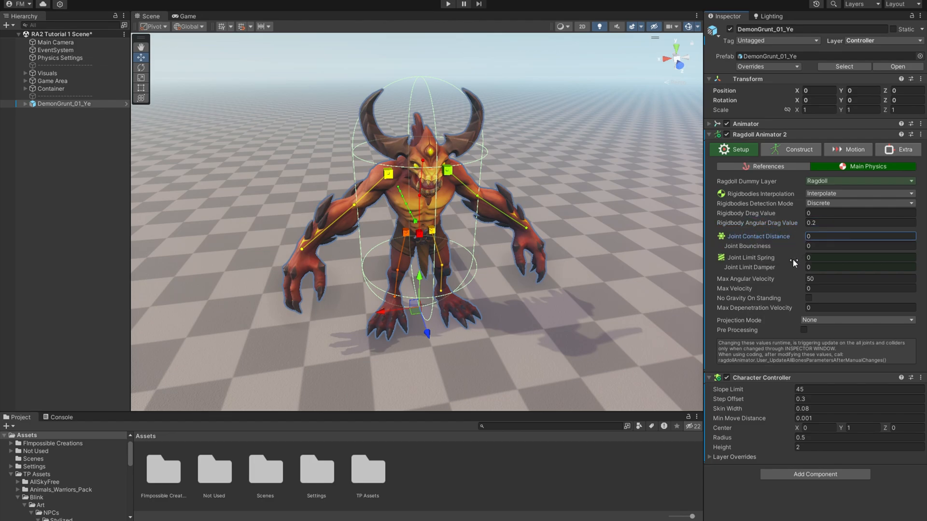
{"action": "left_click", "coordinate": [860, 258]}
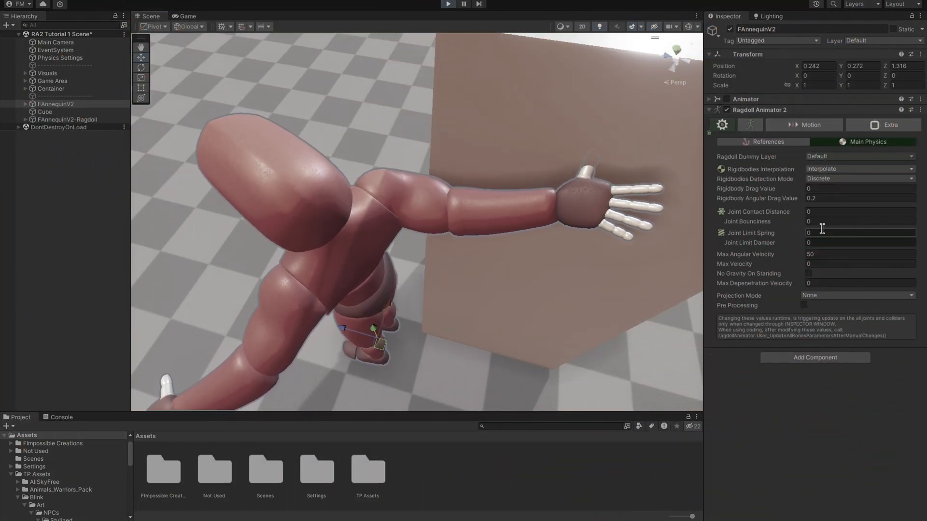
{"action": "type", "text": "100"}
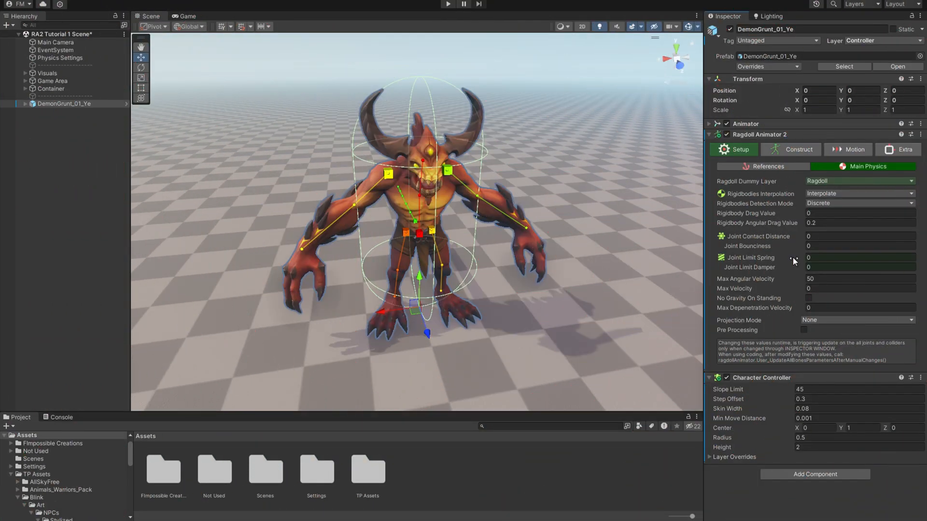
{"action": "mouse_move", "coordinate": [756, 279]}
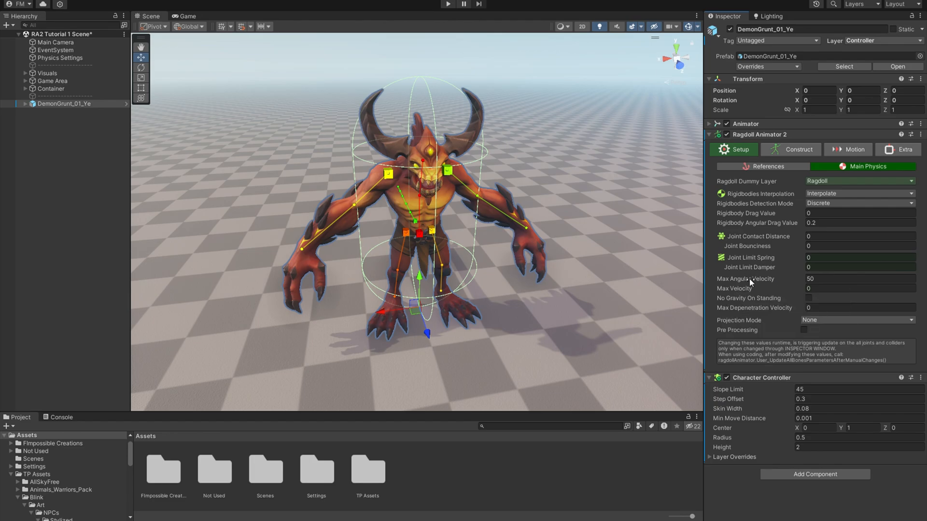
Review the Max Angular Velocity, Max Velocity and Max Depenetration Velocity settings.
{"action": "left_click", "coordinate": [859, 278]}
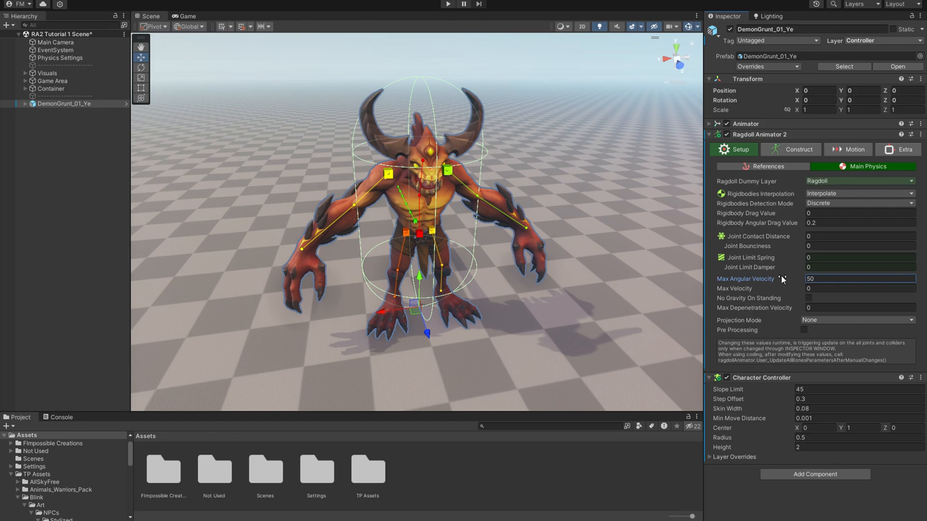
{"action": "mouse_move", "coordinate": [787, 289]}
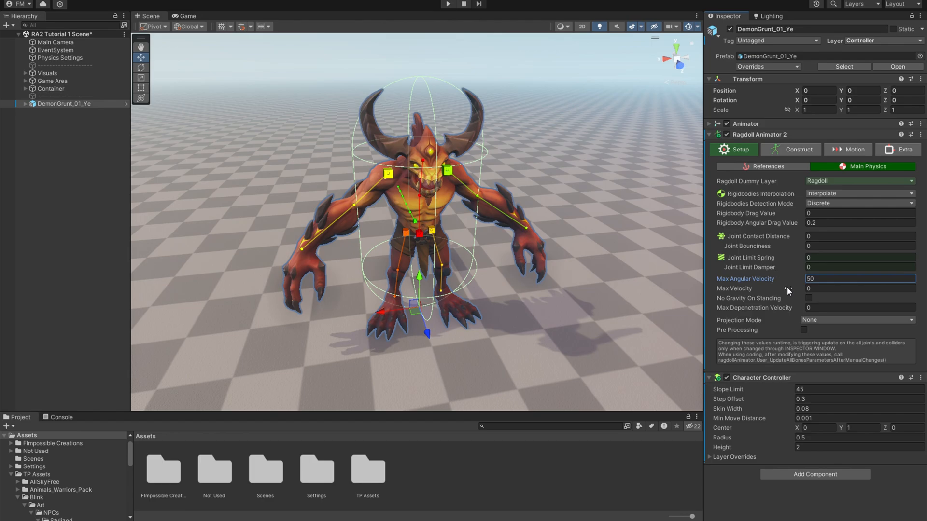
{"action": "left_click", "coordinate": [860, 289]}
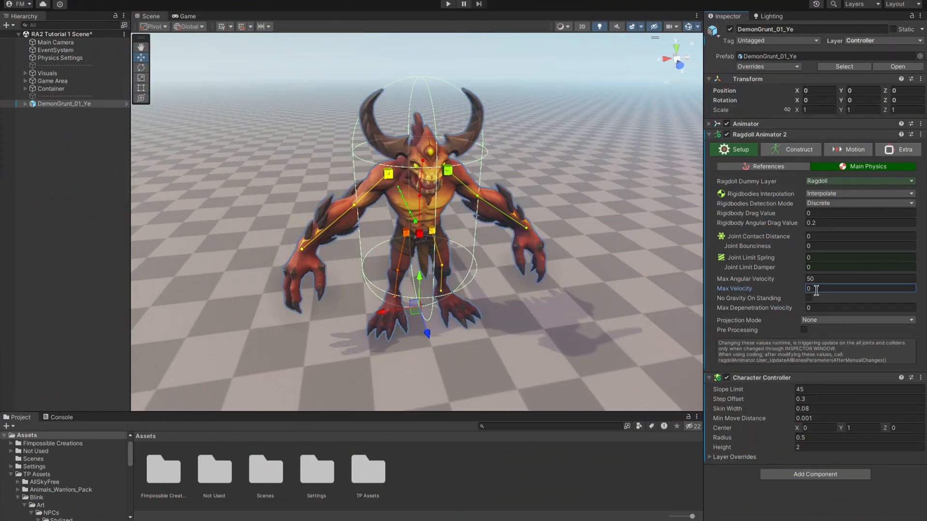
{"action": "mouse_move", "coordinate": [827, 300]}
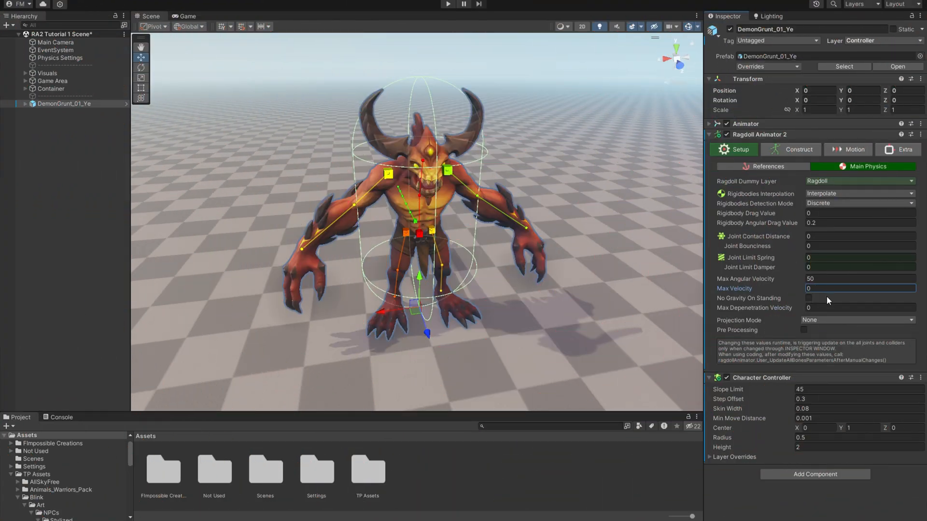
{"action": "left_click", "coordinate": [858, 308]}
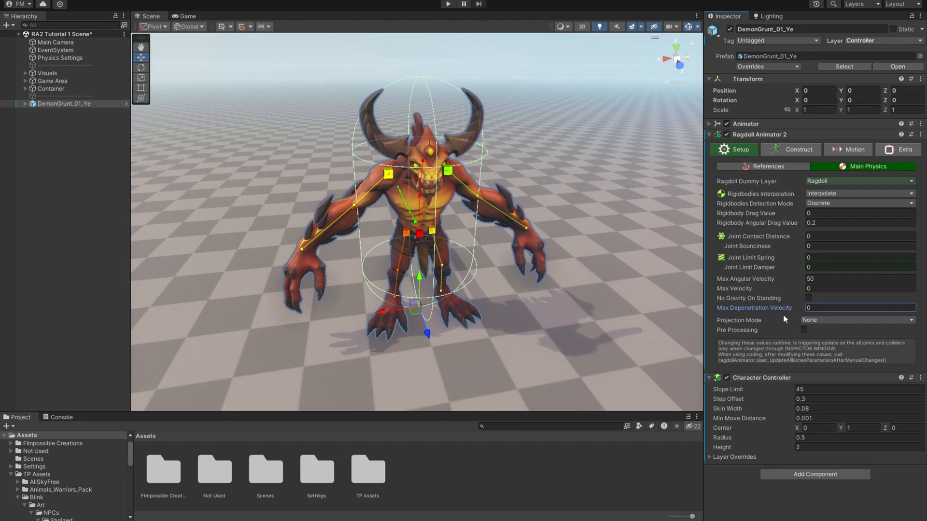
{"action": "mouse_move", "coordinate": [775, 319]}
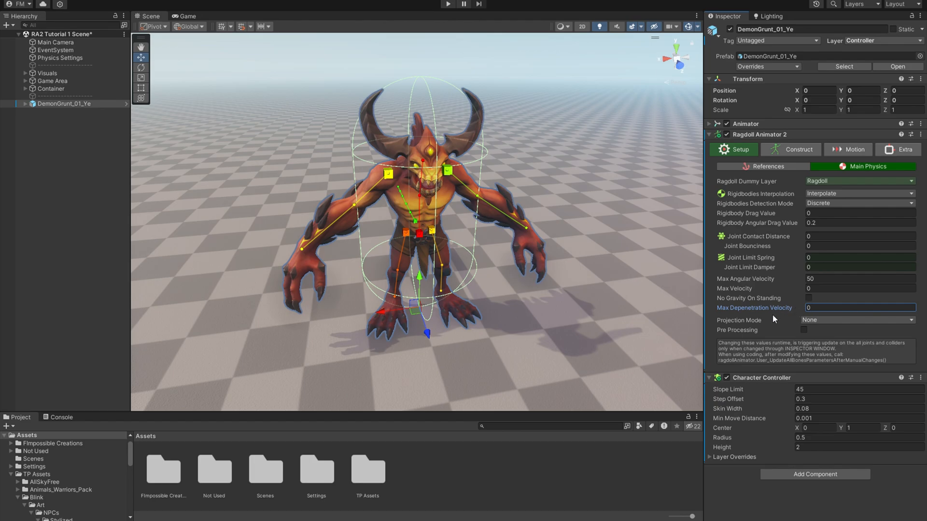
{"action": "mouse_move", "coordinate": [687, 334]}
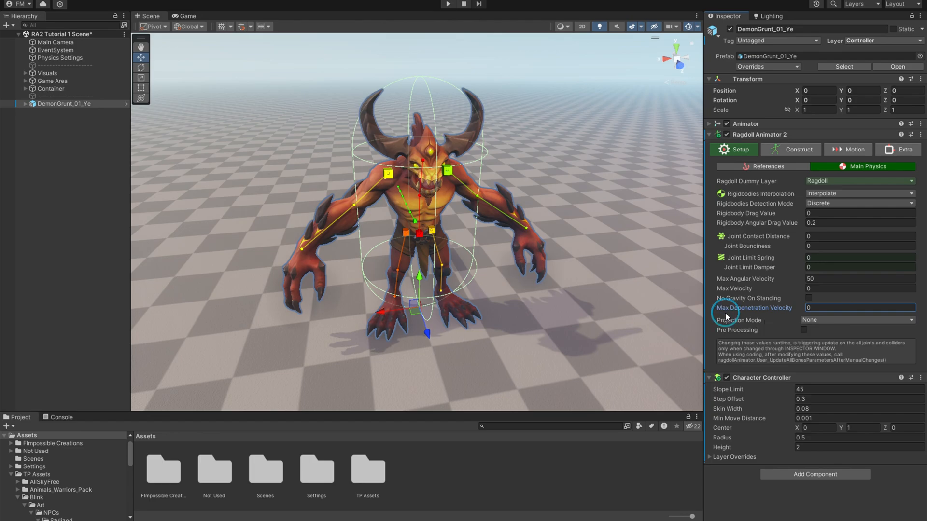
{"action": "mouse_move", "coordinate": [763, 329]}
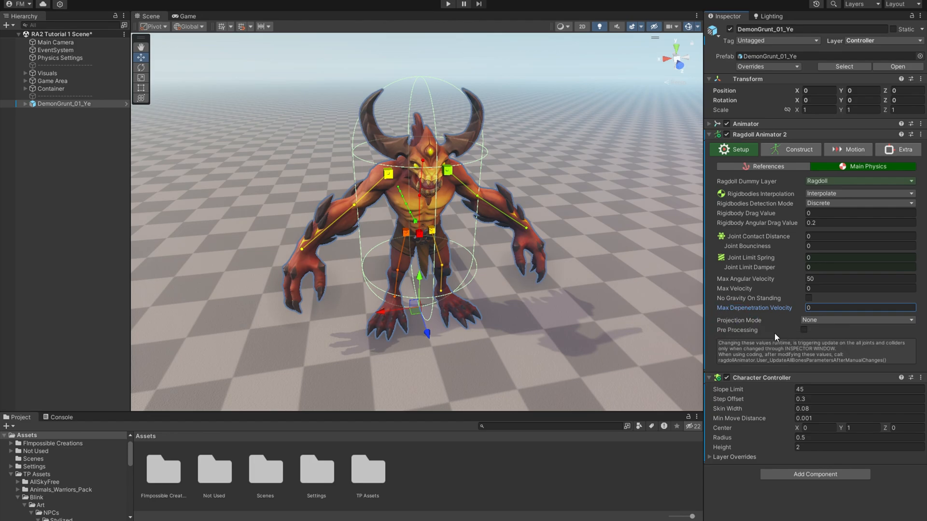
{"action": "mouse_move", "coordinate": [781, 366]}
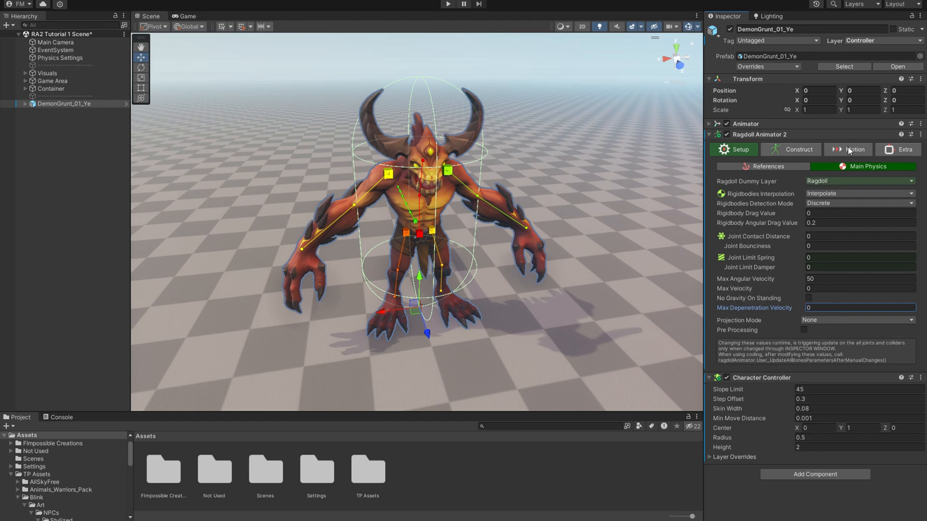
Show the ragdoll's Motion settings and remove the demon's Character Controller component.
{"action": "left_click", "coordinate": [851, 150]}
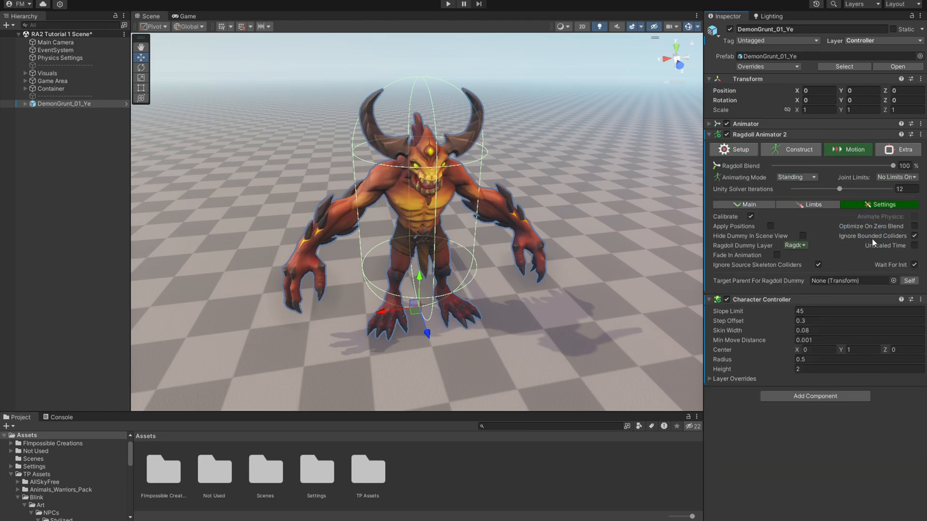
{"action": "mouse_move", "coordinate": [818, 263]}
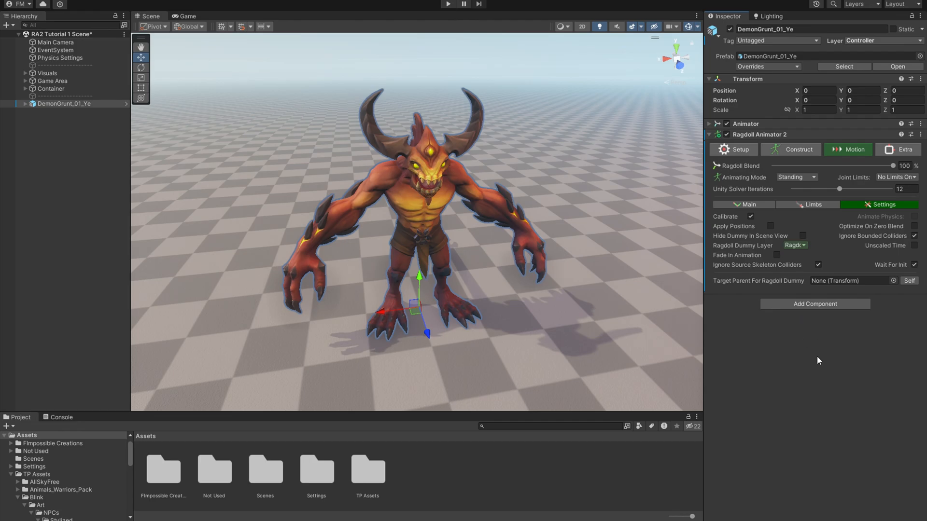
{"action": "mouse_move", "coordinate": [832, 316]}
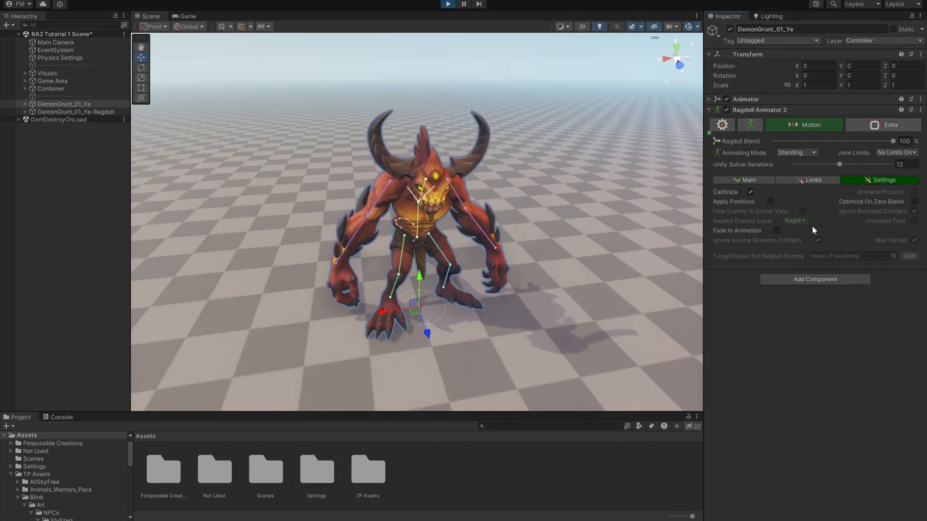
{"action": "left_click", "coordinate": [448, 5]}
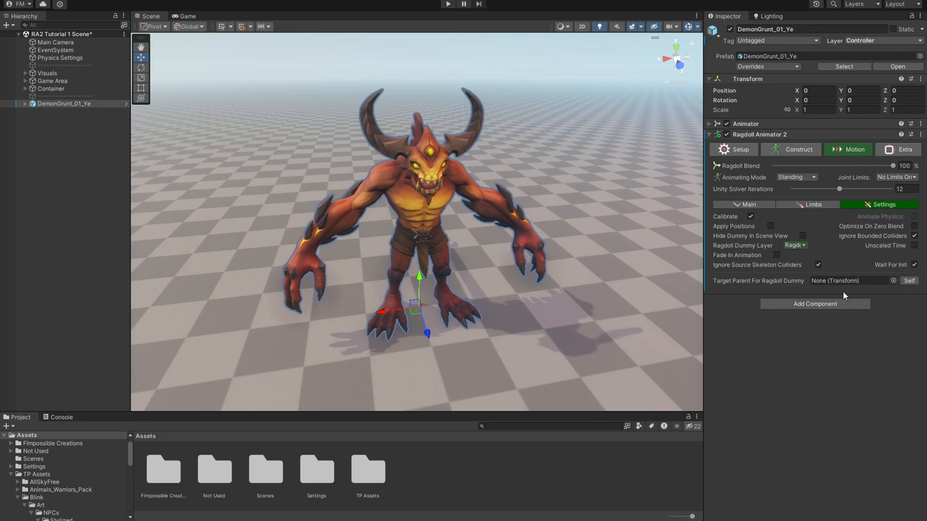
{"action": "left_click", "coordinate": [751, 216]}
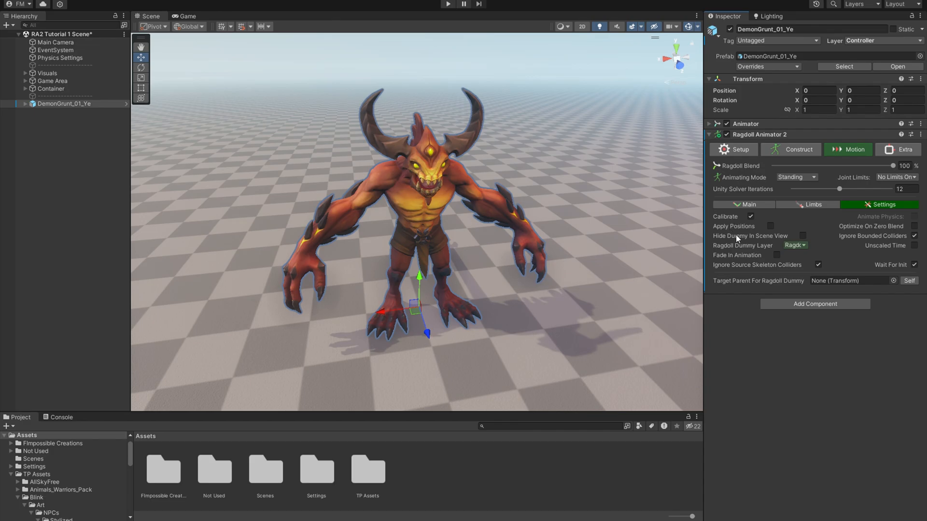
Play-test the ragdoll, toggling Calibrate on and off, and leave Calibrate disabled.
{"action": "left_click", "coordinate": [724, 124]}
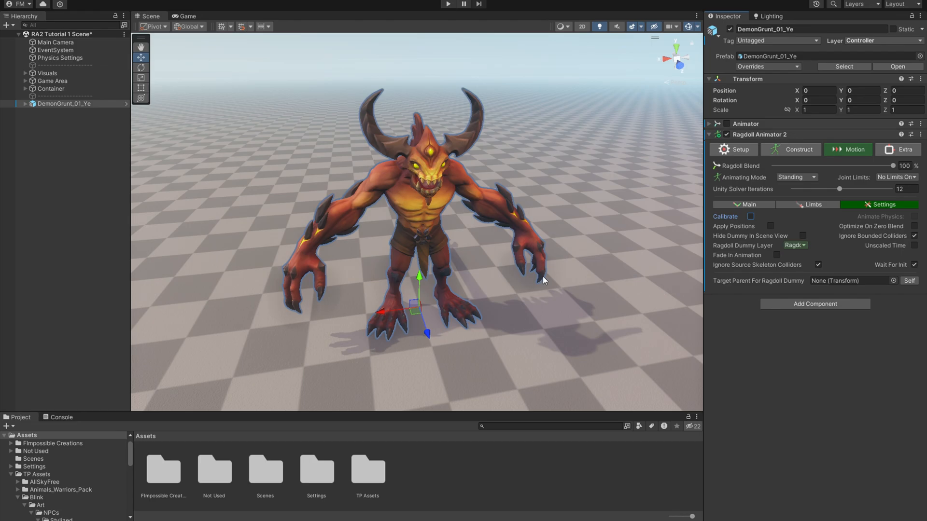
{"action": "left_click", "coordinate": [447, 4]}
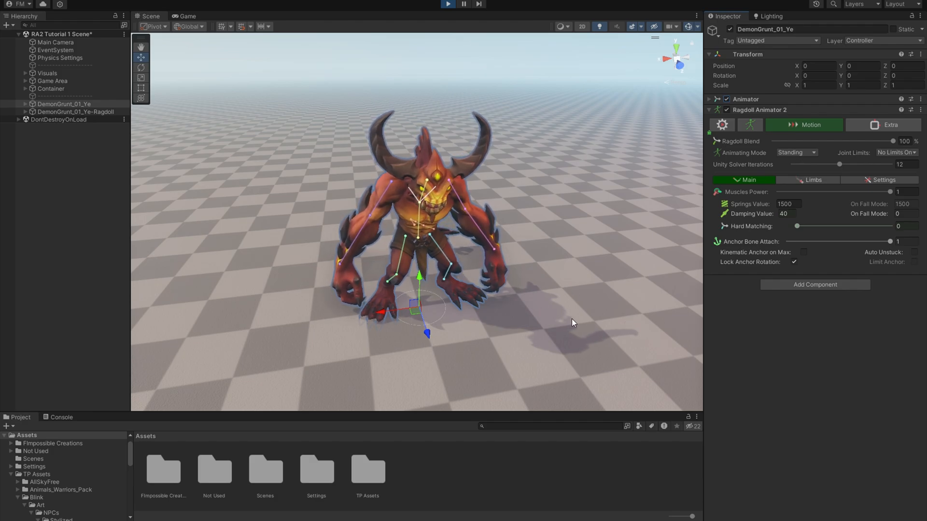
{"action": "left_click", "coordinate": [882, 180]}
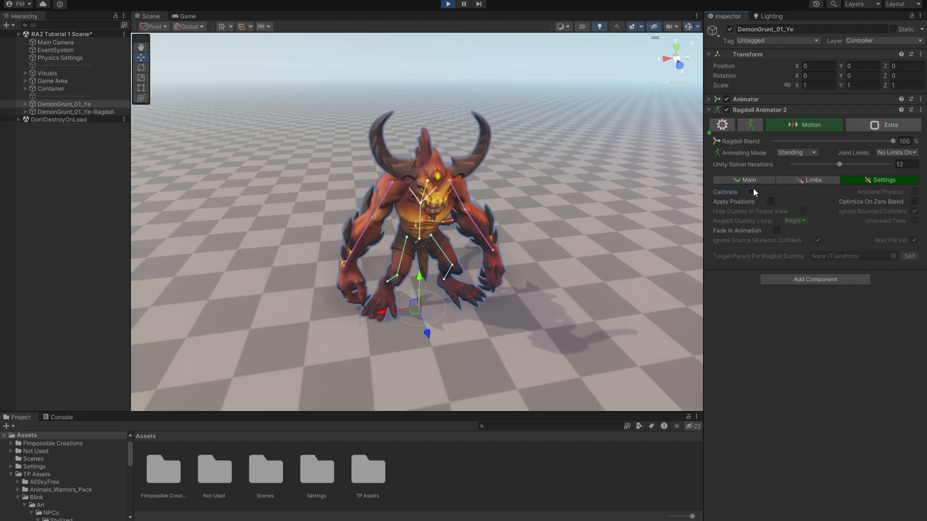
{"action": "left_click", "coordinate": [751, 191]}
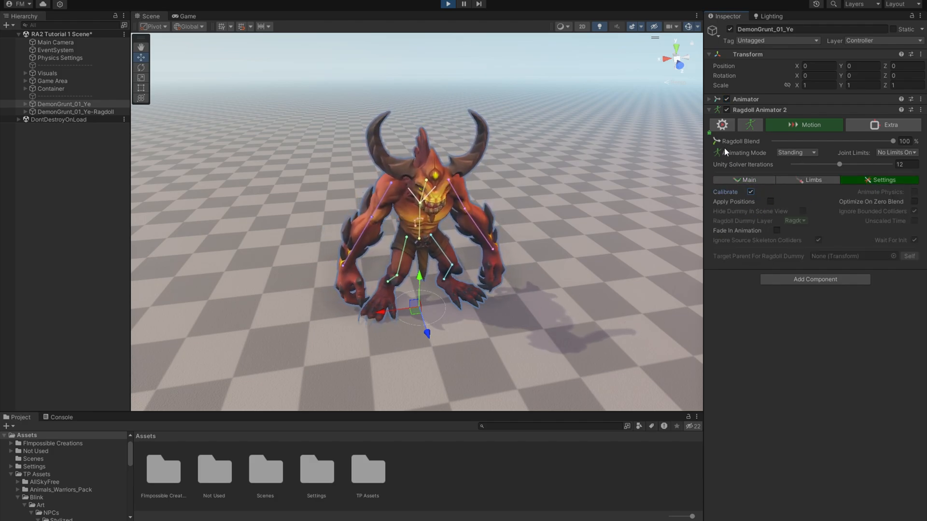
{"action": "left_click", "coordinate": [751, 191]}
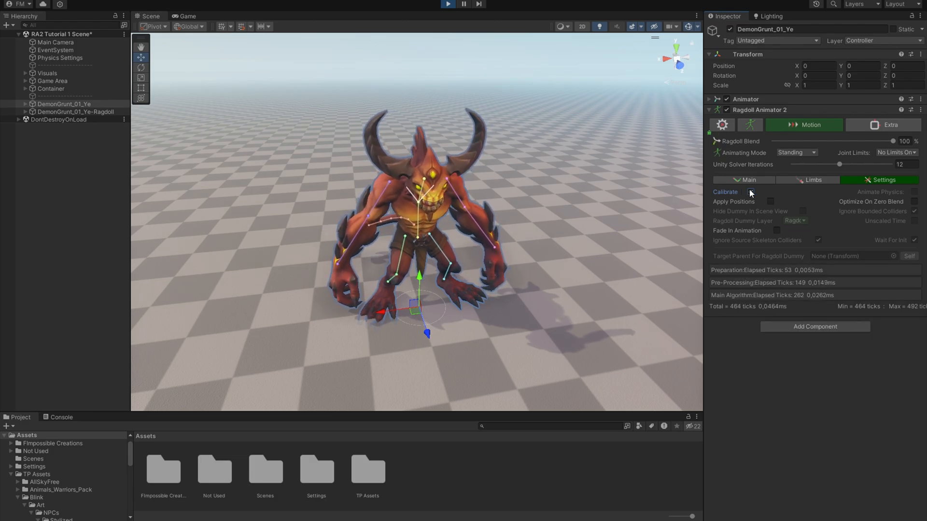
{"action": "left_click", "coordinate": [750, 191]}
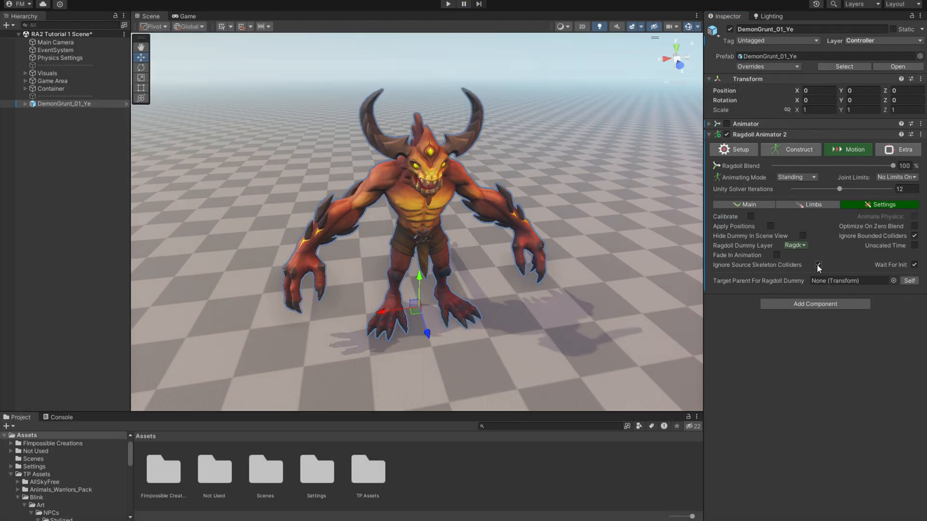
{"action": "left_click", "coordinate": [722, 124]}
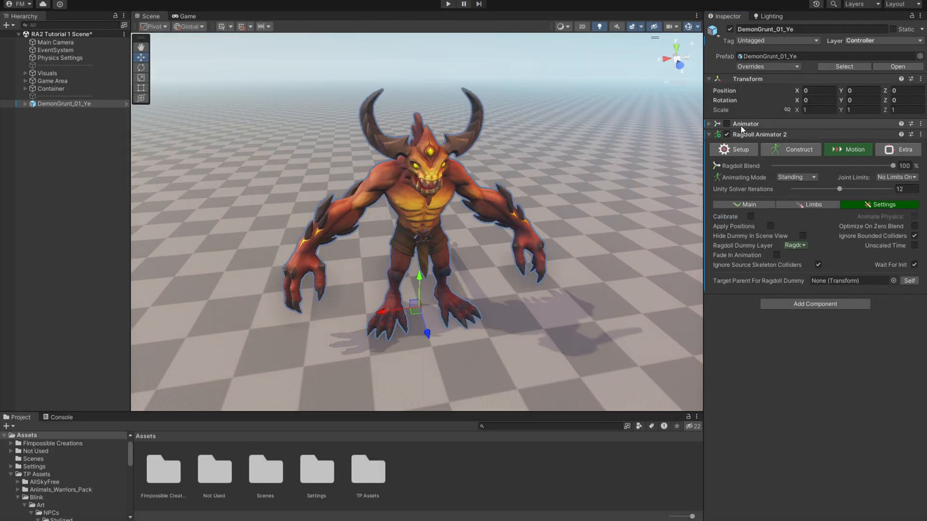
{"action": "left_click", "coordinate": [717, 123]}
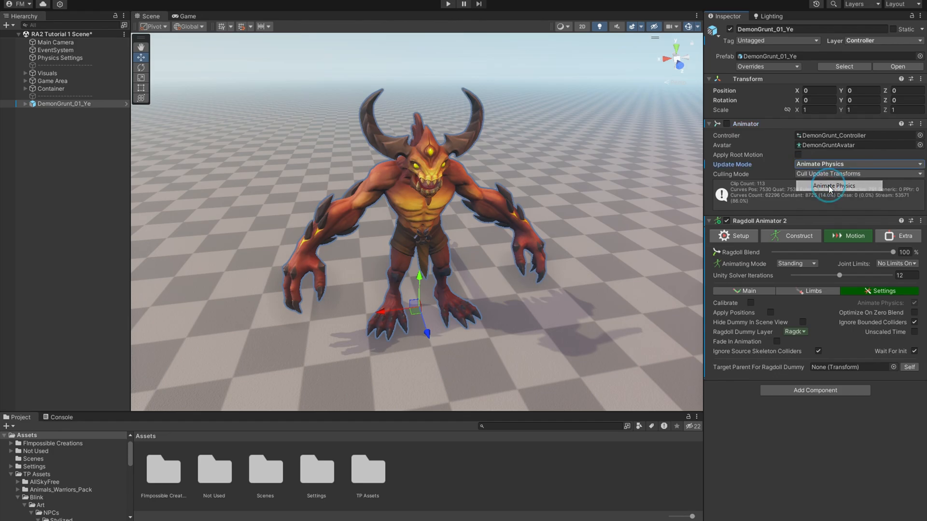
{"action": "left_click", "coordinate": [858, 164]}
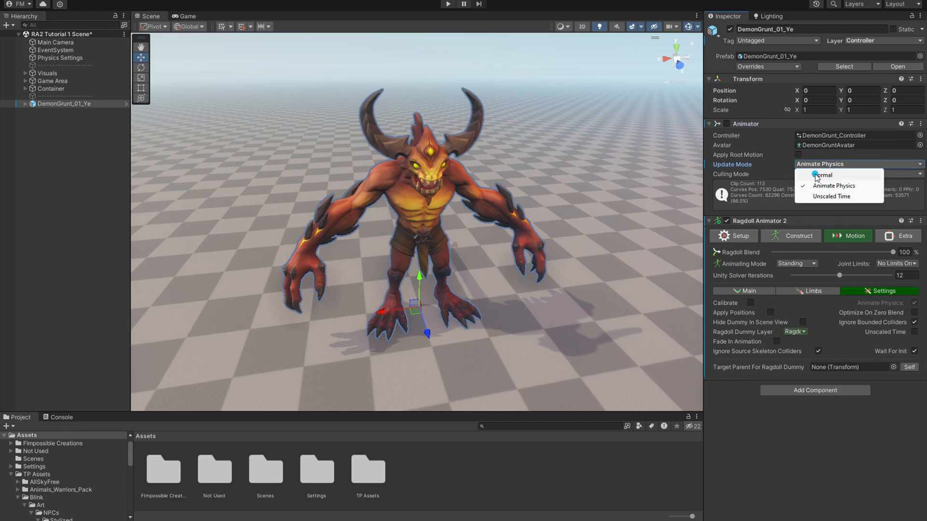
{"action": "left_click", "coordinate": [822, 175]}
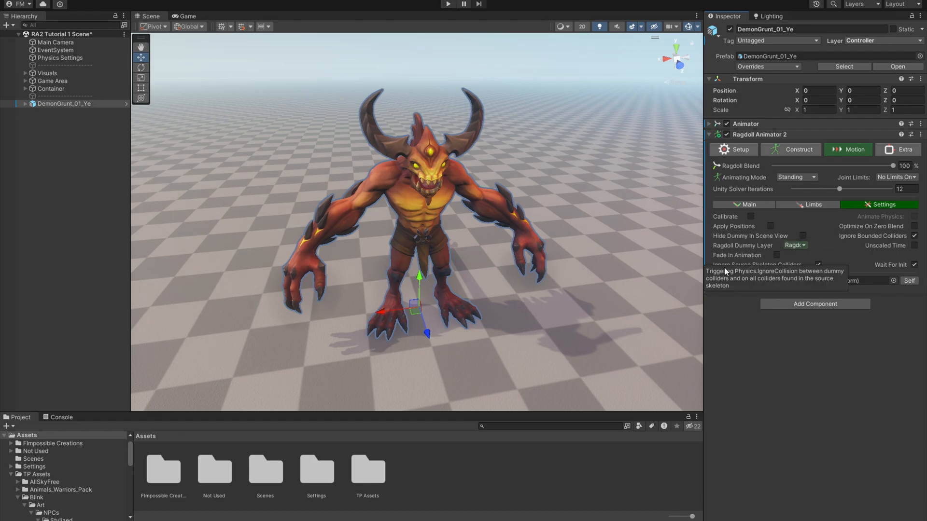
{"action": "mouse_move", "coordinate": [420, 60]}
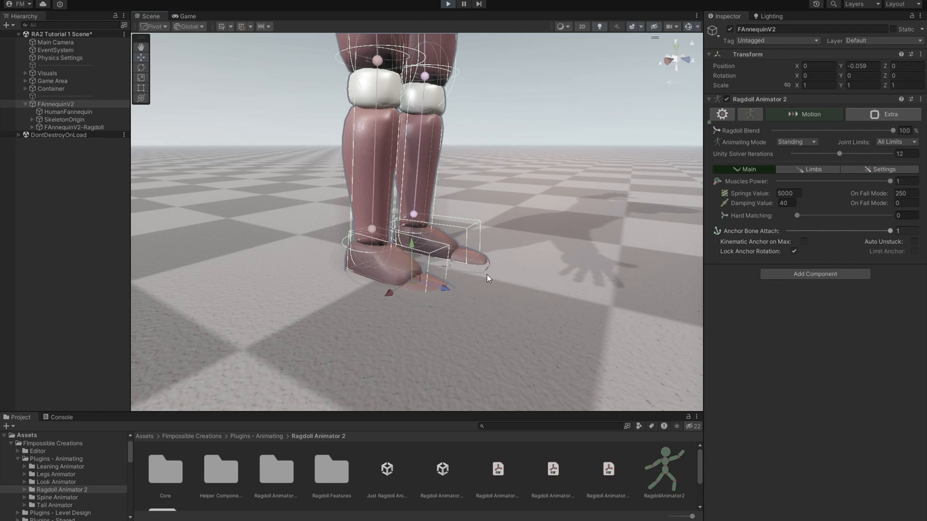
View the mannequin's ragdoll dummy and Hand Magnet demo, then select the demon.
{"action": "left_click", "coordinate": [883, 169]}
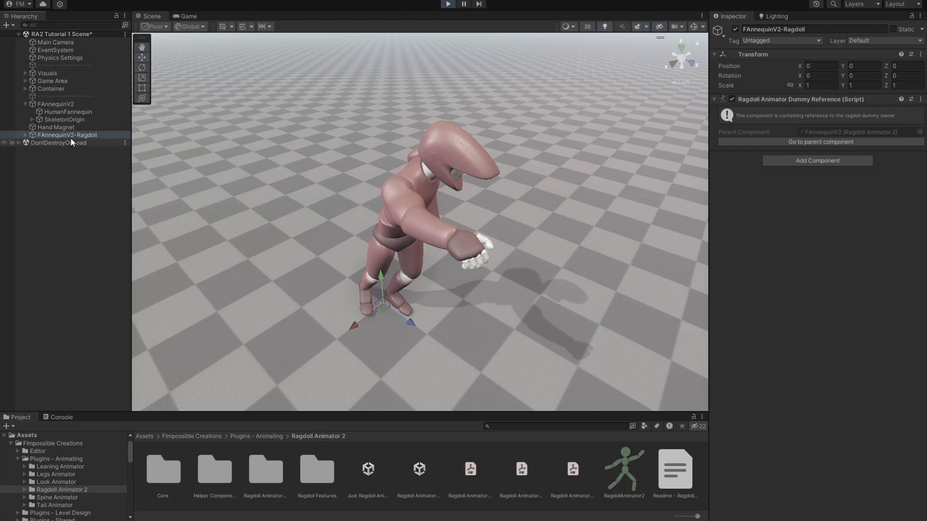
{"action": "left_click", "coordinate": [56, 127]}
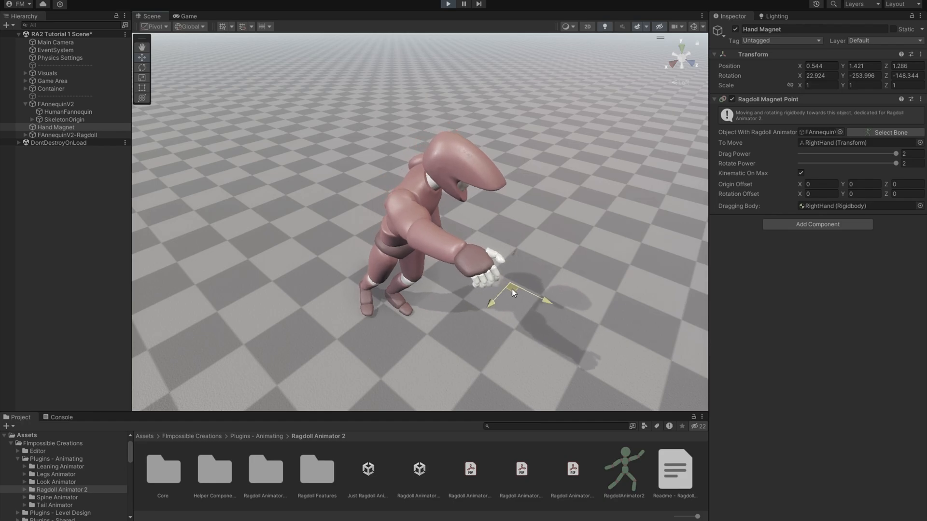
{"action": "left_click", "coordinate": [57, 103]}
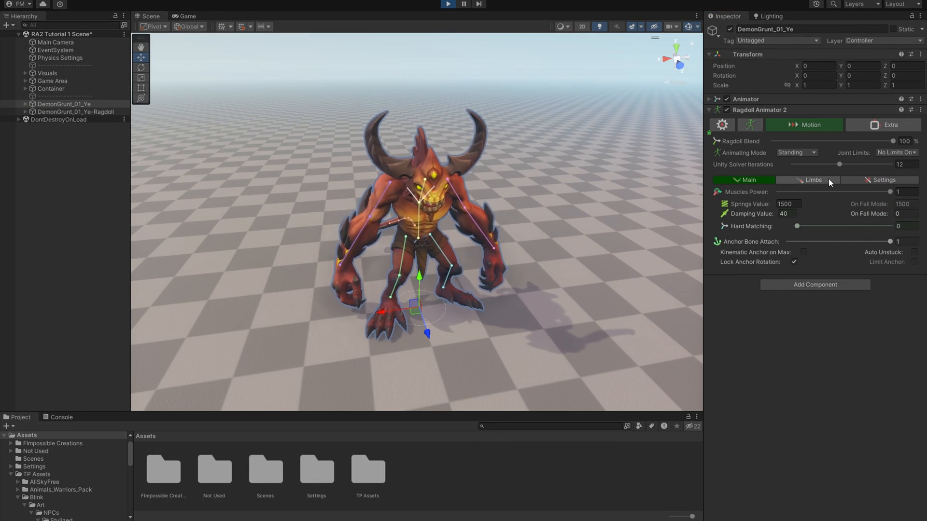
Test Ragdoll Blend live, sliding it between 0%, about 82% and 100%.
{"action": "left_click", "coordinate": [883, 180]}
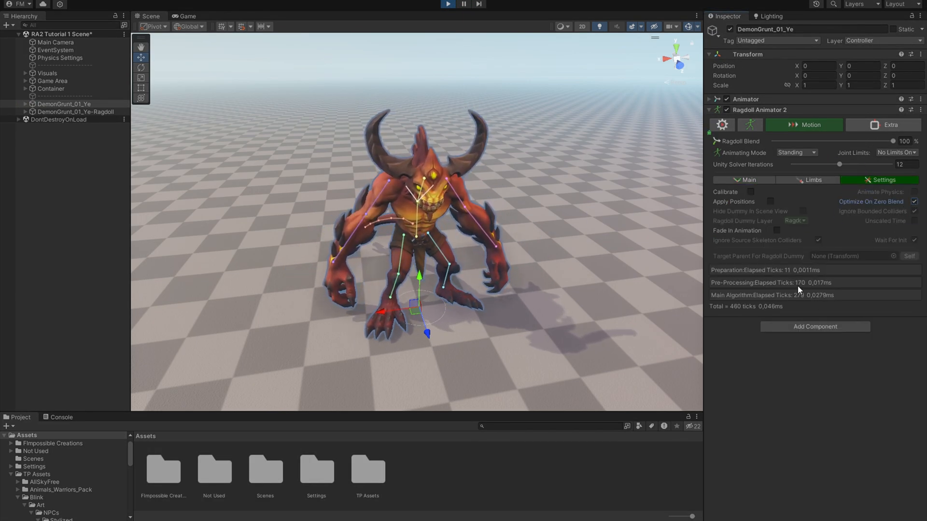
{"action": "left_click_drag", "start_coordinate": [897, 141], "coordinate": [816, 141]}
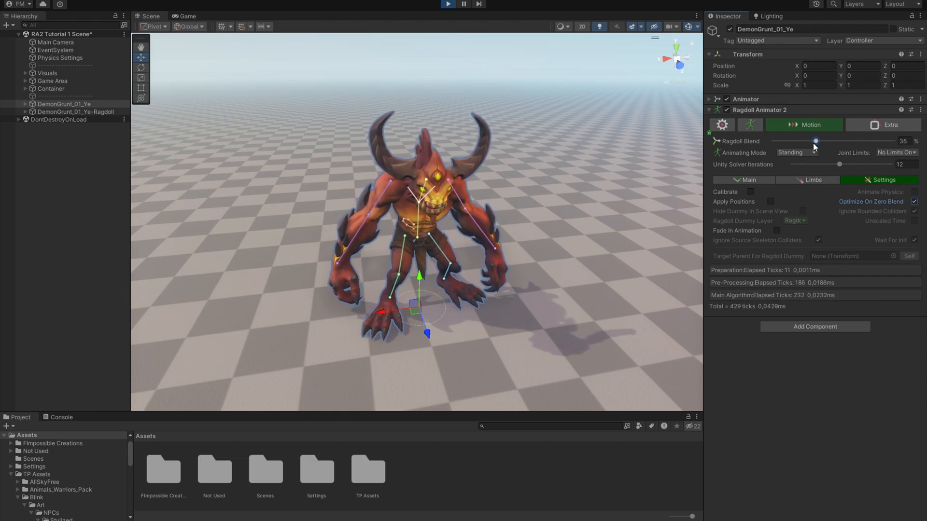
{"action": "left_click_drag", "start_coordinate": [816, 141], "coordinate": [773, 141]}
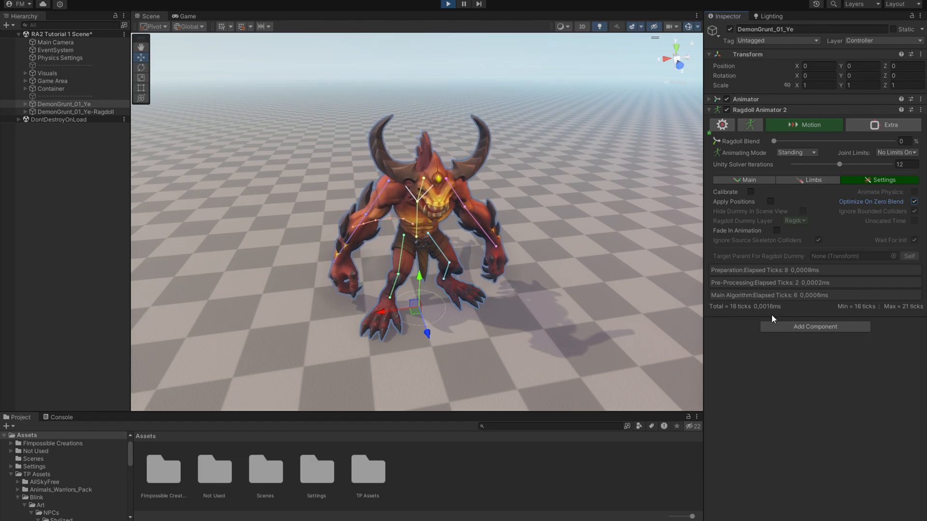
{"action": "left_click_drag", "start_coordinate": [774, 141], "coordinate": [846, 140]}
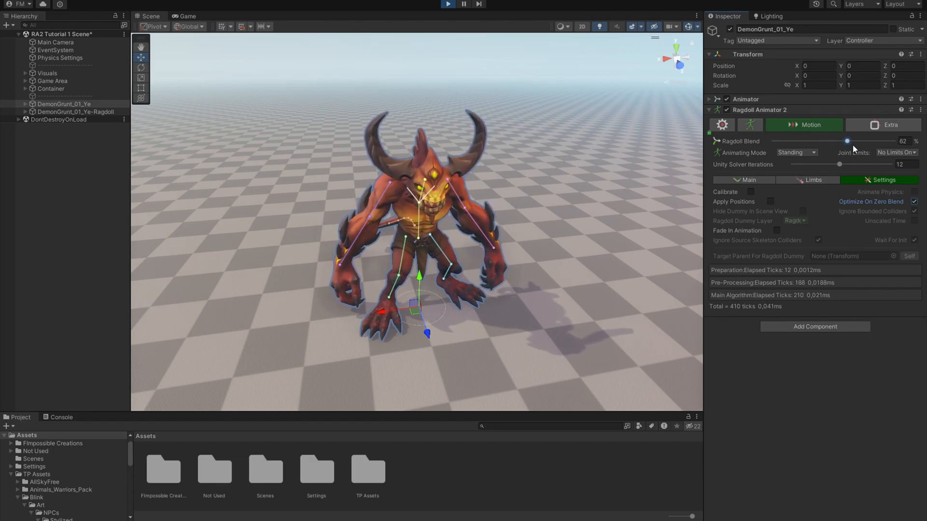
{"action": "left_click_drag", "start_coordinate": [846, 141], "coordinate": [892, 141]}
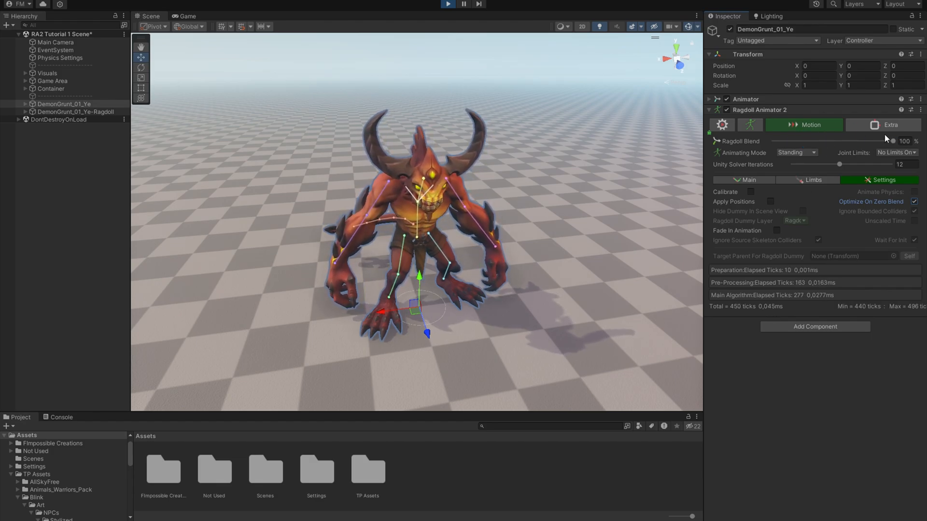
{"action": "left_click_drag", "start_coordinate": [891, 141], "coordinate": [775, 141]}
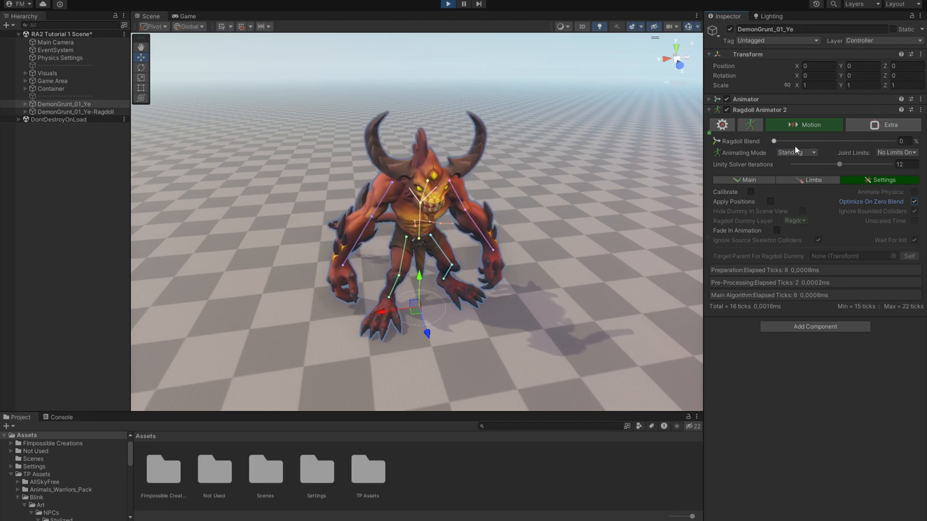
{"action": "left_click_drag", "start_coordinate": [774, 140], "coordinate": [885, 141]}
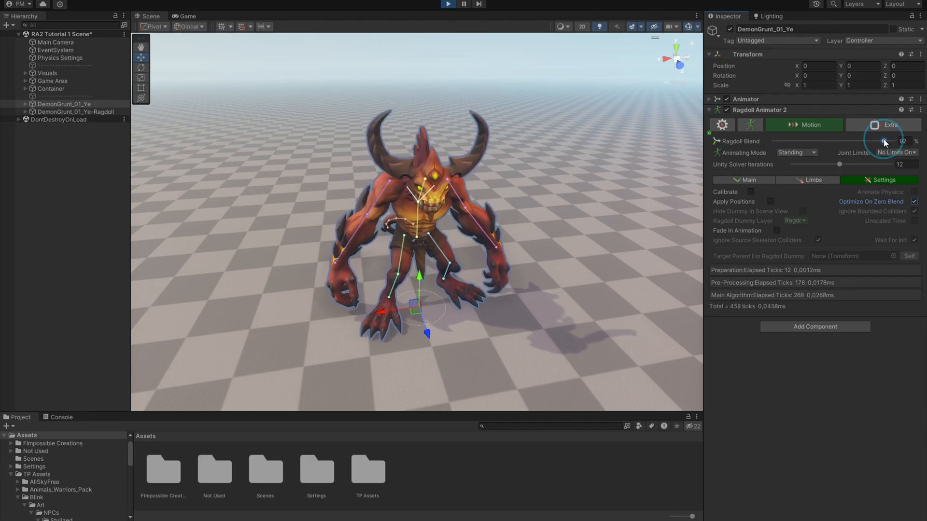
{"action": "left_click_drag", "start_coordinate": [884, 141], "coordinate": [898, 141]}
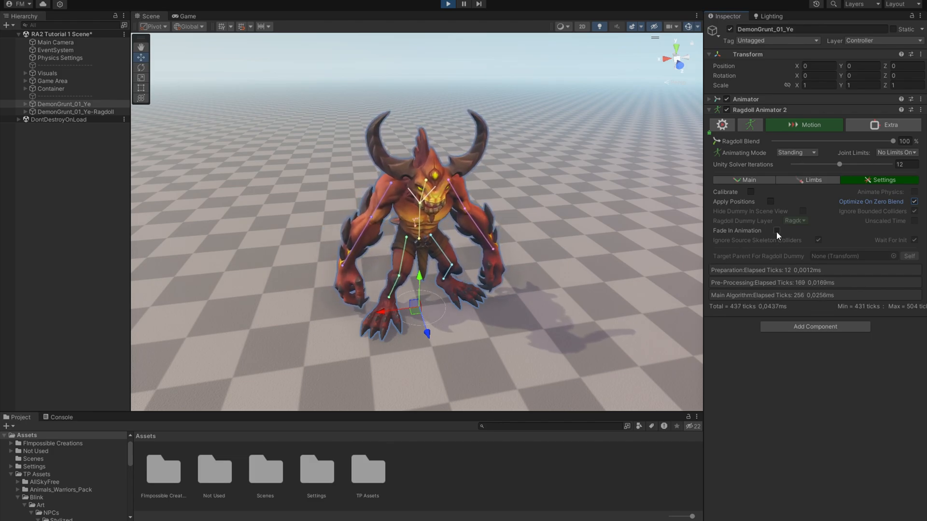
Enable Fade In Animation at about 0.88, then drag Ragdoll Blend to 0 and back up.
{"action": "left_click_drag", "start_coordinate": [778, 231], "coordinate": [787, 230]}
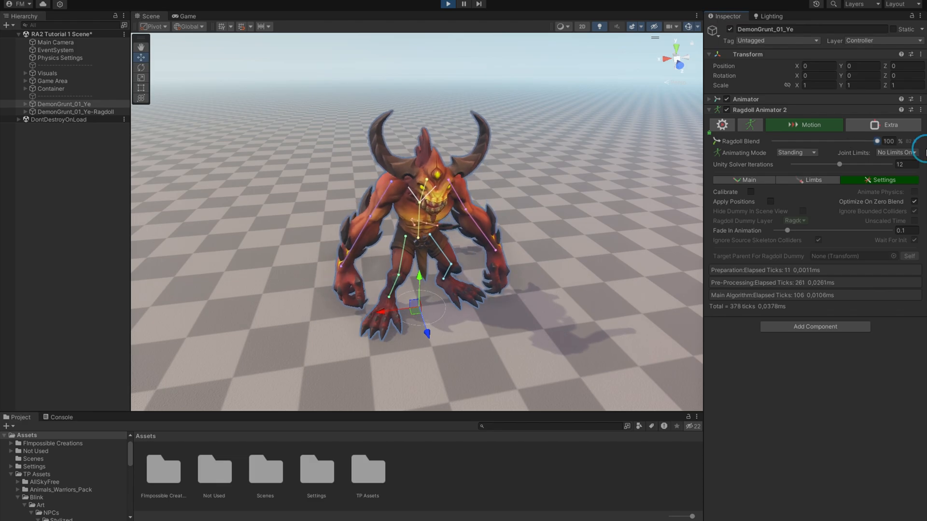
{"action": "left_click_drag", "start_coordinate": [790, 230], "coordinate": [853, 230]}
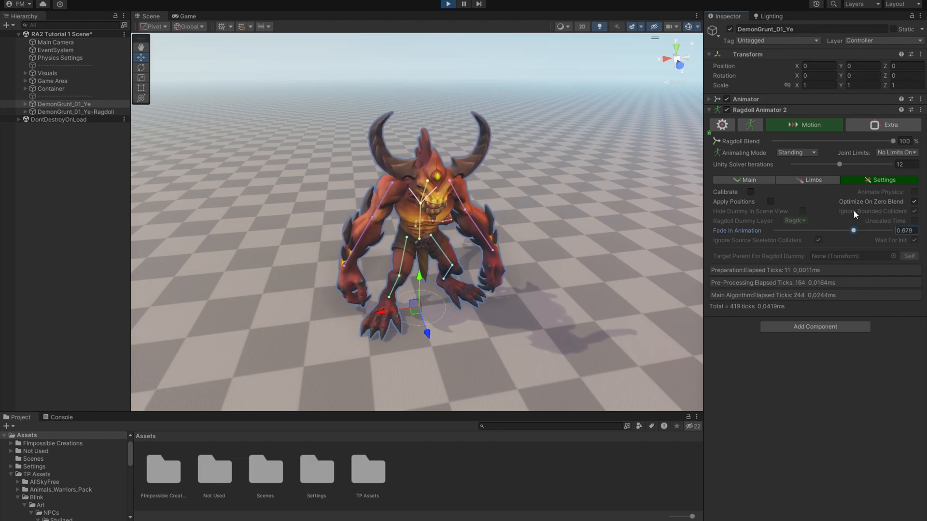
{"action": "left_click_drag", "start_coordinate": [893, 140], "coordinate": [775, 140]}
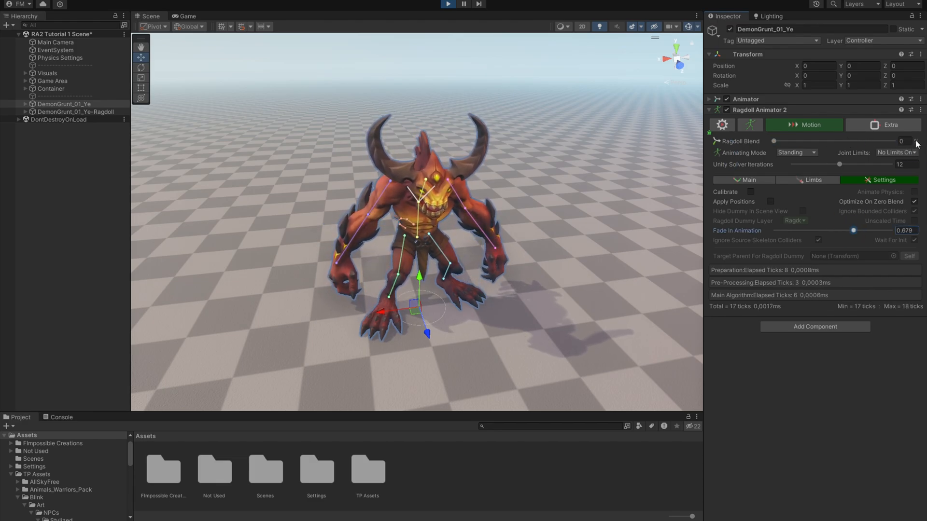
{"action": "left_click_drag", "start_coordinate": [774, 141], "coordinate": [878, 140]}
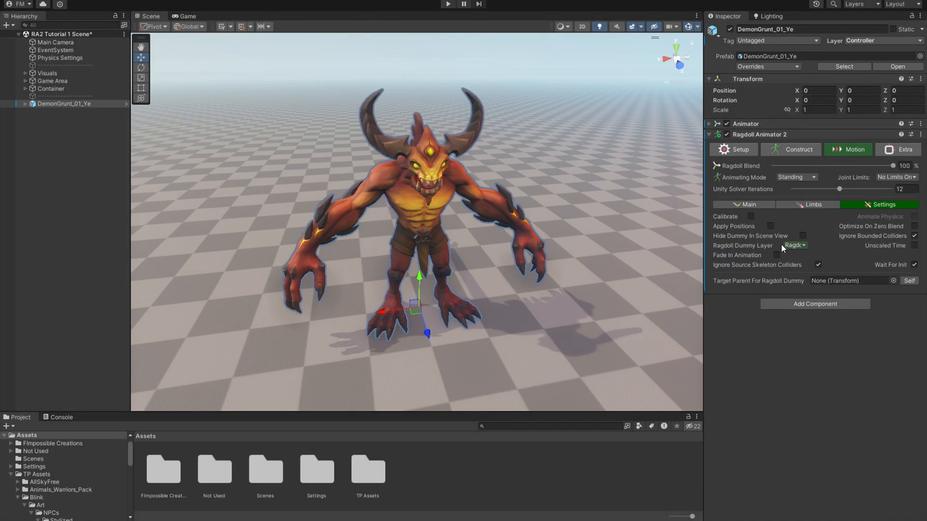
{"action": "left_click", "coordinate": [802, 236]}
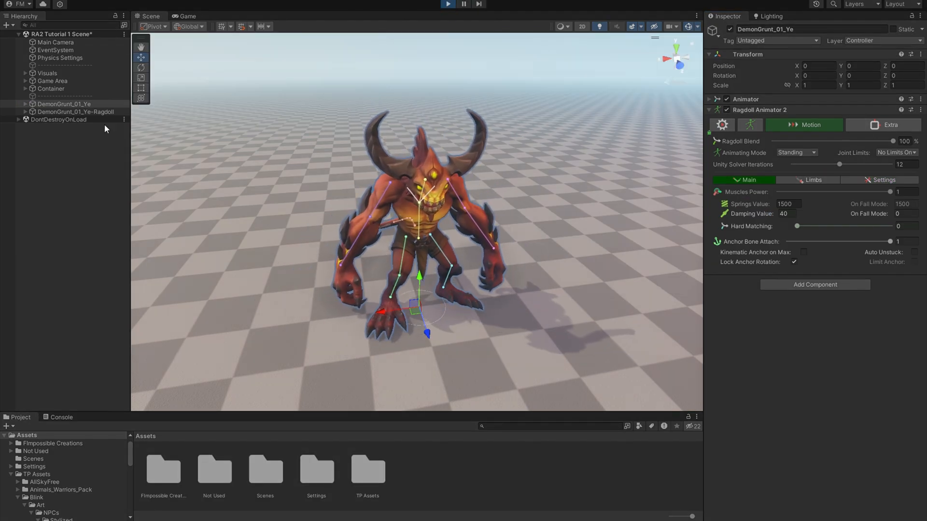
{"action": "left_click", "coordinate": [64, 103]}
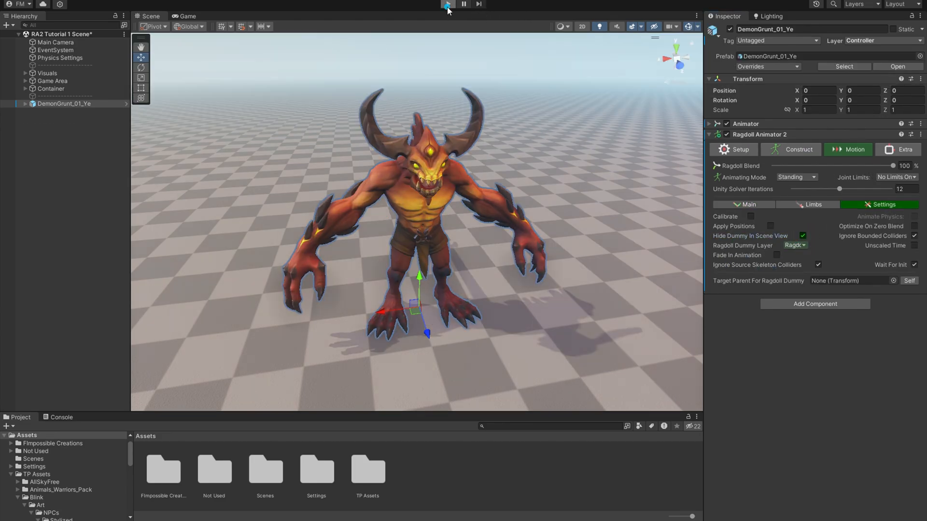
{"action": "left_click", "coordinate": [448, 5]}
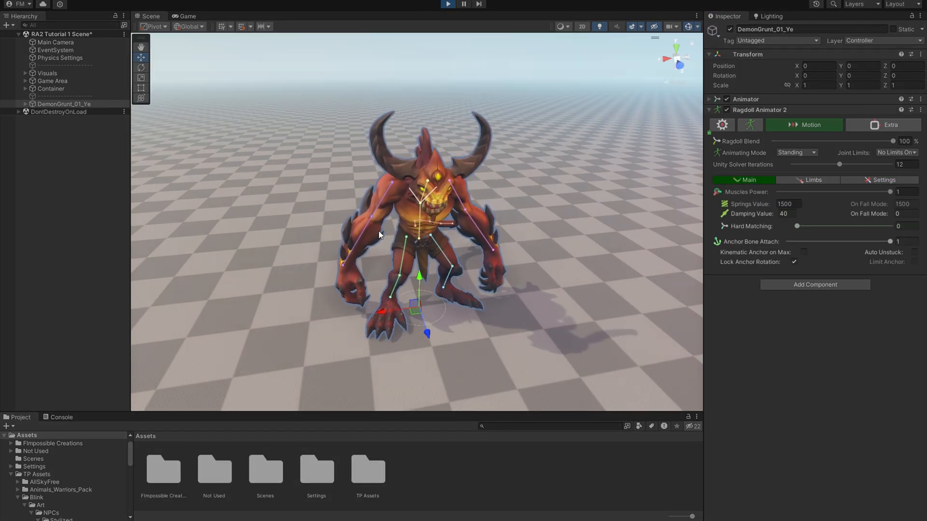
{"action": "left_click", "coordinate": [448, 5]}
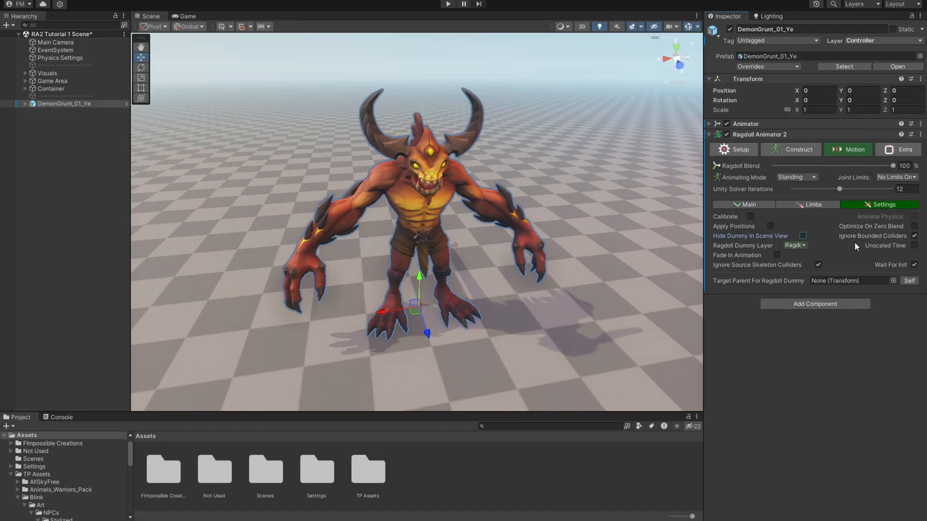
{"action": "mouse_move", "coordinate": [872, 236]}
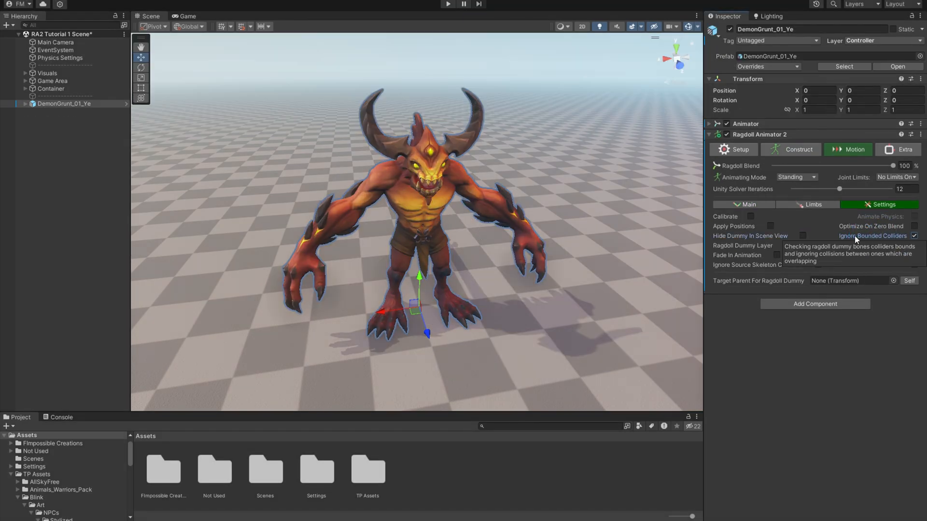
{"action": "left_click", "coordinate": [798, 149]}
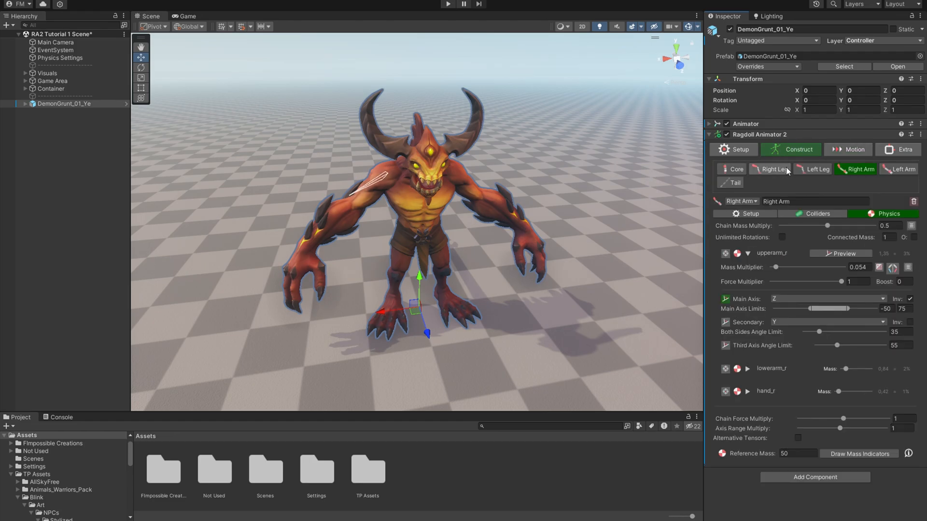
{"action": "left_click", "coordinate": [817, 214]}
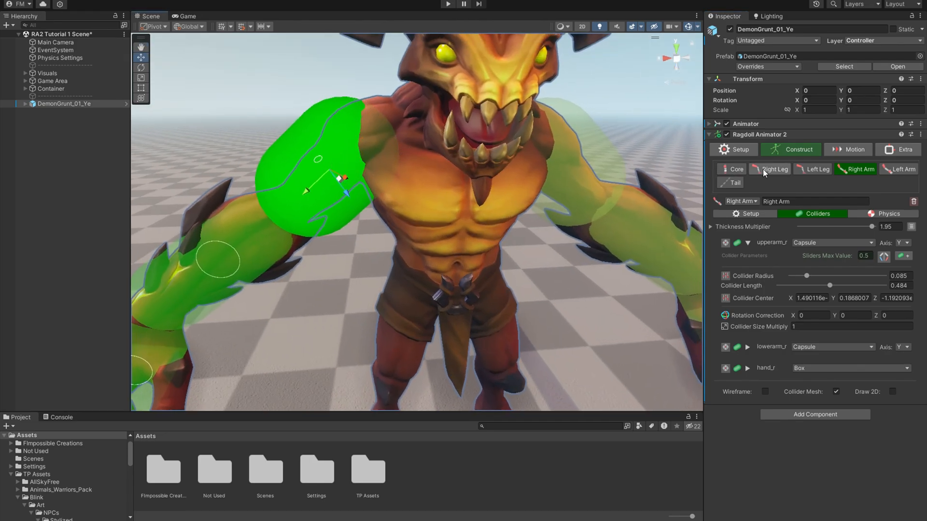
{"action": "left_click", "coordinate": [736, 169]}
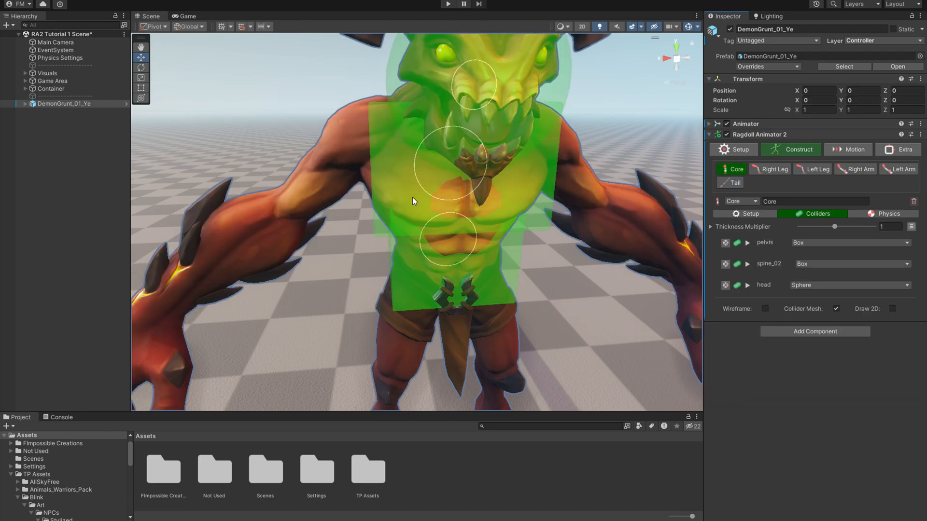
{"action": "mouse_move", "coordinate": [366, 154]}
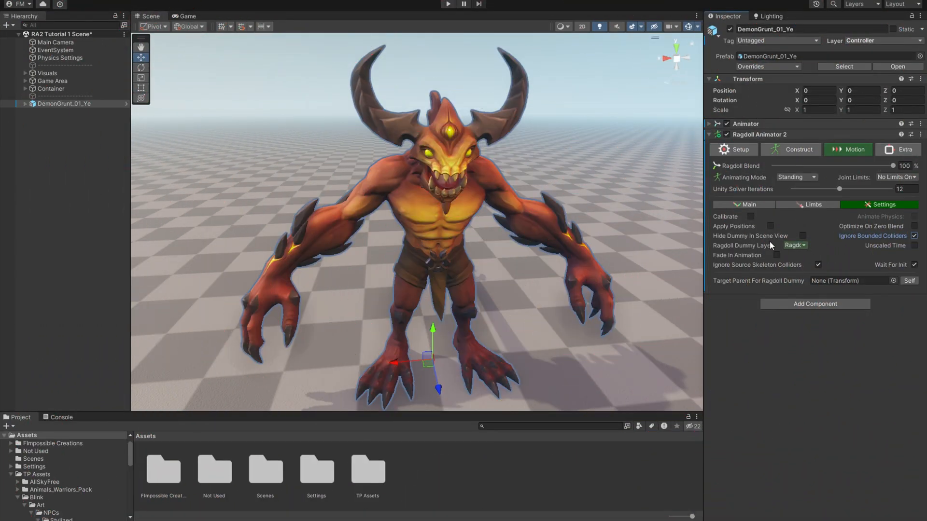
{"action": "mouse_move", "coordinate": [885, 255]}
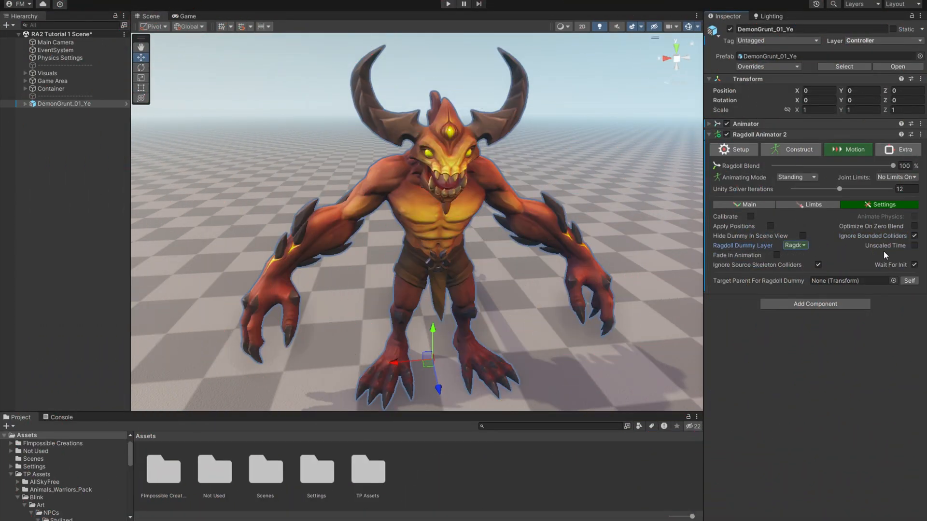
{"action": "mouse_move", "coordinate": [859, 259]}
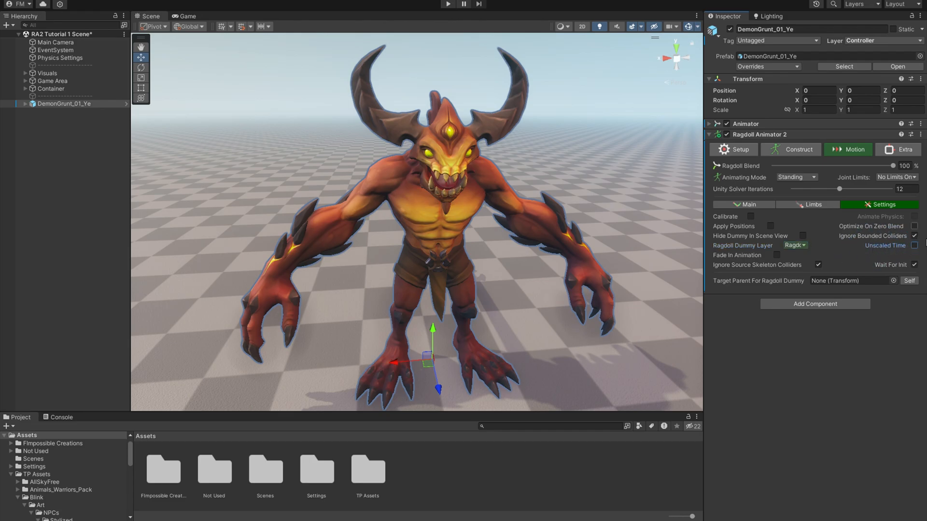
{"action": "mouse_move", "coordinate": [844, 263]}
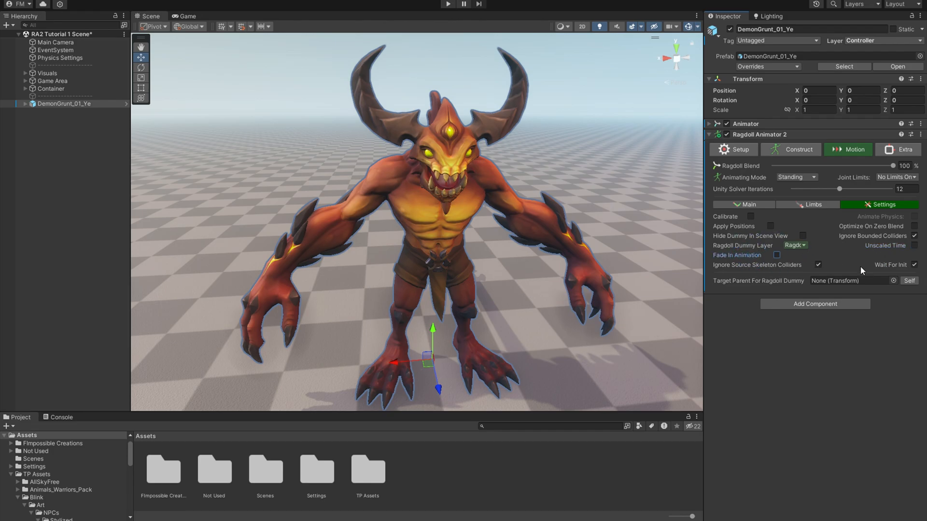
Expand DemonGrunt_01_Ye's skeleton, inspect the Tail_03 and thigh_l bones, then reselect DemonGrunt_01_Ye.
{"action": "left_click", "coordinate": [819, 265]}
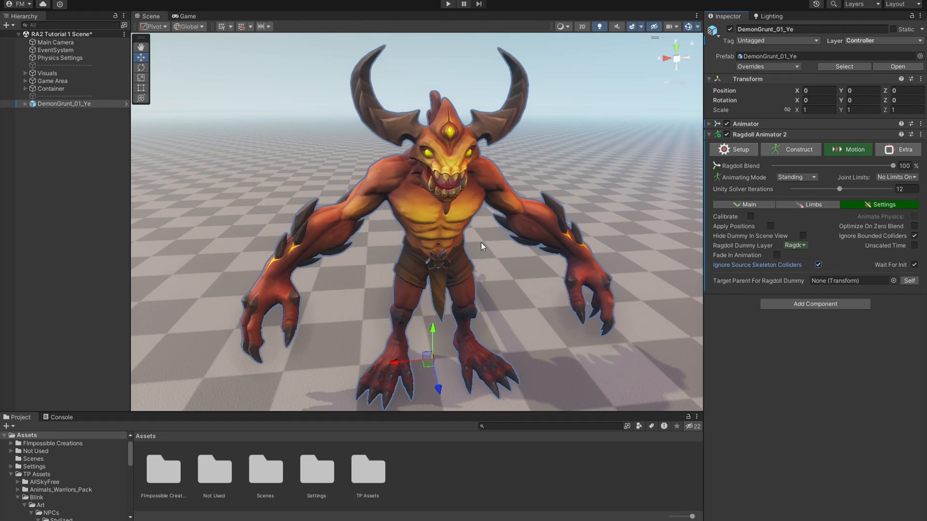
{"action": "left_click", "coordinate": [63, 103]}
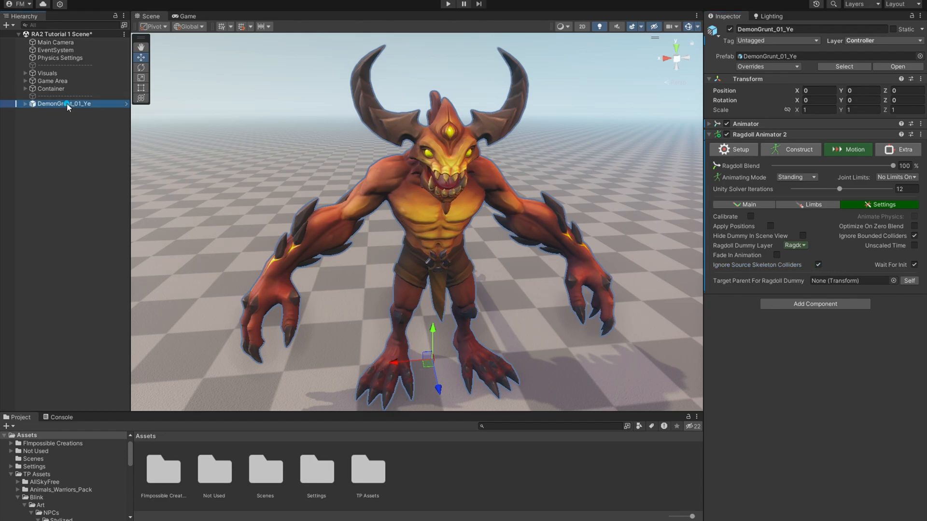
{"action": "left_click", "coordinate": [81, 165]}
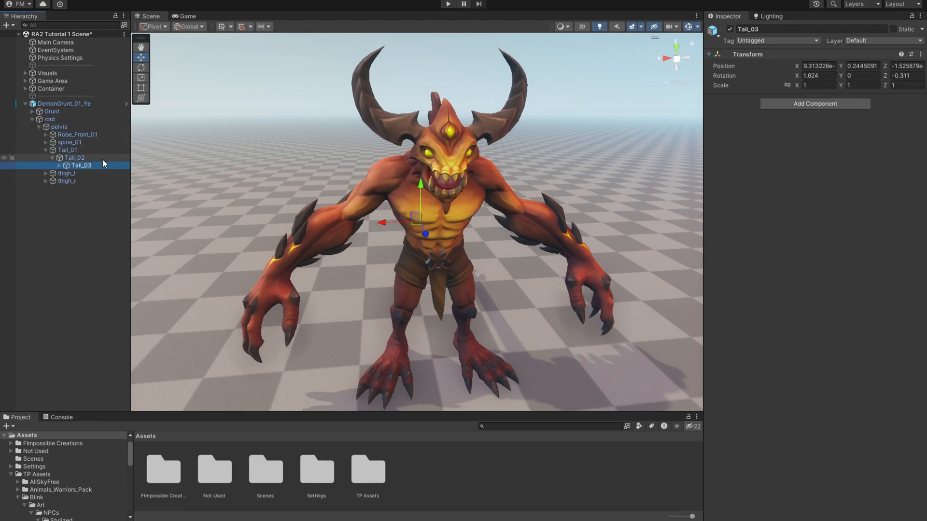
{"action": "left_click", "coordinate": [66, 173]}
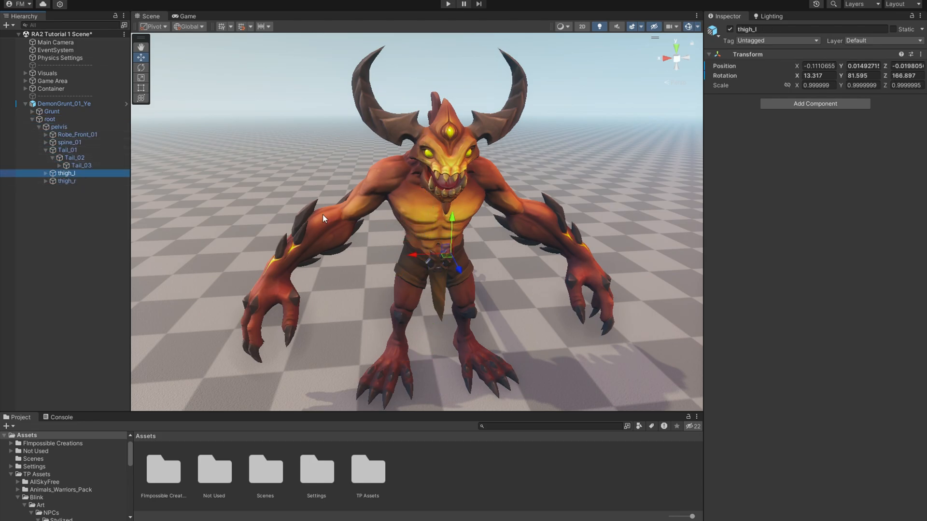
{"action": "left_click", "coordinate": [64, 104]}
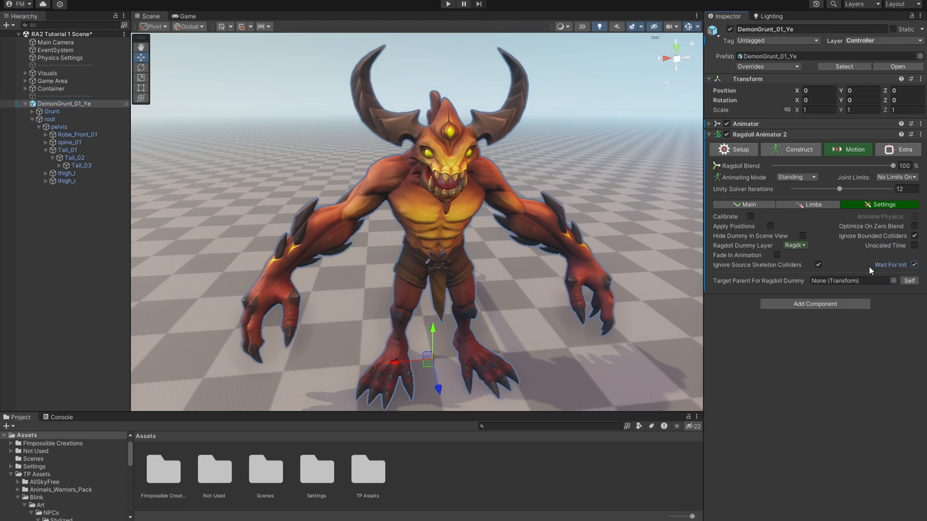
{"action": "mouse_move", "coordinate": [890, 265]}
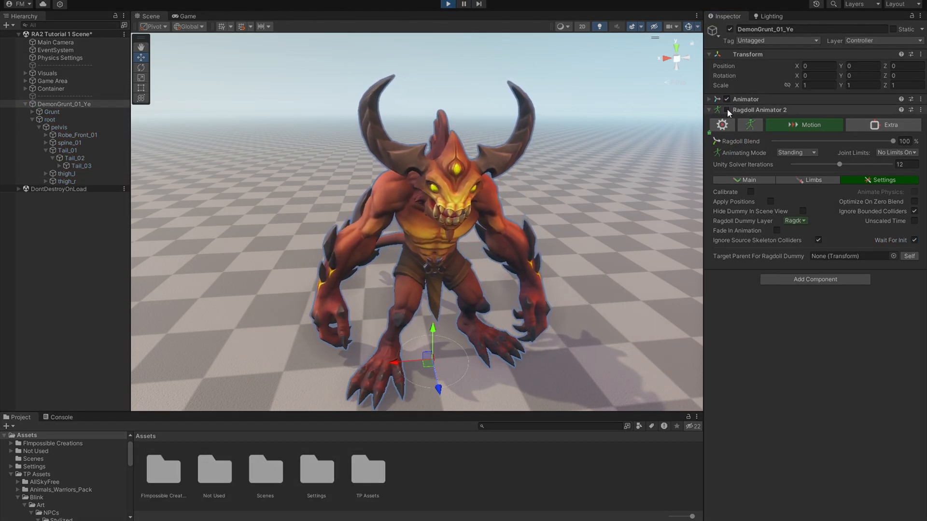
Play-test with Wait For Init off, toggling the Ragdoll Animator 2 component off and on.
{"action": "left_click", "coordinate": [448, 5]}
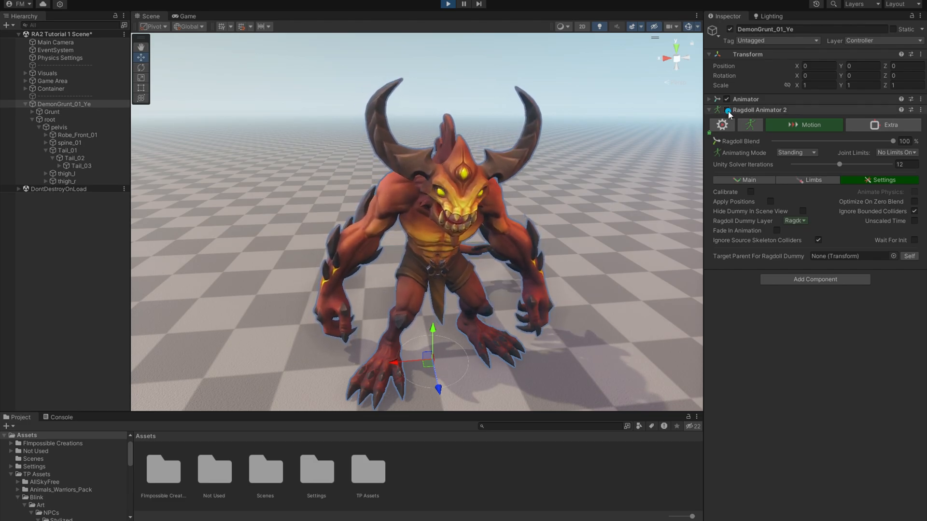
{"action": "left_click", "coordinate": [743, 180]}
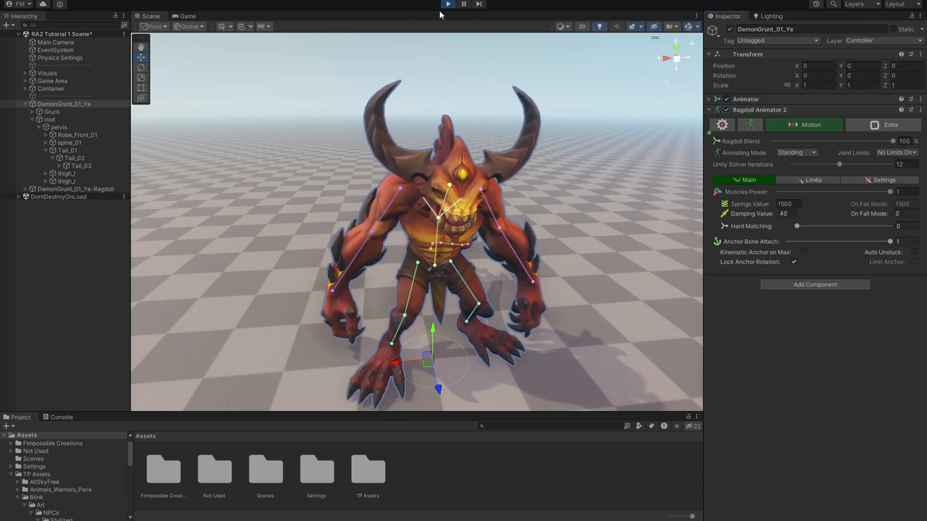
{"action": "left_click", "coordinate": [884, 205]}
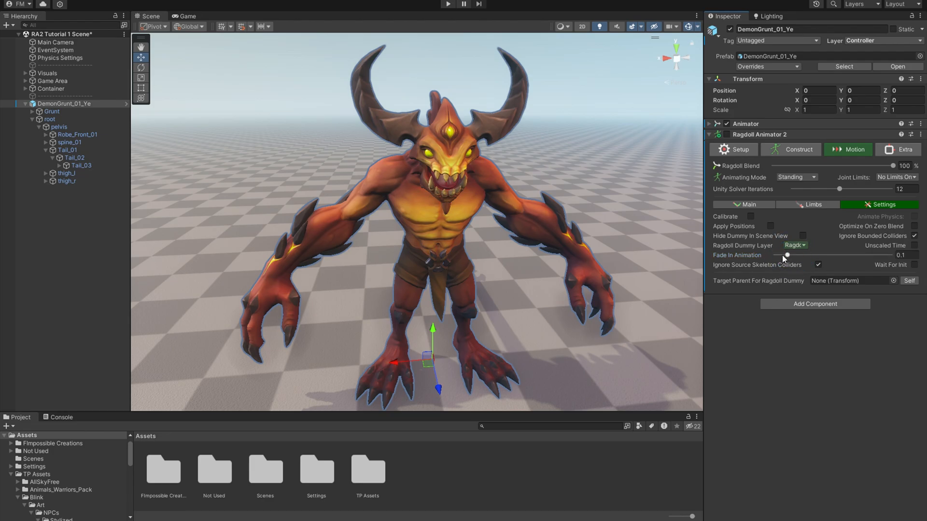